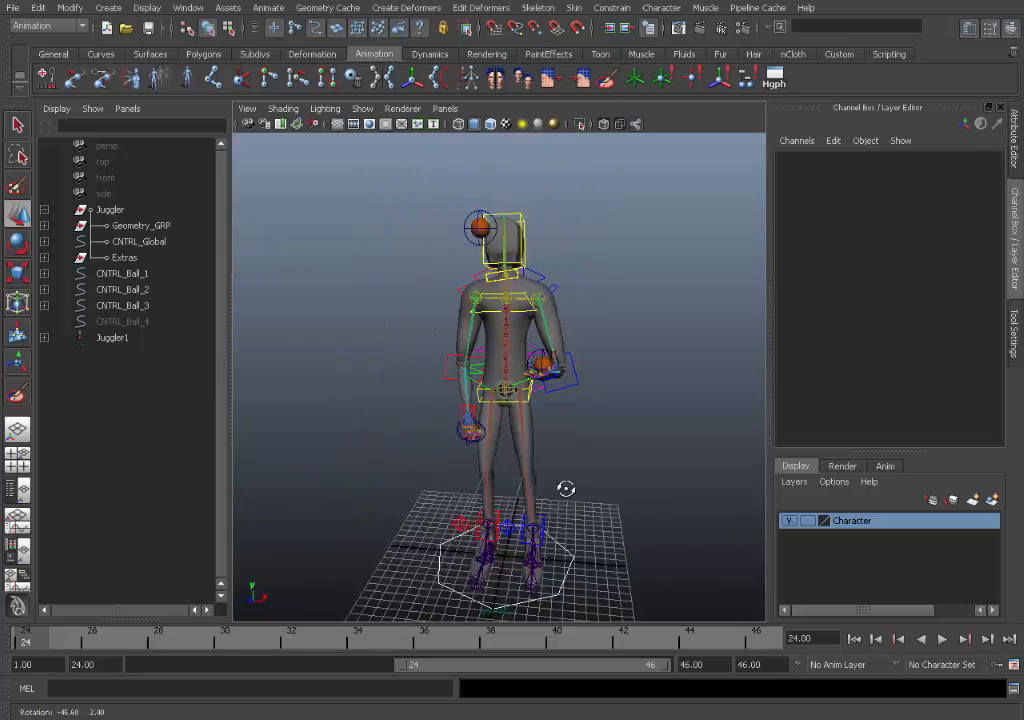
Rewind to the playback range start and play the three-ball juggling loop while orbiting the juggler
{"action": "left_click_drag", "start_coordinate": [567, 489], "coordinate": [551, 516]}
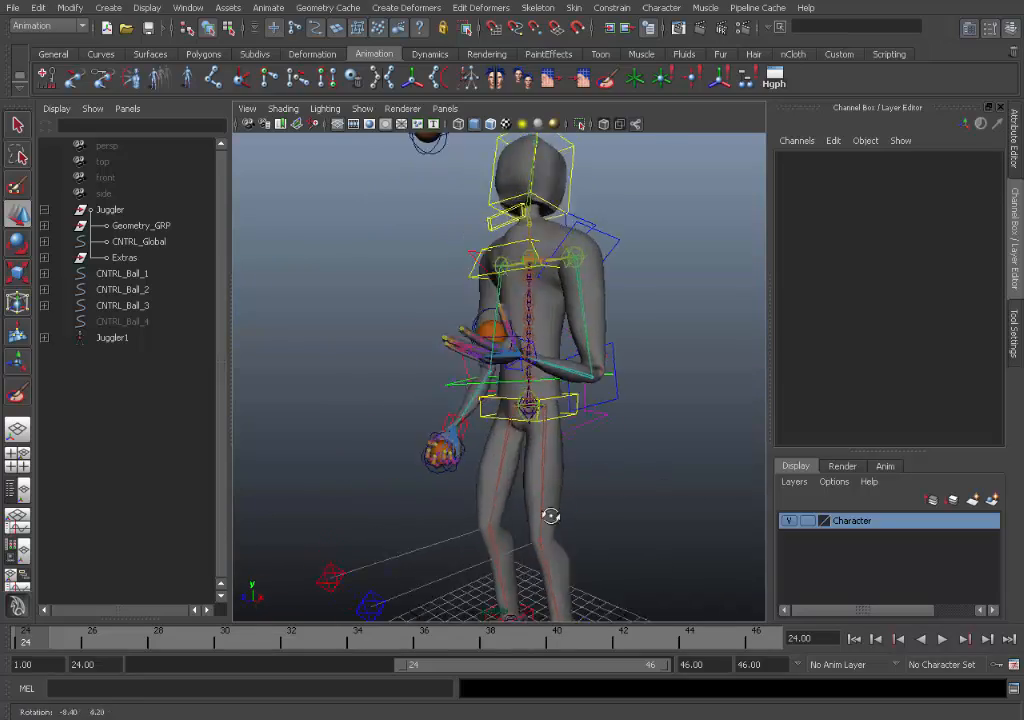
{"action": "left_click", "coordinate": [898, 638]}
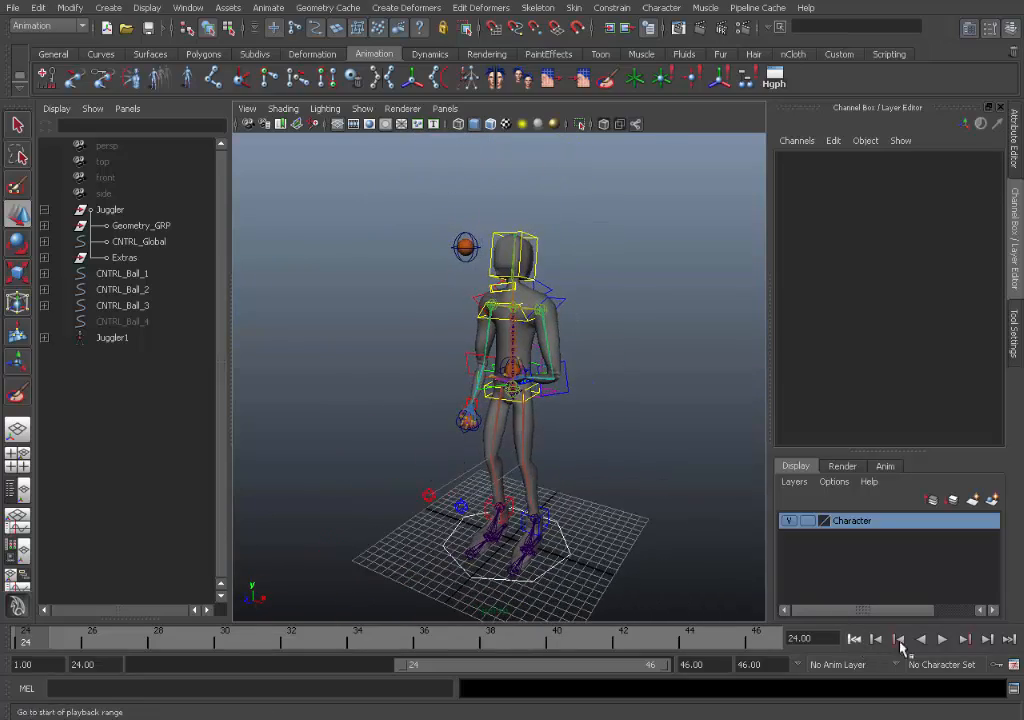
{"action": "left_click", "coordinate": [941, 638]}
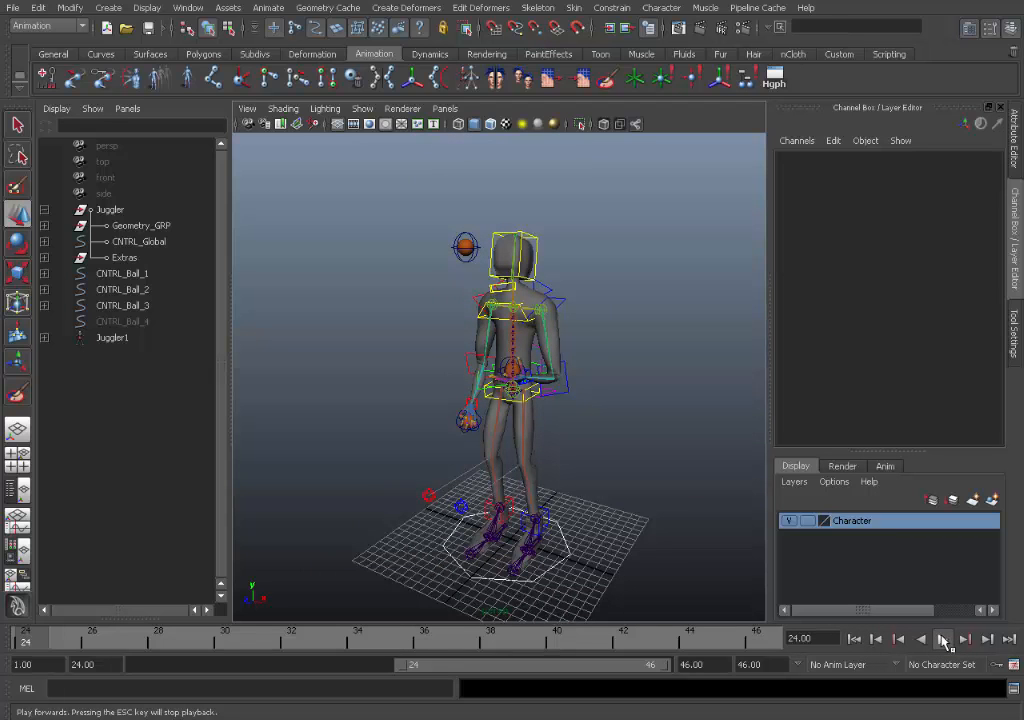
{"action": "left_click", "coordinate": [942, 638]}
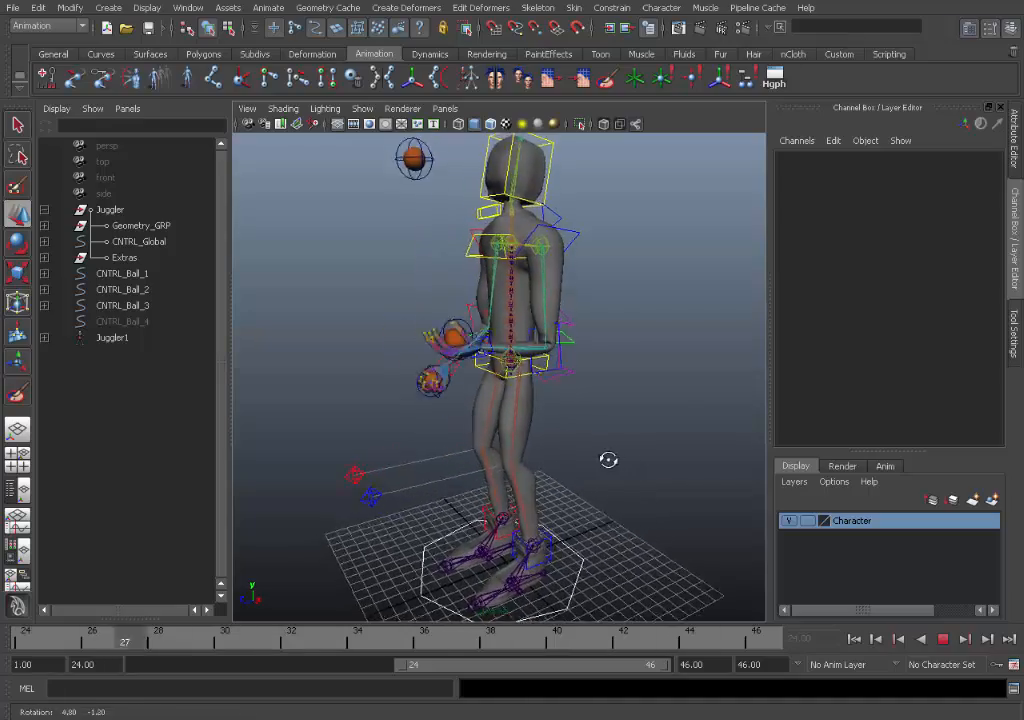
{"action": "left_click_drag", "start_coordinate": [608, 460], "coordinate": [500, 463]}
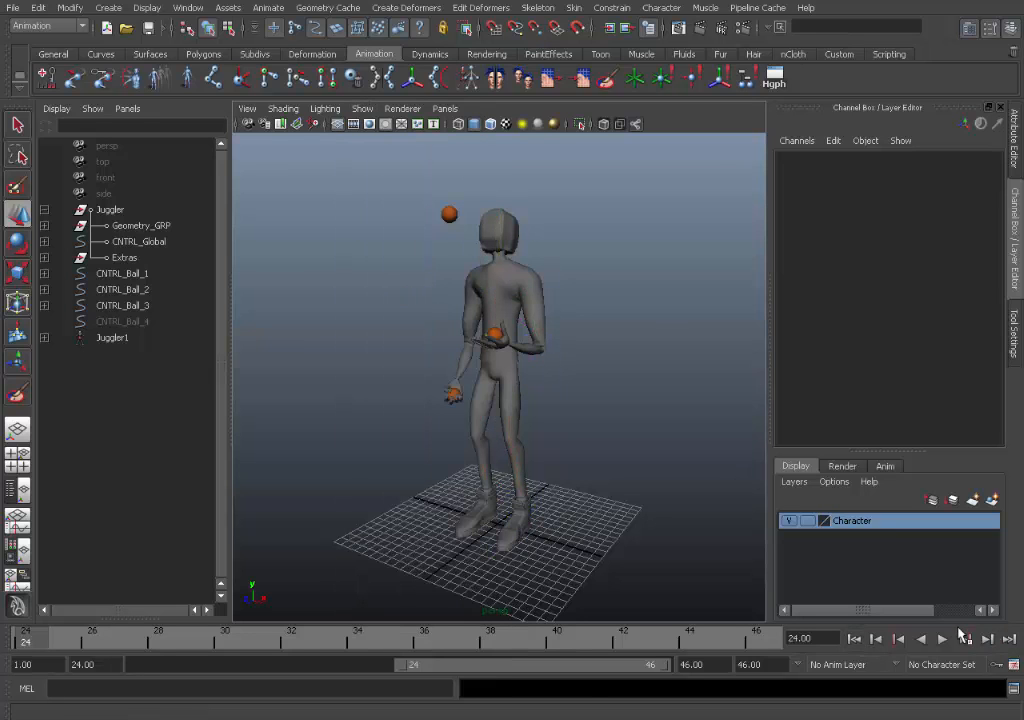
{"action": "left_click", "coordinate": [941, 638]}
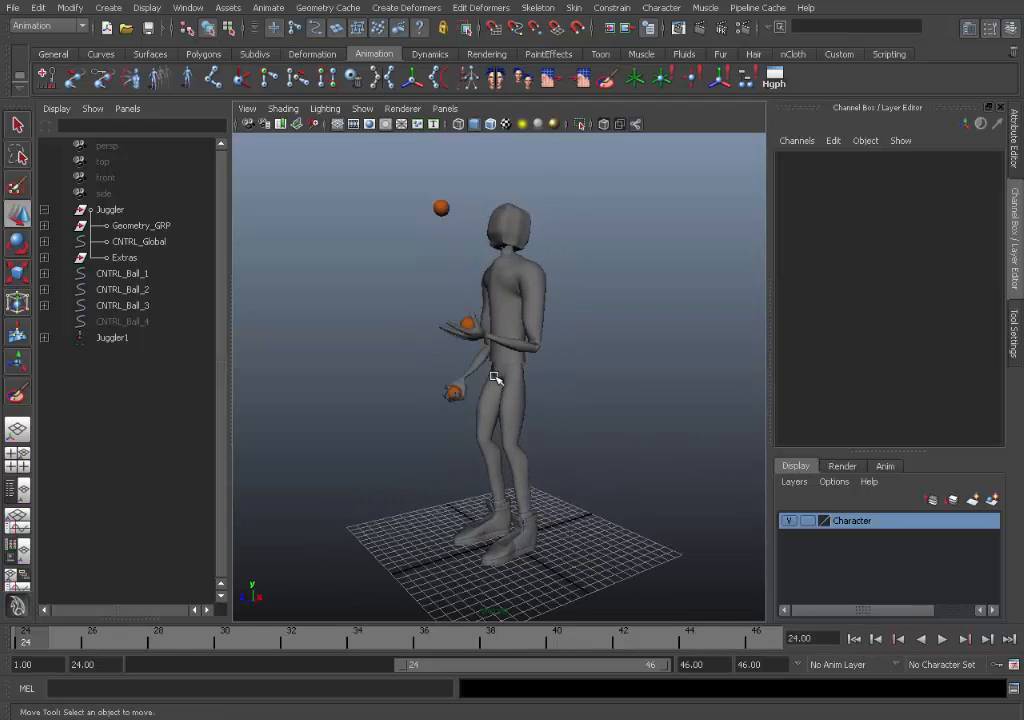
Turn on Joints in the viewport's Show menu
{"action": "left_click", "coordinate": [361, 108]}
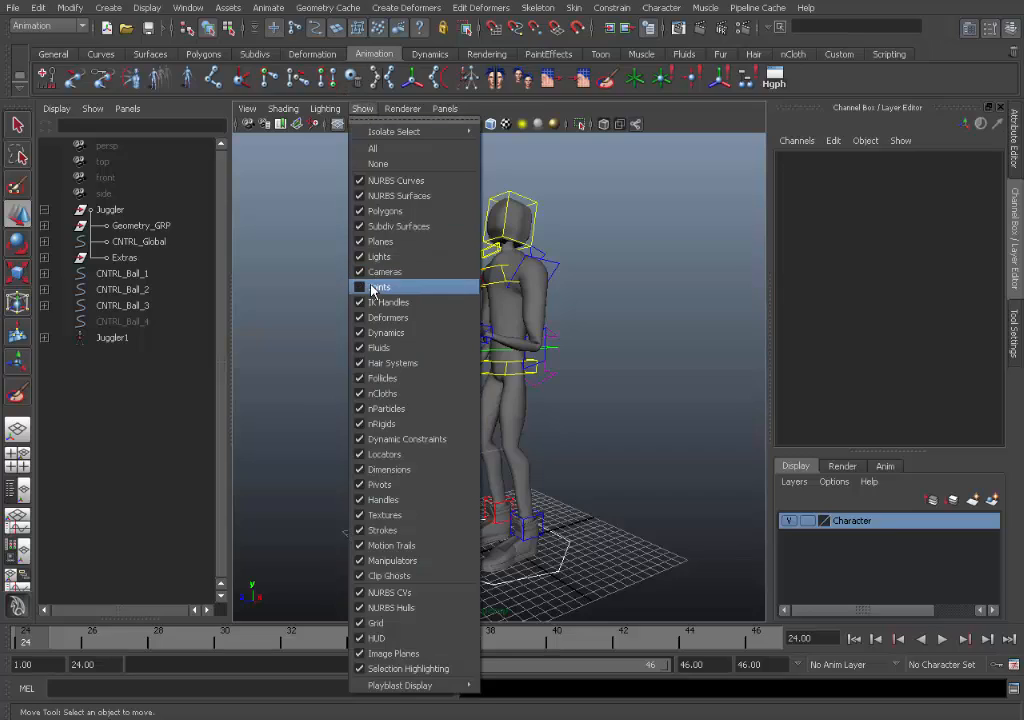
{"action": "left_click", "coordinate": [381, 287]}
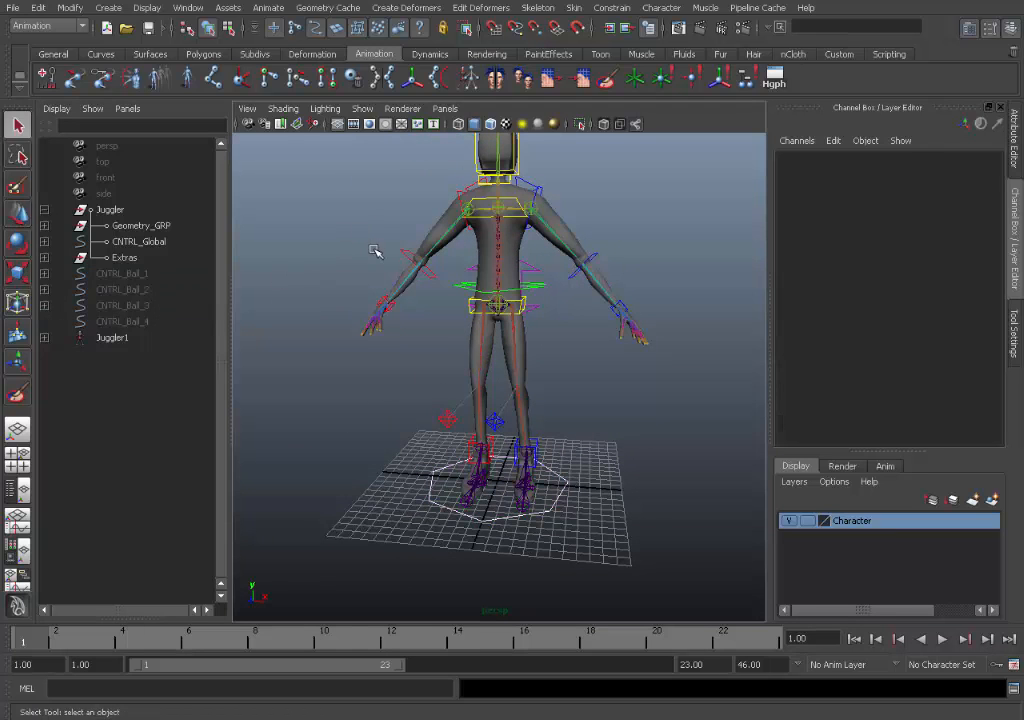
Select CNTRL_Global, shrink the rig through its Scale channels, then set Scale back to 1
{"action": "left_click", "coordinate": [140, 241]}
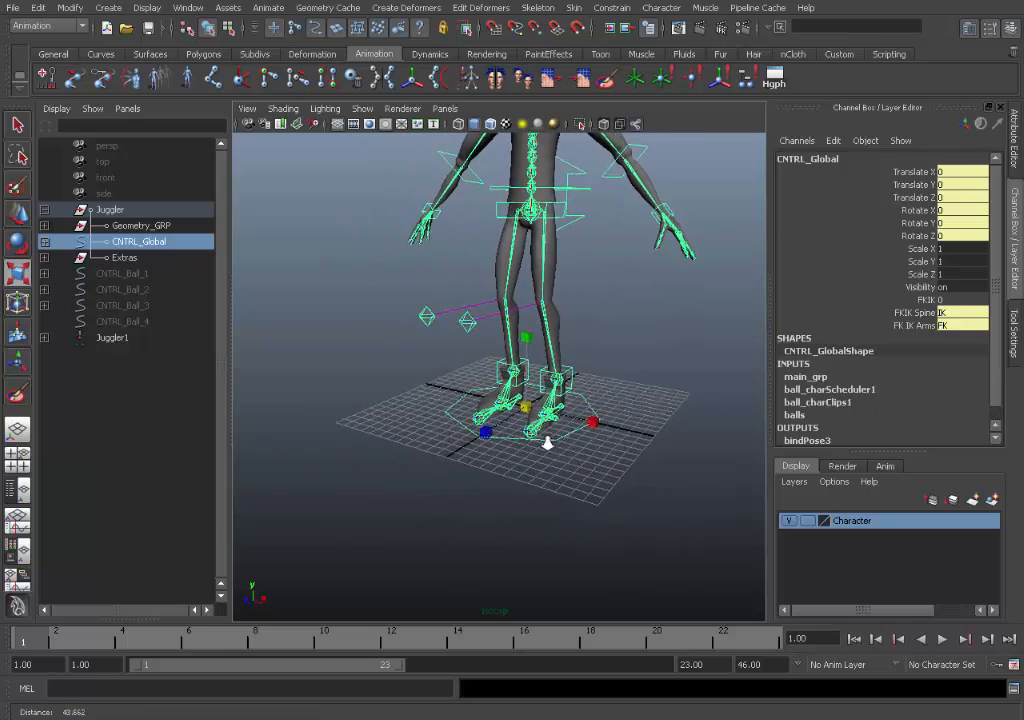
{"action": "left_click_drag", "start_coordinate": [547, 444], "coordinate": [603, 438]}
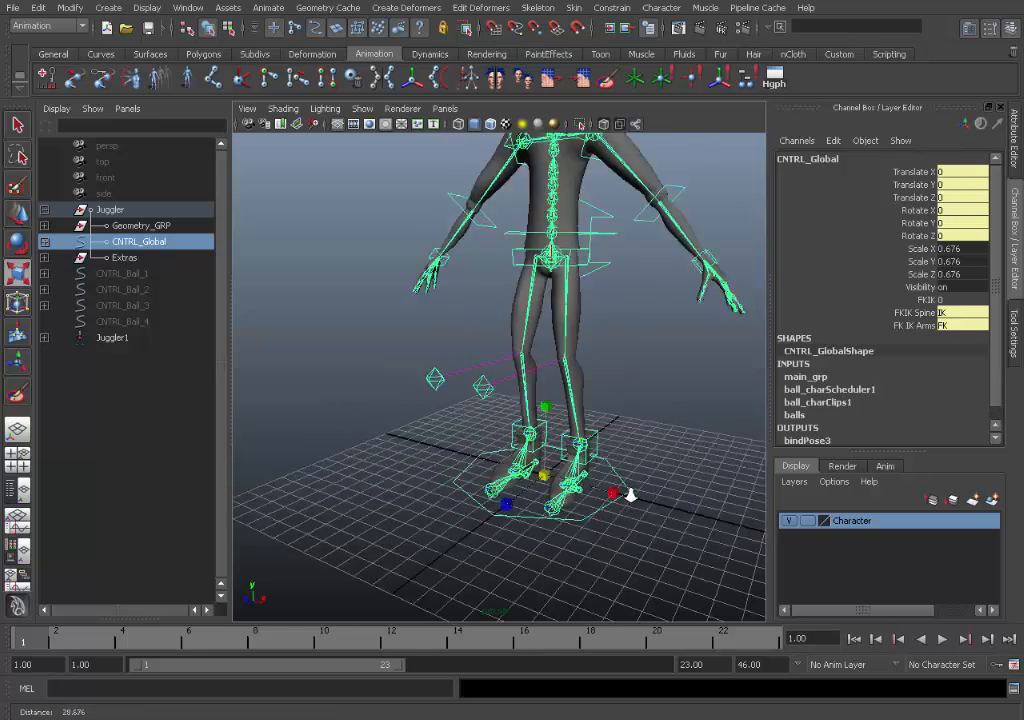
{"action": "left_click_drag", "start_coordinate": [620, 490], "coordinate": [375, 444]}
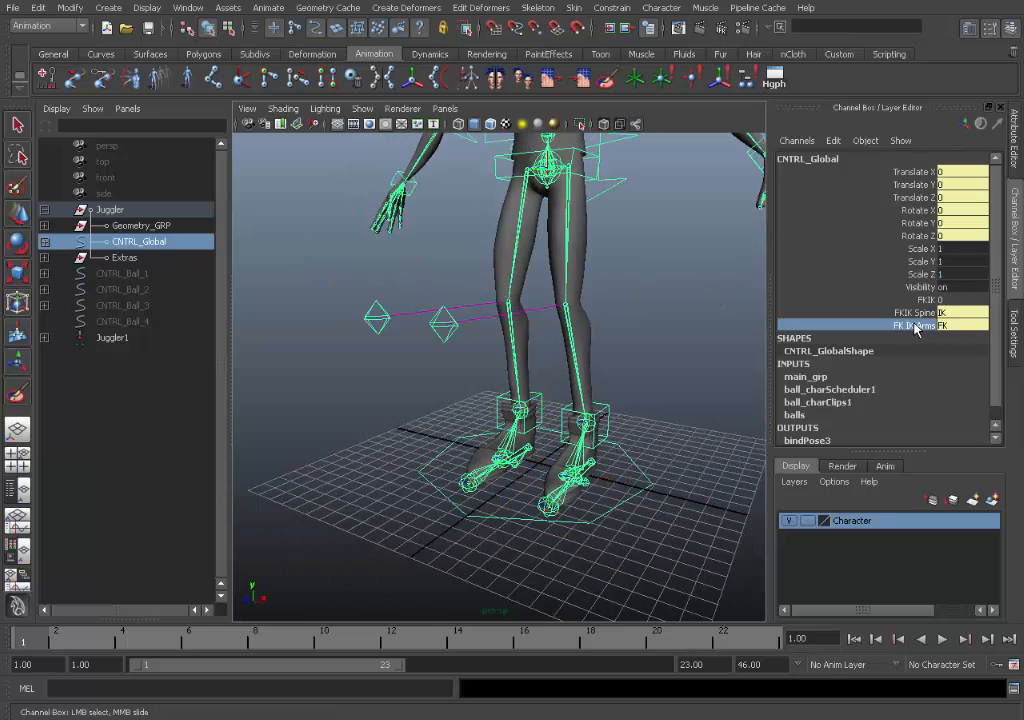
{"action": "mouse_move", "coordinate": [950, 333]}
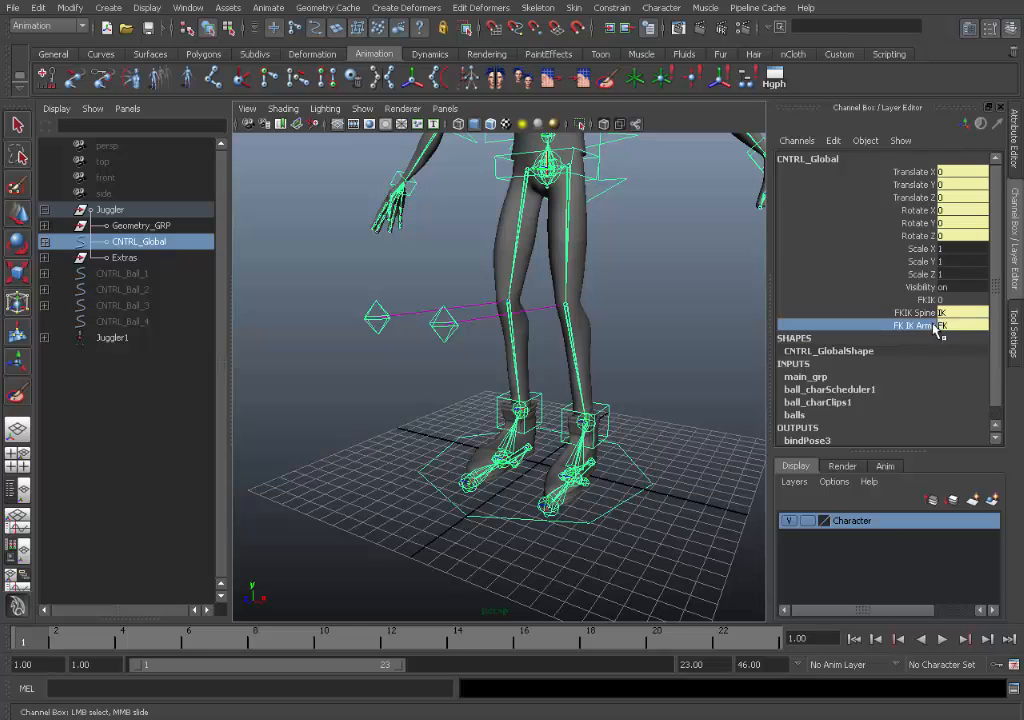
{"action": "left_click", "coordinate": [910, 313]}
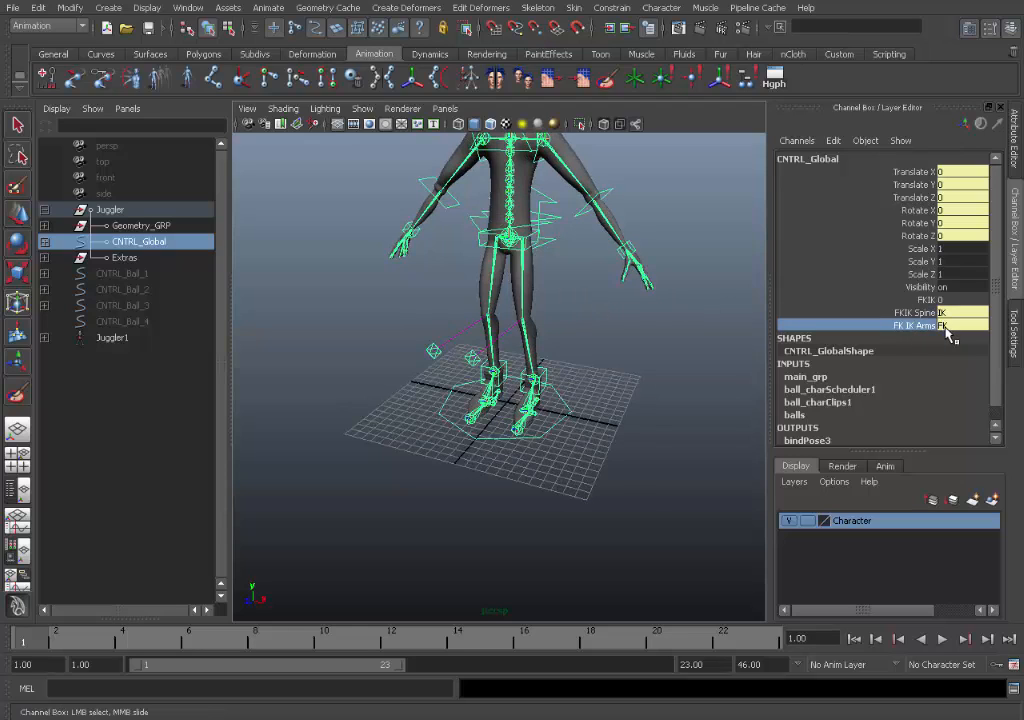
{"action": "left_click", "coordinate": [945, 325]}
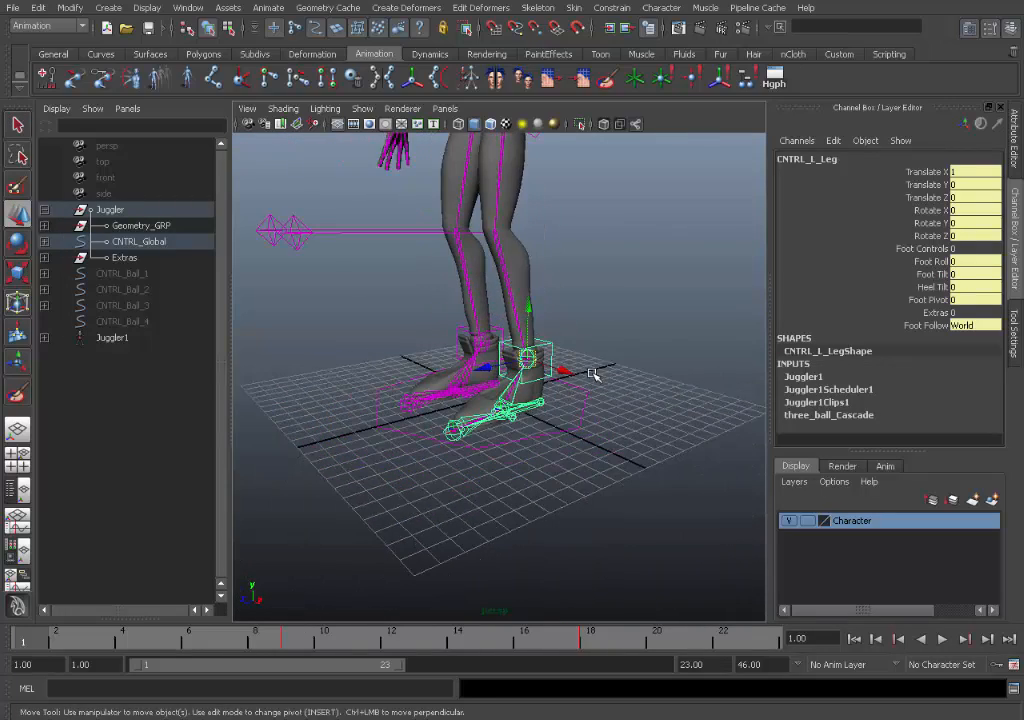
Hide joints, reposition the lifted foot with CNTRL_L_Leg, and zero its translate and rotate
{"action": "left_click", "coordinate": [362, 108]}
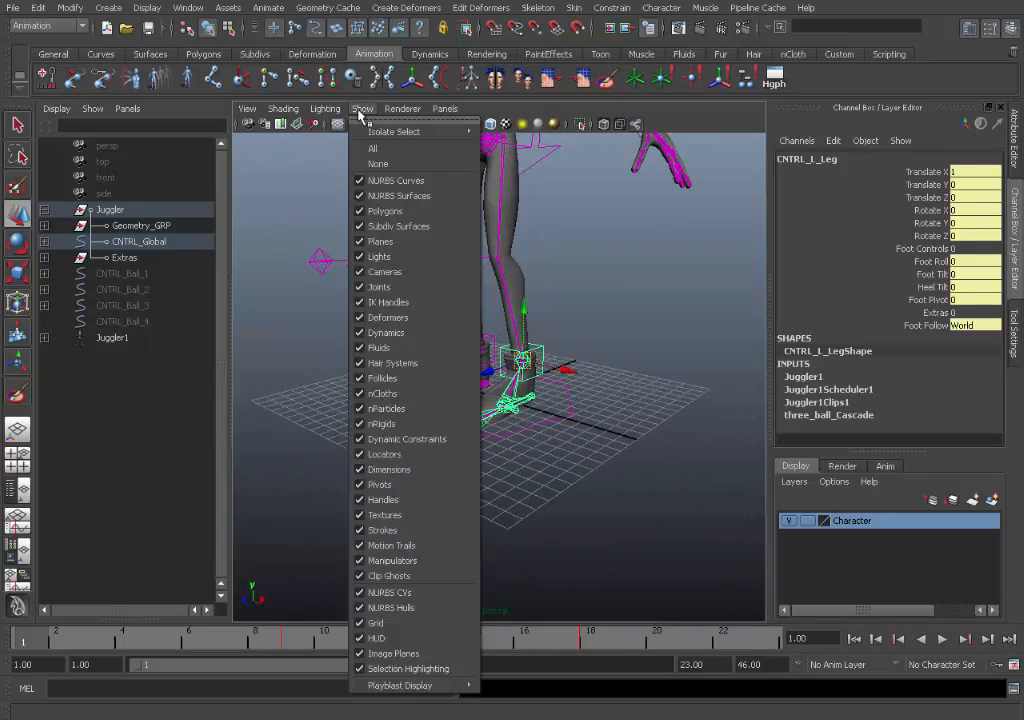
{"action": "mouse_move", "coordinate": [400, 332]}
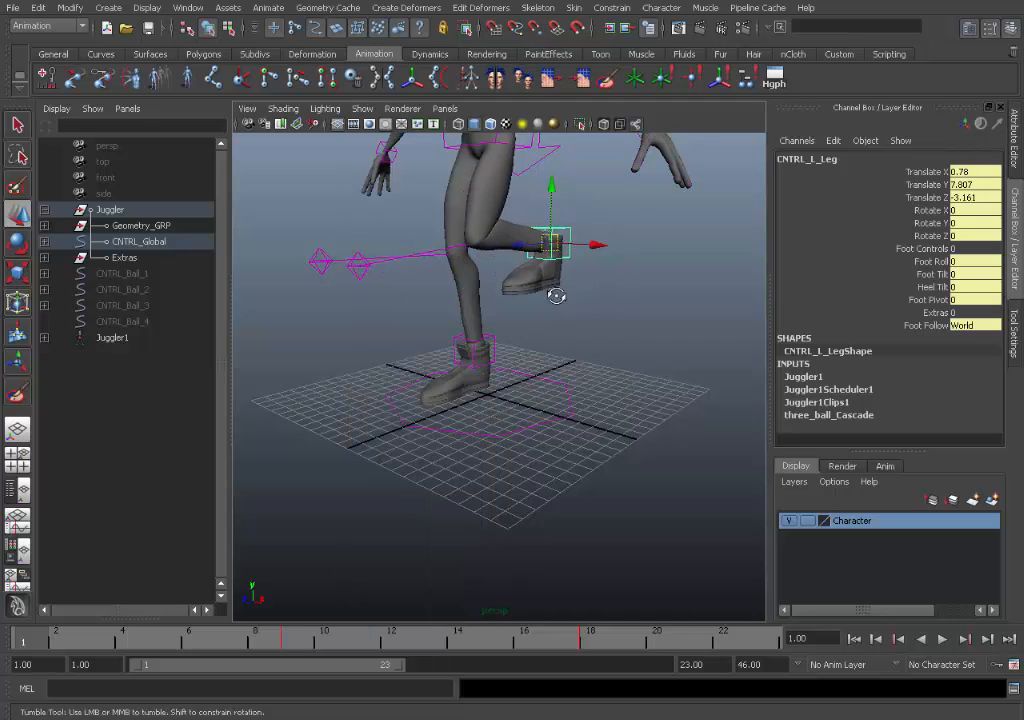
{"action": "left_click_drag", "start_coordinate": [555, 240], "coordinate": [490, 310]}
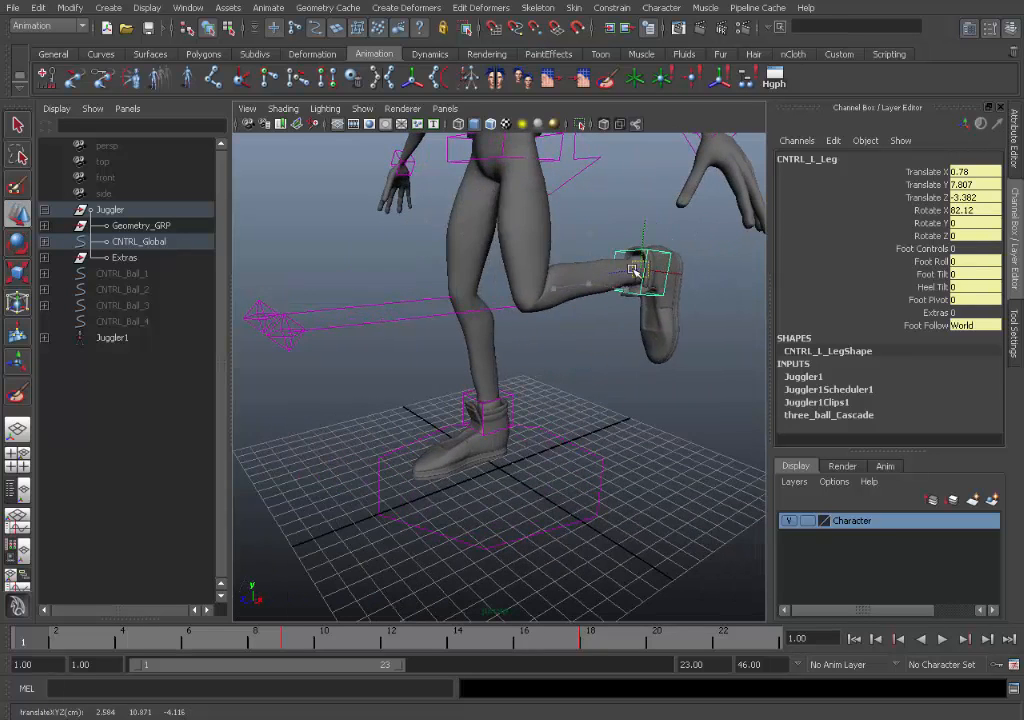
{"action": "left_click_drag", "start_coordinate": [630, 270], "coordinate": [565, 320]}
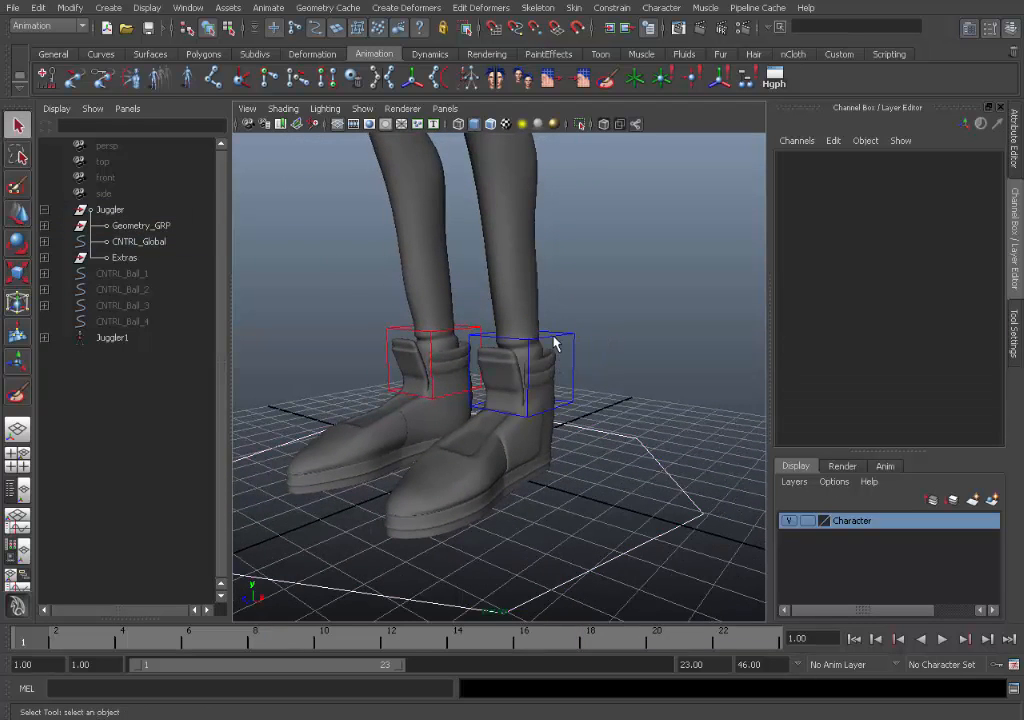
{"action": "left_click", "coordinate": [540, 375]}
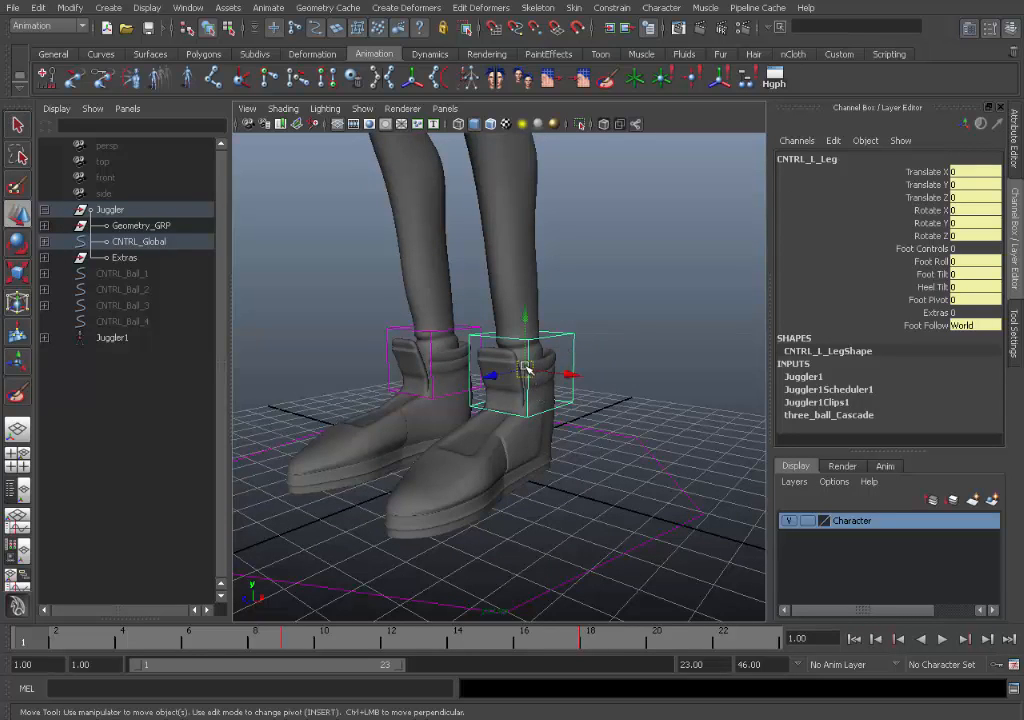
{"action": "left_click_drag", "start_coordinate": [530, 375], "coordinate": [560, 290]}
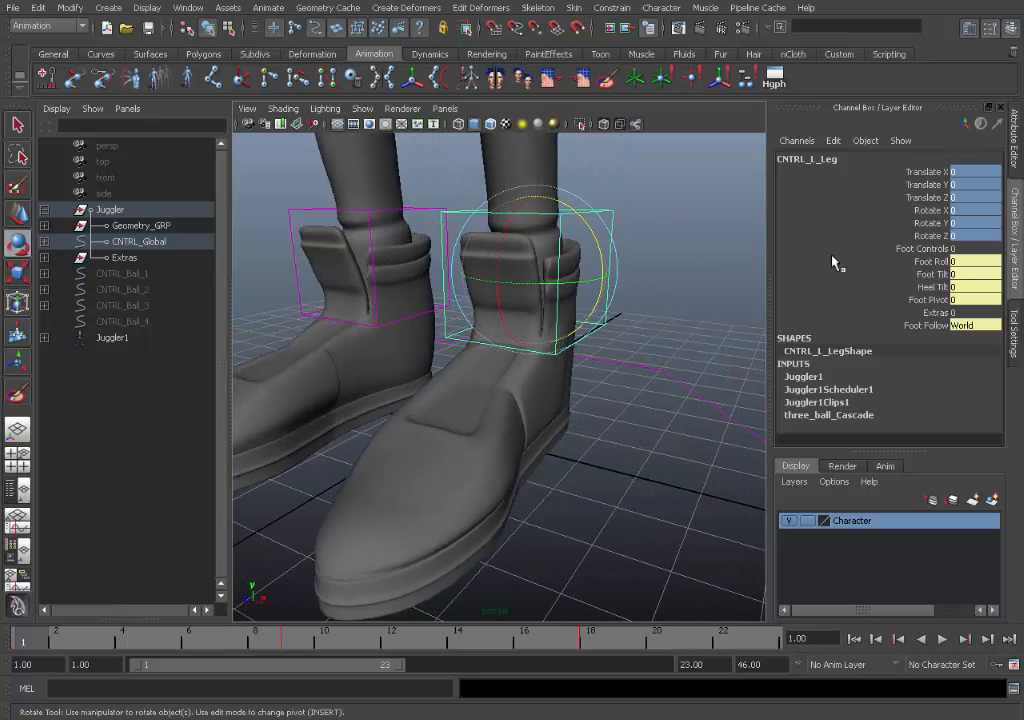
{"action": "left_click", "coordinate": [930, 261]}
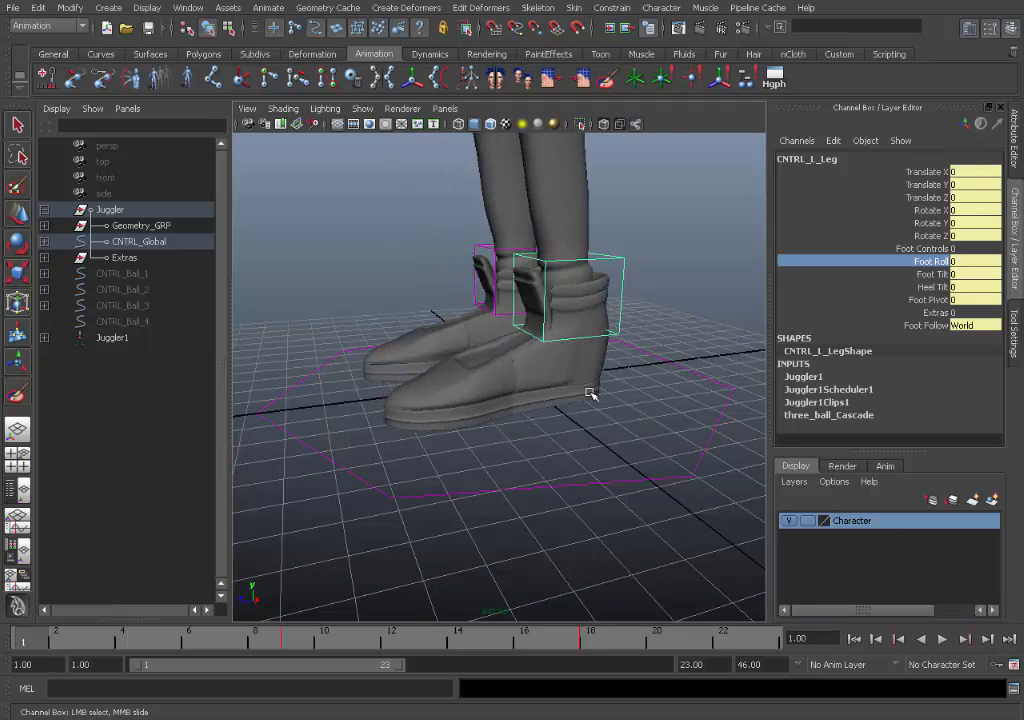
{"action": "left_click_drag", "start_coordinate": [590, 393], "coordinate": [630, 393]}
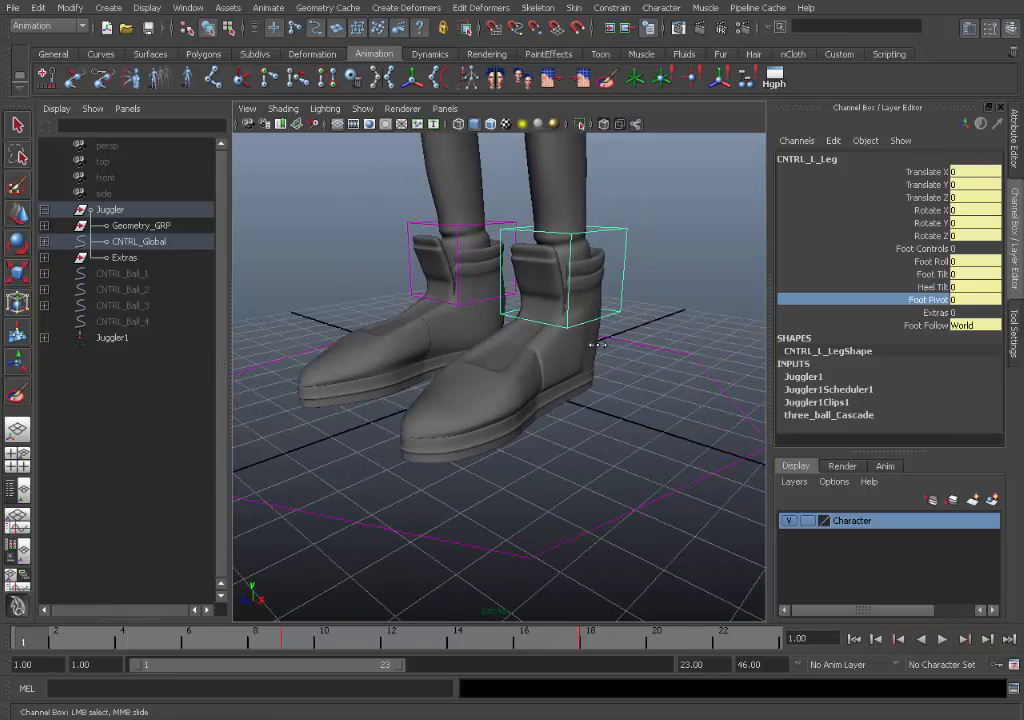
{"action": "left_click_drag", "start_coordinate": [985, 299], "coordinate": [970, 299]}
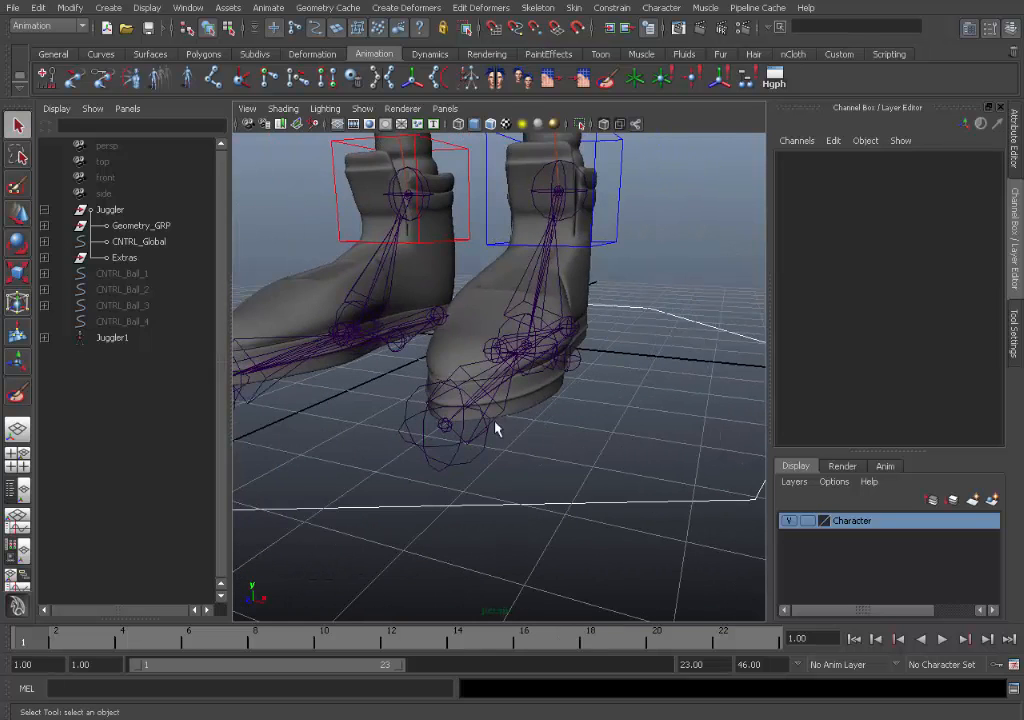
{"action": "mouse_move", "coordinate": [484, 430]}
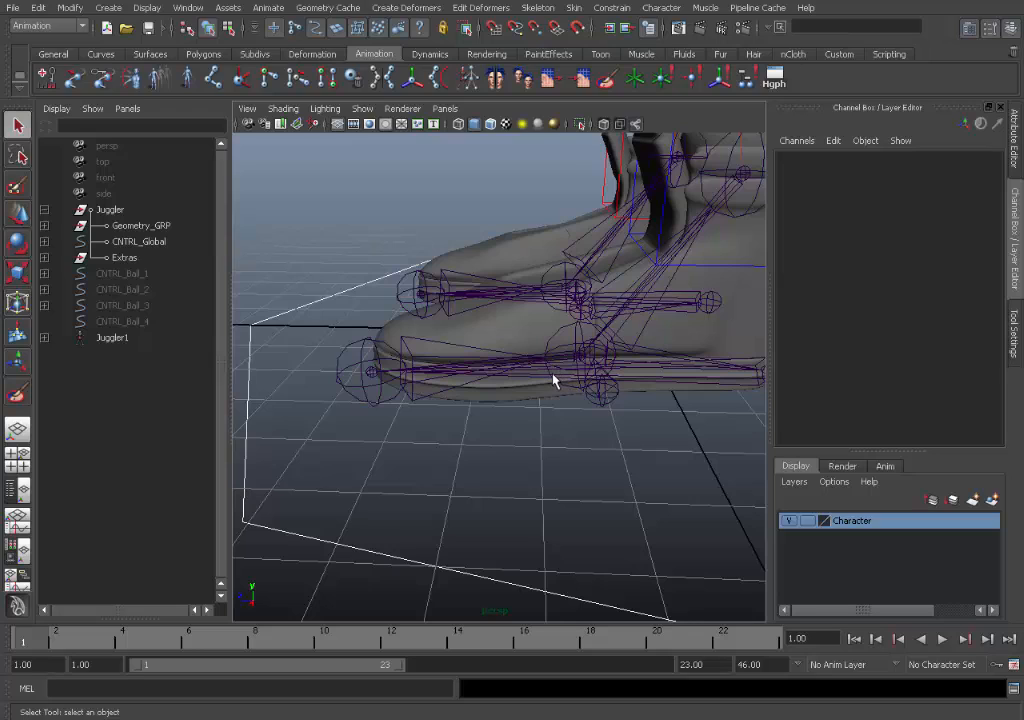
Orbit around the feet to view the toe joints from another side
{"action": "left_click_drag", "start_coordinate": [555, 380], "coordinate": [520, 398]}
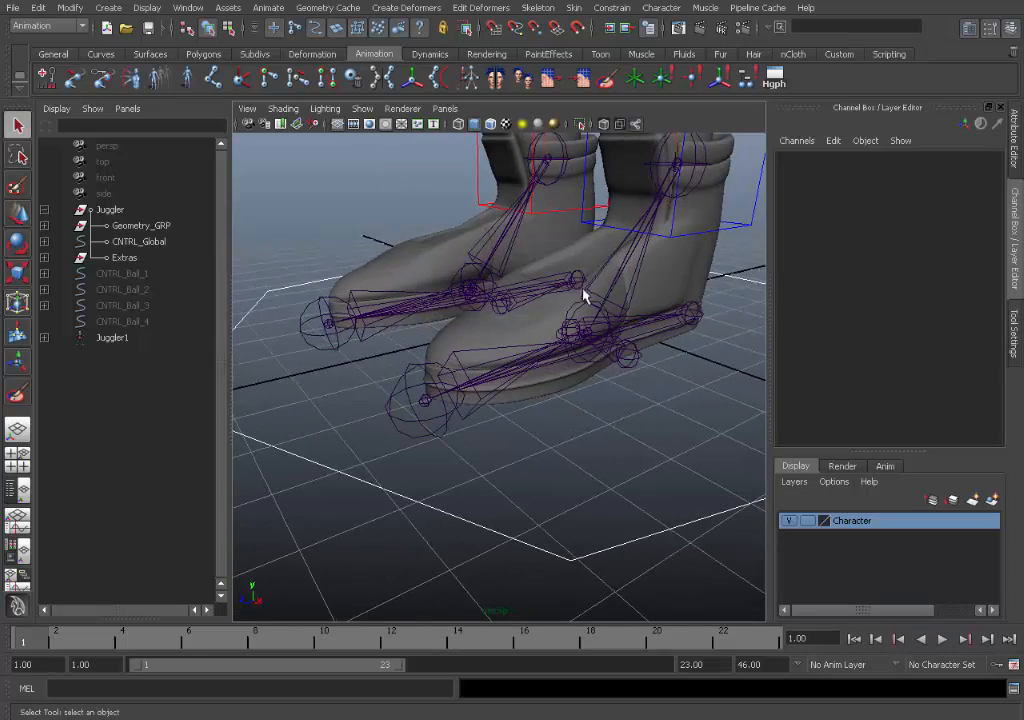
{"action": "mouse_move", "coordinate": [445, 425]}
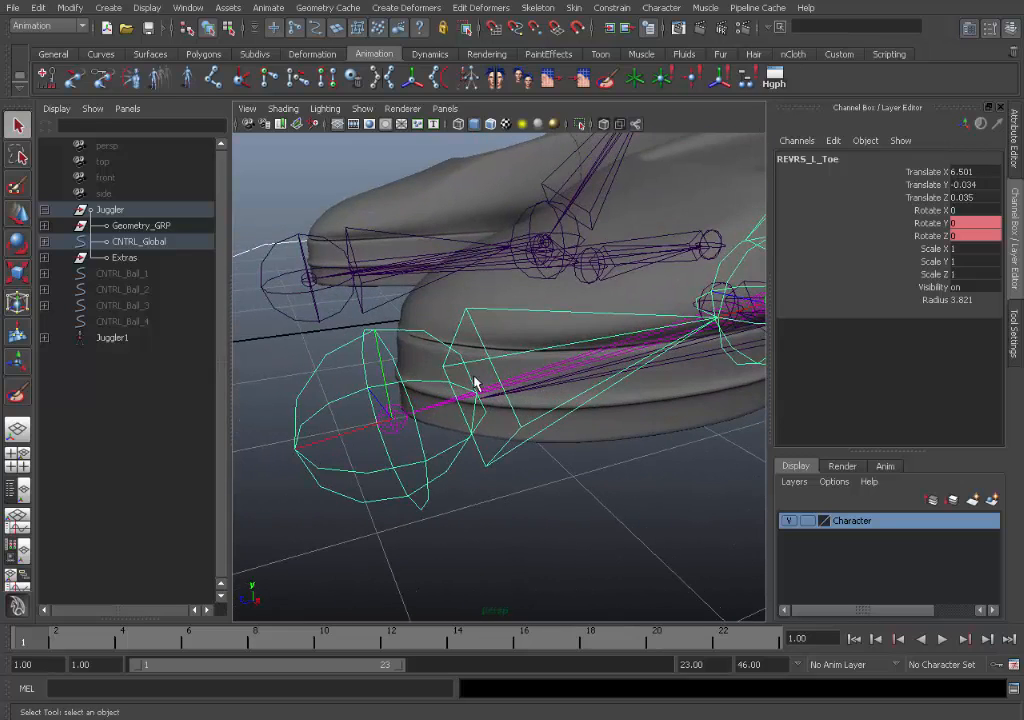
{"action": "left_click", "coordinate": [392, 417]}
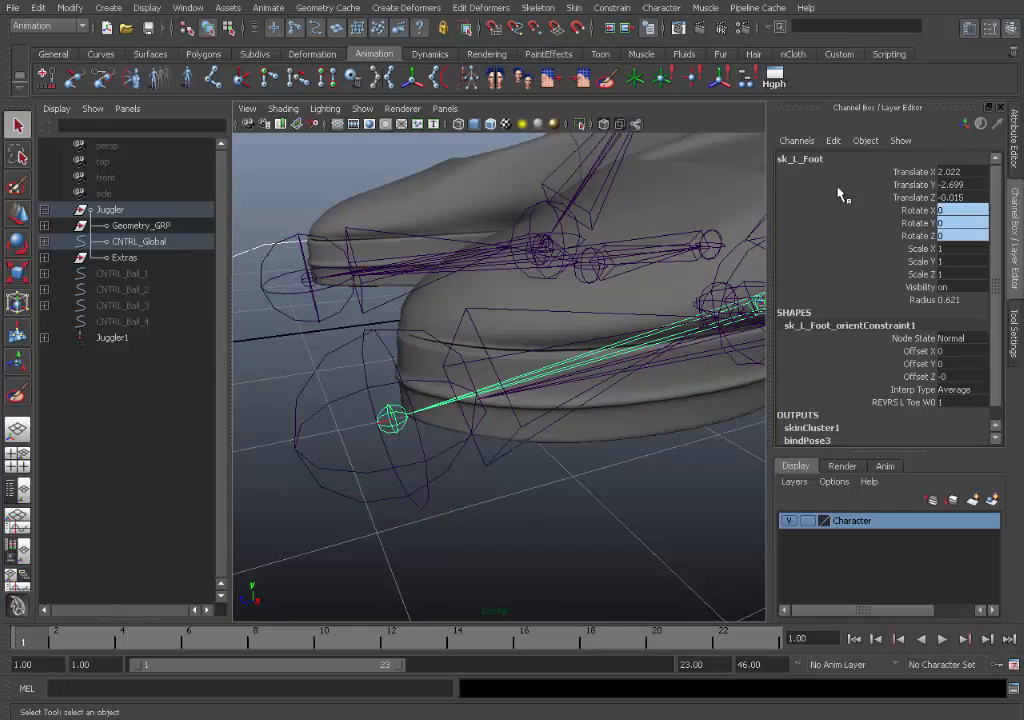
{"action": "mouse_move", "coordinate": [810, 165]}
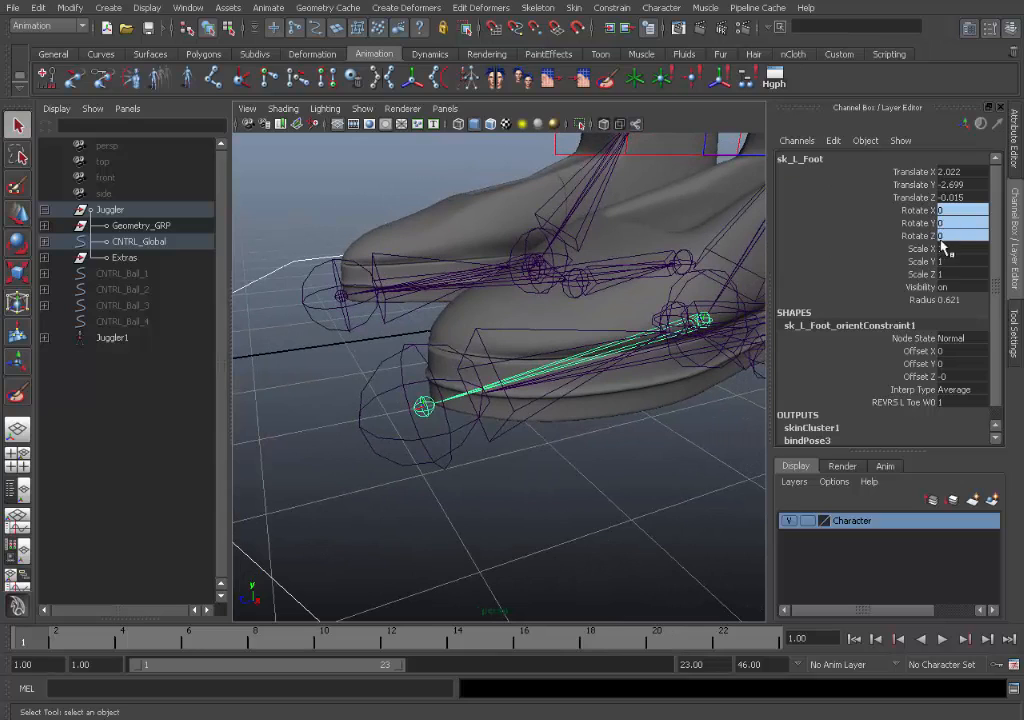
{"action": "mouse_move", "coordinate": [843, 335]}
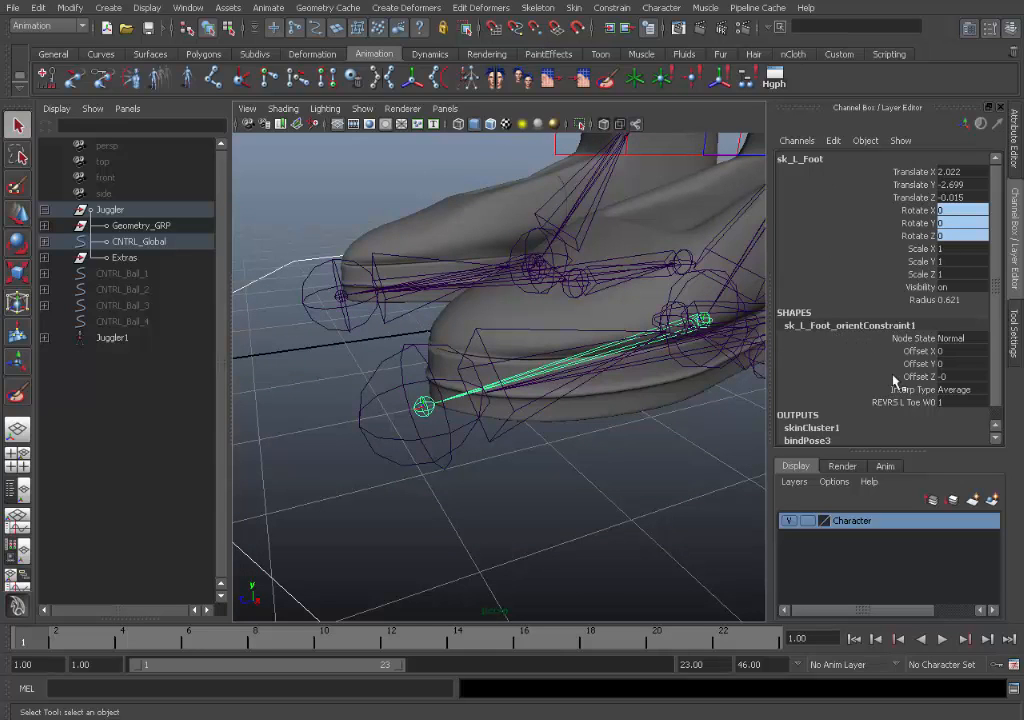
{"action": "mouse_move", "coordinate": [910, 403]}
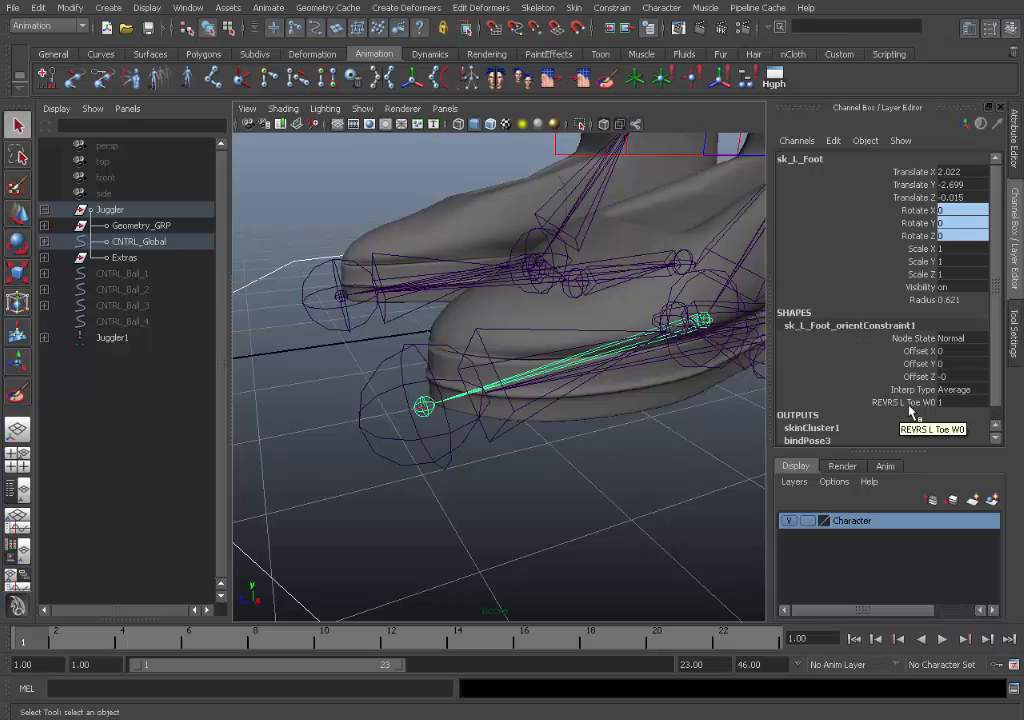
{"action": "left_click", "coordinate": [890, 402]}
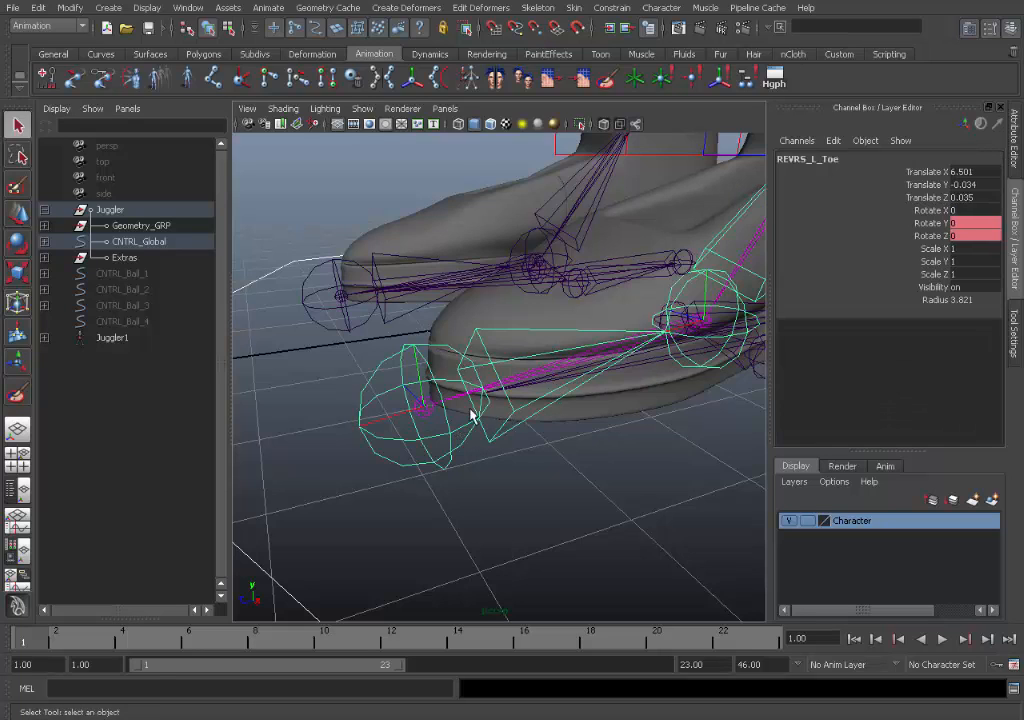
{"action": "left_click_drag", "start_coordinate": [480, 400], "coordinate": [533, 380]}
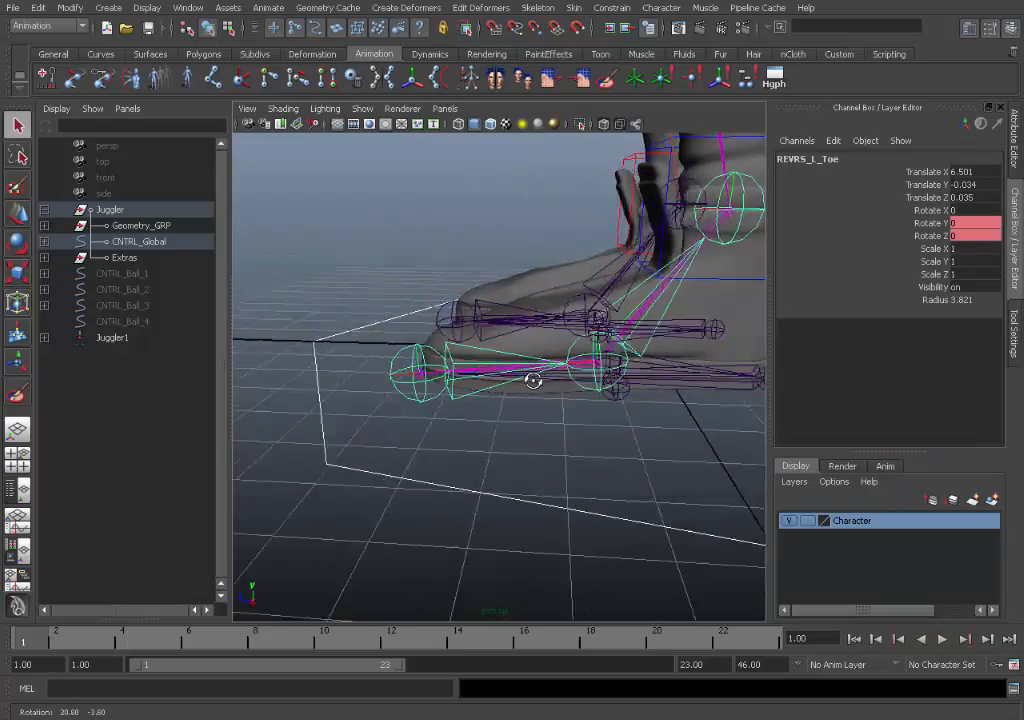
{"action": "left_click_drag", "start_coordinate": [533, 380], "coordinate": [585, 360]}
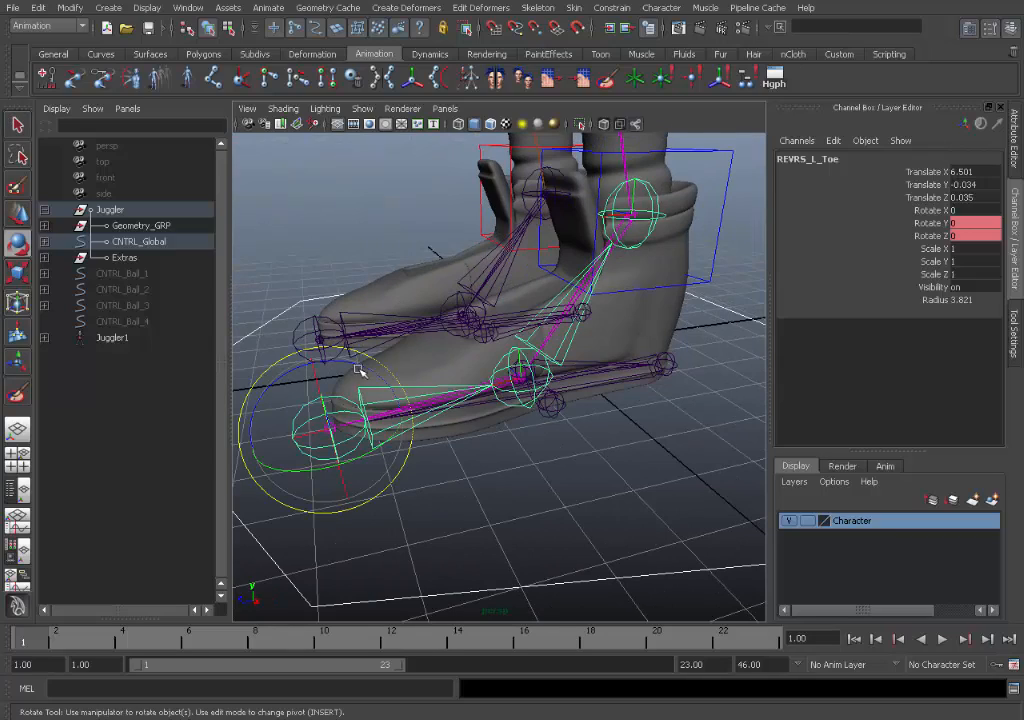
{"action": "left_click_drag", "start_coordinate": [360, 370], "coordinate": [380, 350]}
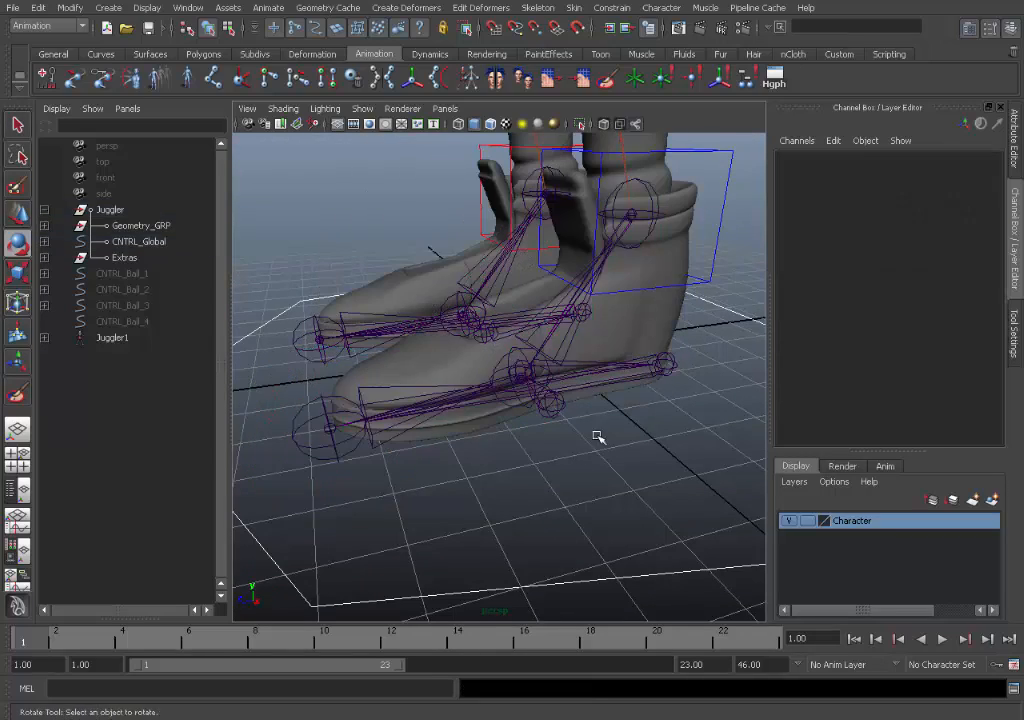
{"action": "left_click_drag", "start_coordinate": [600, 438], "coordinate": [585, 398]}
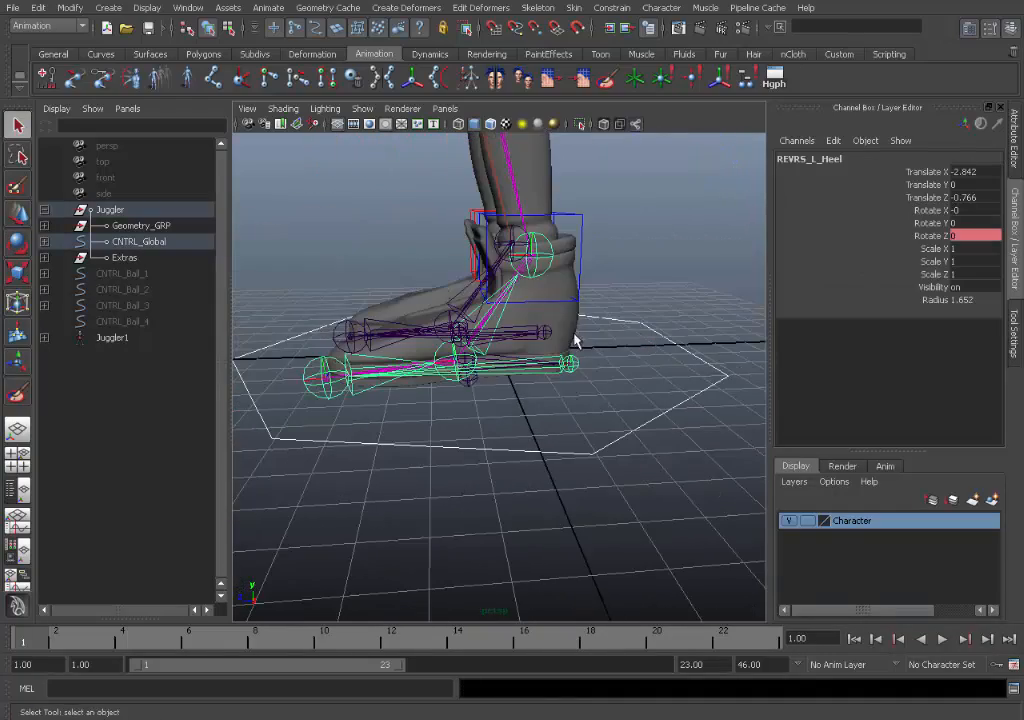
{"action": "left_click_drag", "start_coordinate": [575, 340], "coordinate": [465, 385]}
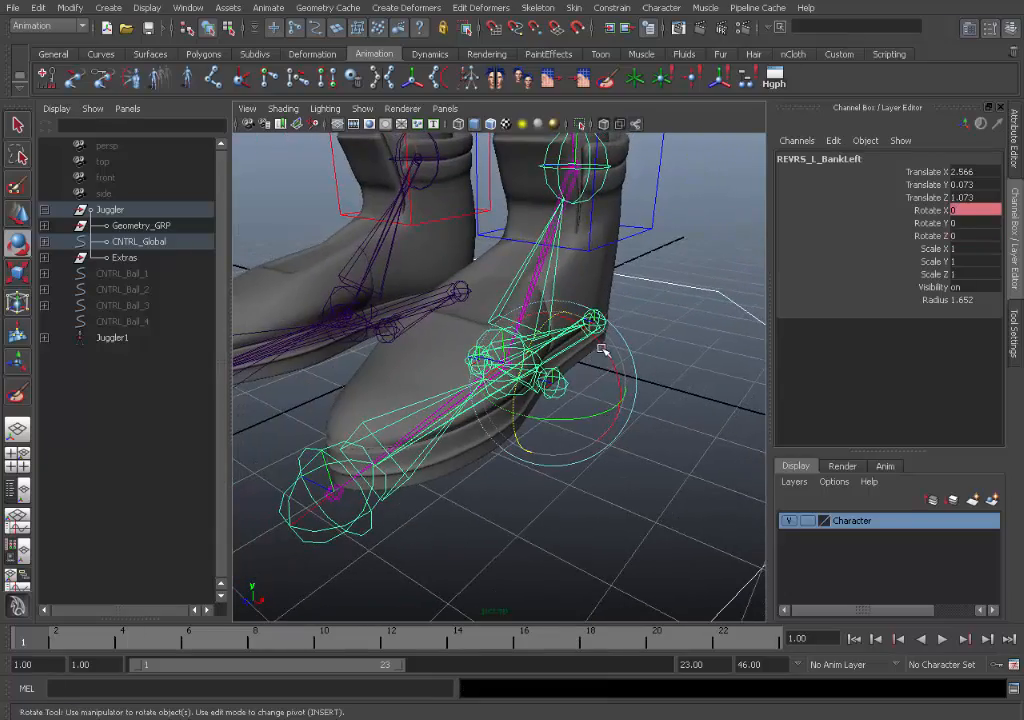
{"action": "left_click_drag", "start_coordinate": [603, 350], "coordinate": [615, 395]}
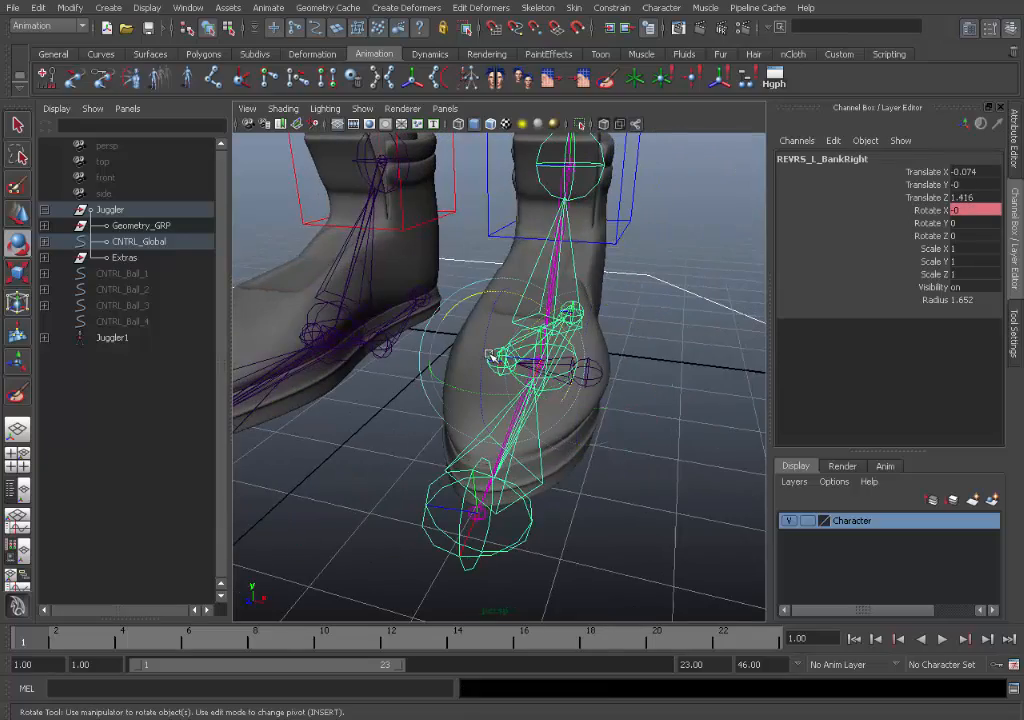
{"action": "left_click_drag", "start_coordinate": [500, 380], "coordinate": [510, 295]}
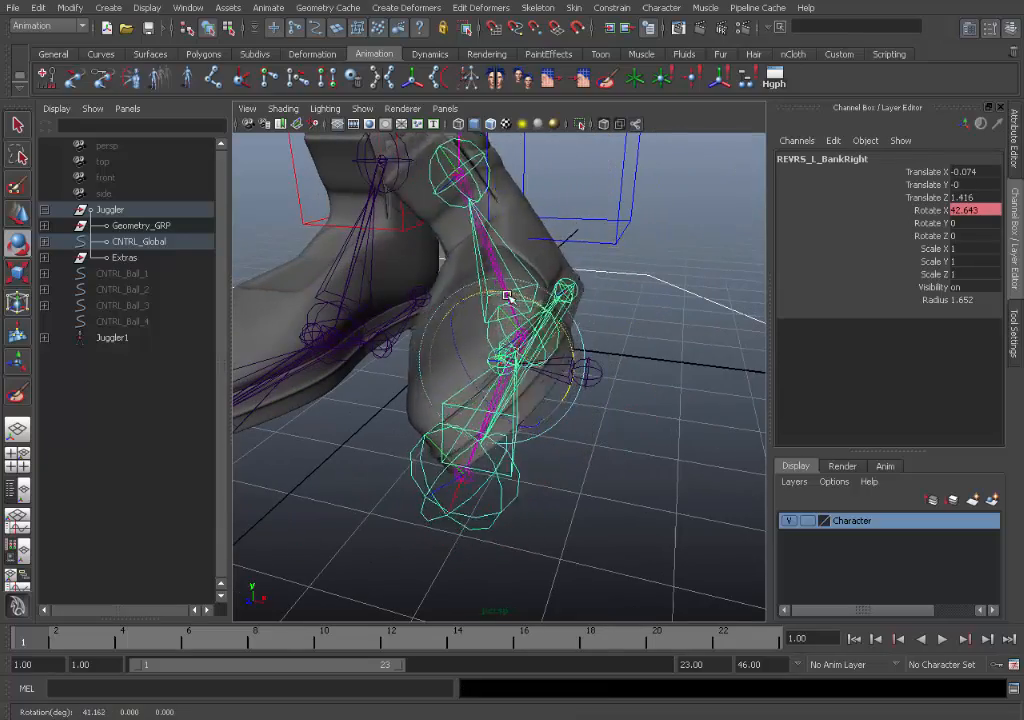
{"action": "left_click_drag", "start_coordinate": [505, 295], "coordinate": [495, 310]}
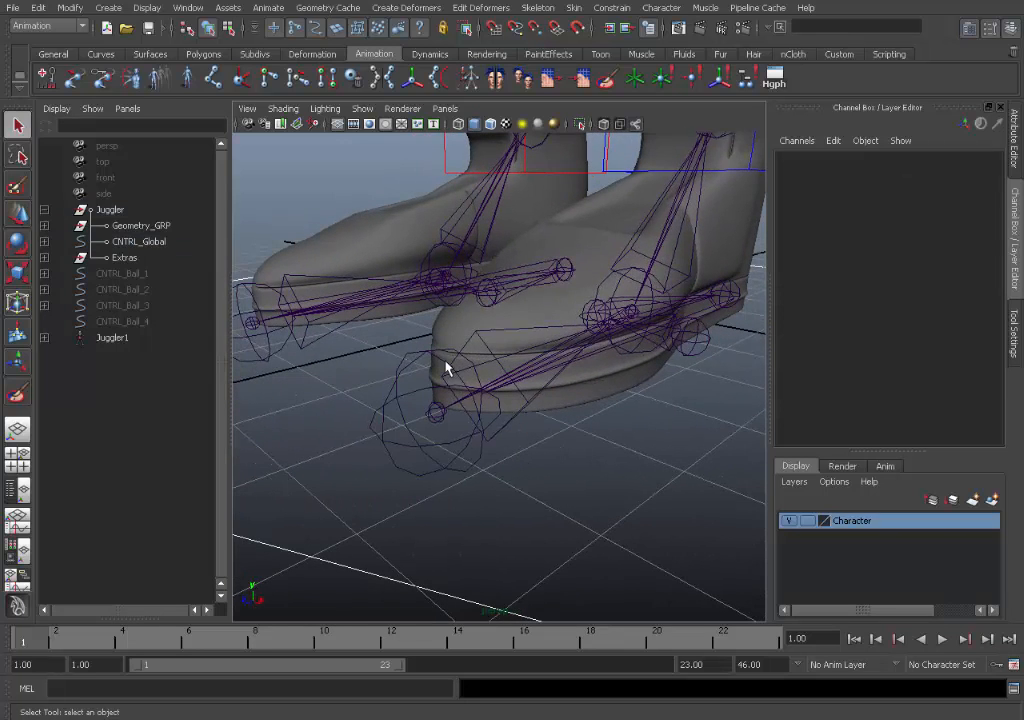
Select CNTRL_L_Leg and middle-drag its Foot Roll channel up to 10
{"action": "left_click", "coordinate": [505, 345]}
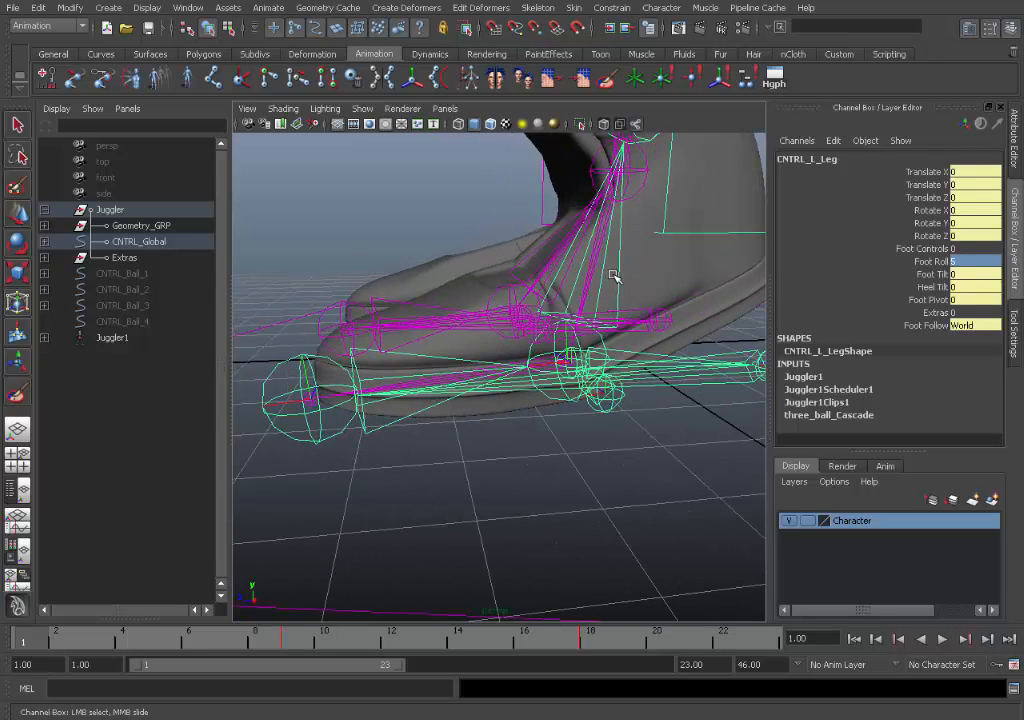
{"action": "left_click", "coordinate": [930, 261]}
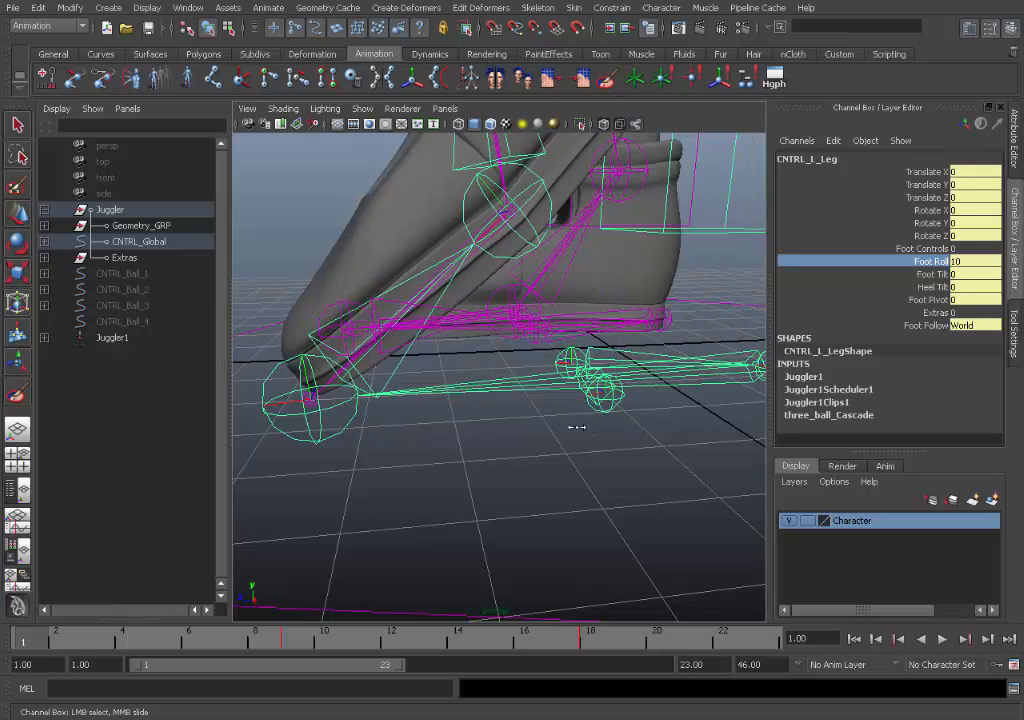
{"action": "left_click_drag", "start_coordinate": [577, 428], "coordinate": [565, 449]}
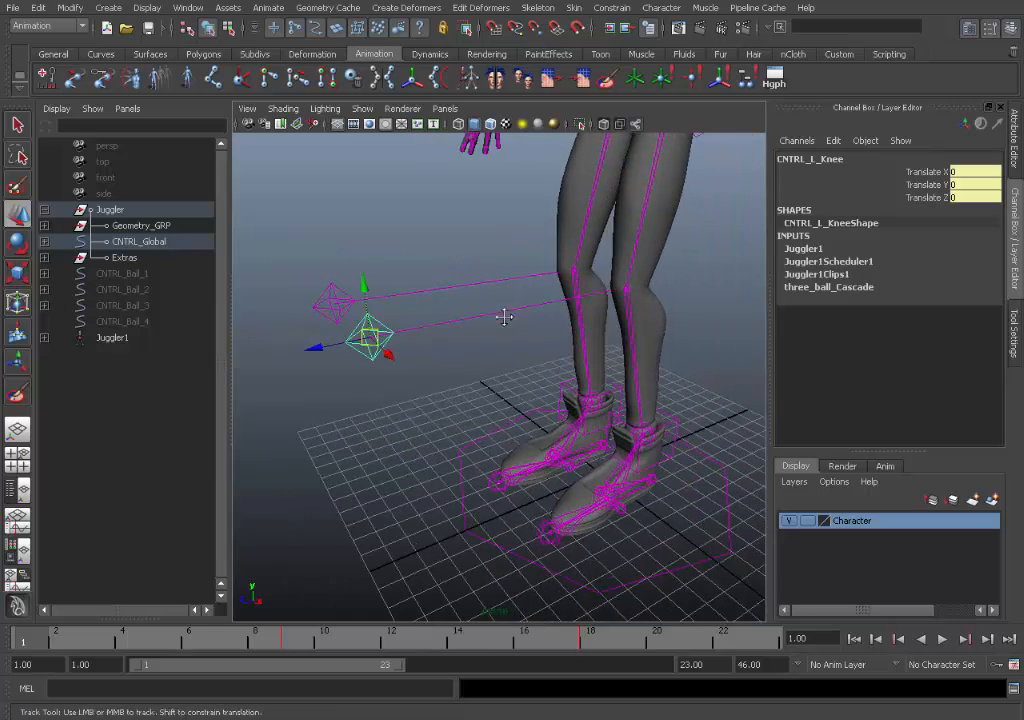
Pan to the blue CNTRL_L_Knee locator and drag it well away from the legs
{"action": "left_click_drag", "start_coordinate": [370, 340], "coordinate": [670, 345]}
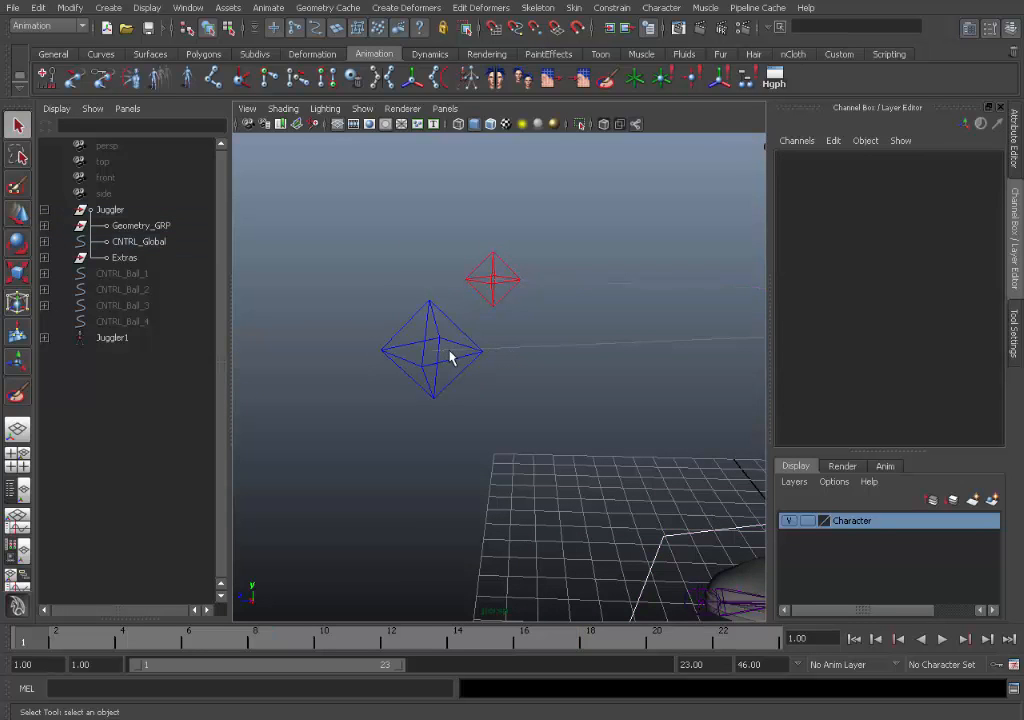
{"action": "left_click", "coordinate": [432, 350]}
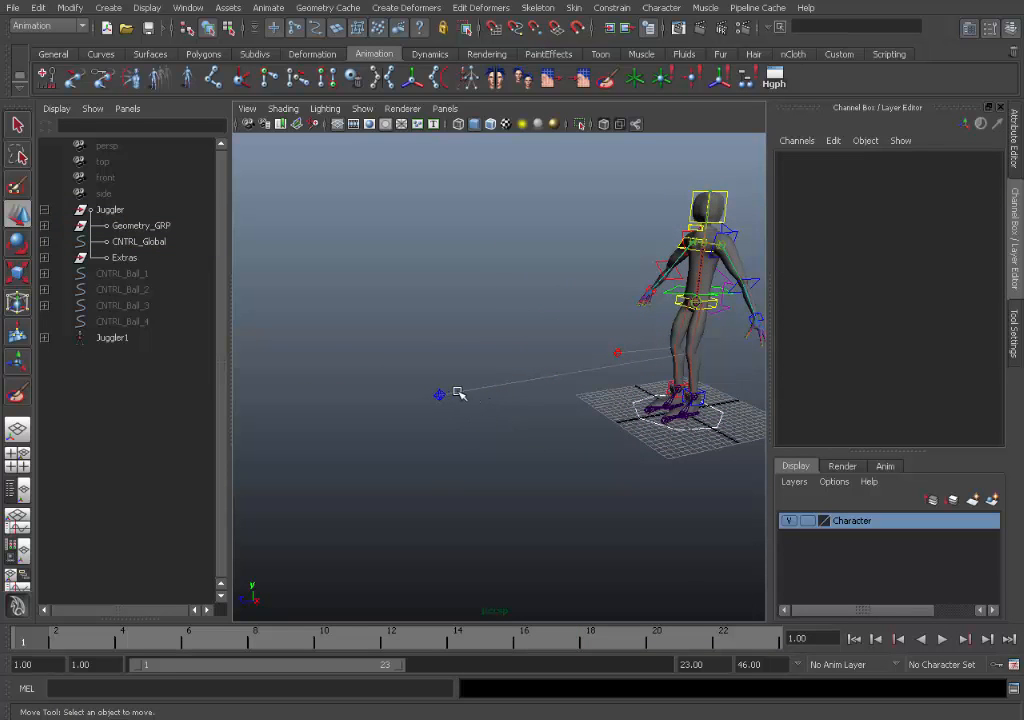
{"action": "left_click_drag", "start_coordinate": [458, 392], "coordinate": [477, 400]}
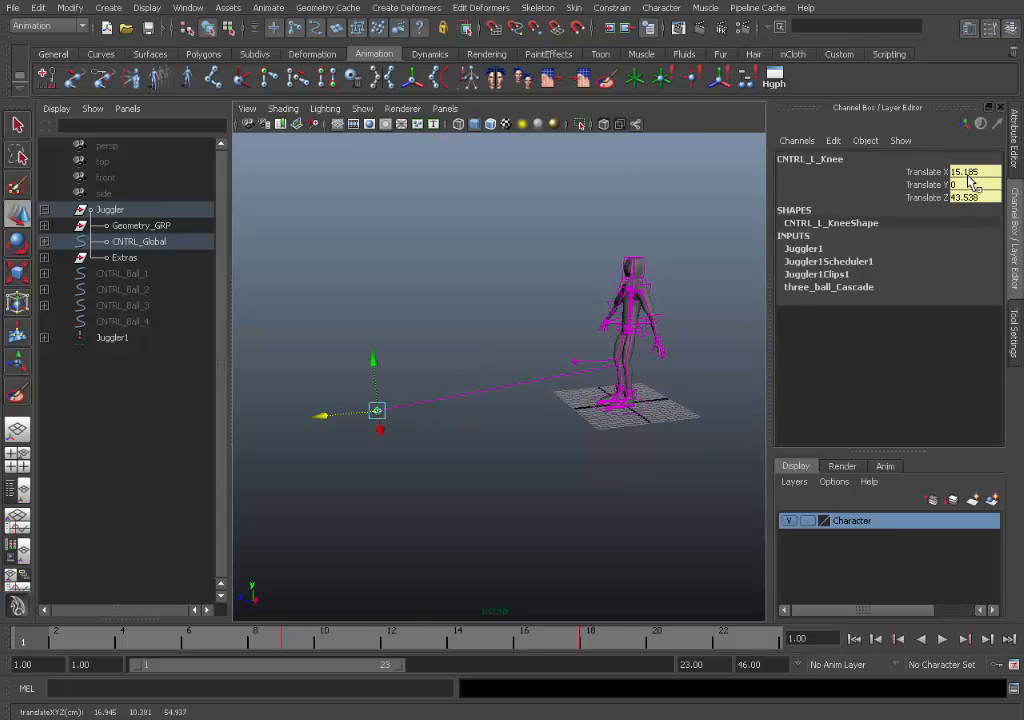
{"action": "left_click_drag", "start_coordinate": [377, 411], "coordinate": [580, 365]}
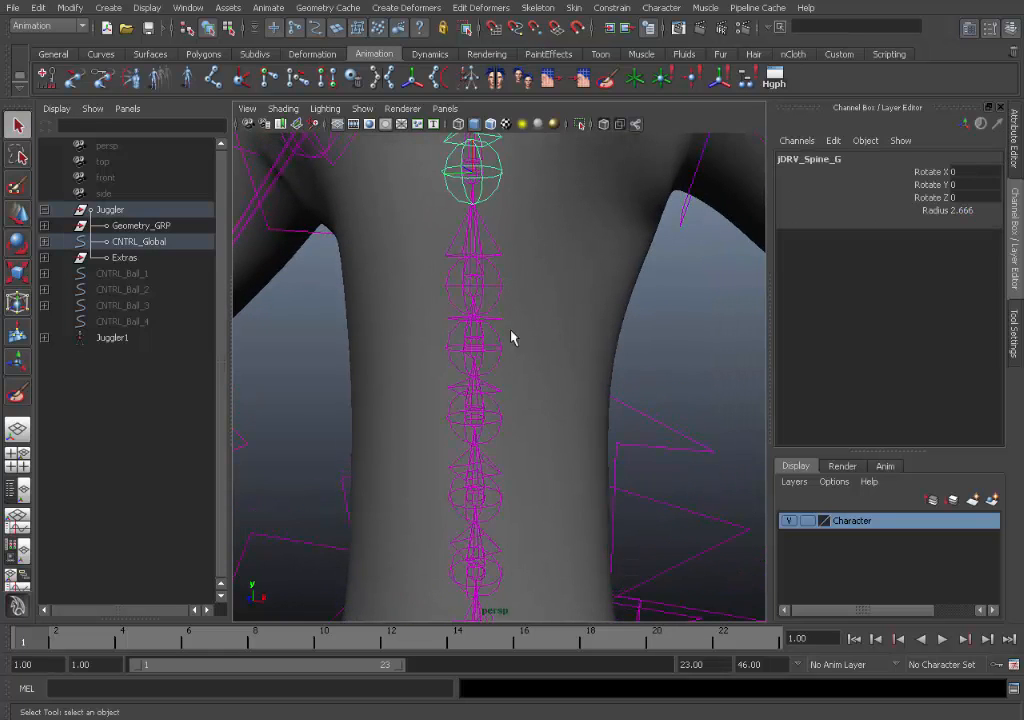
{"action": "left_click", "coordinate": [475, 575]}
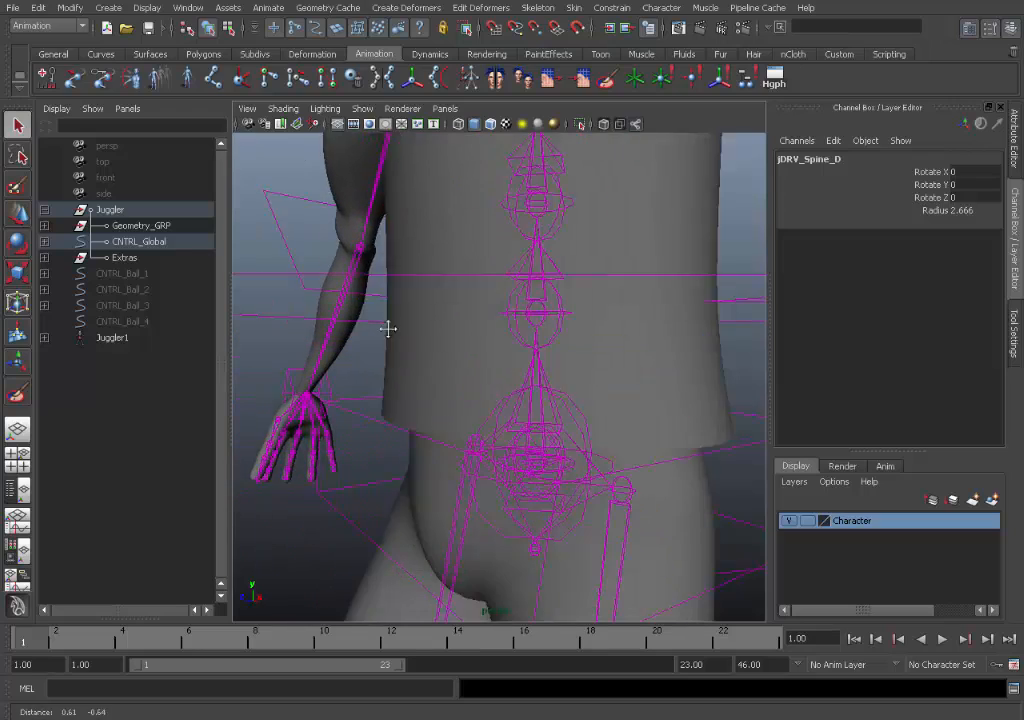
{"action": "left_click", "coordinate": [495, 430]}
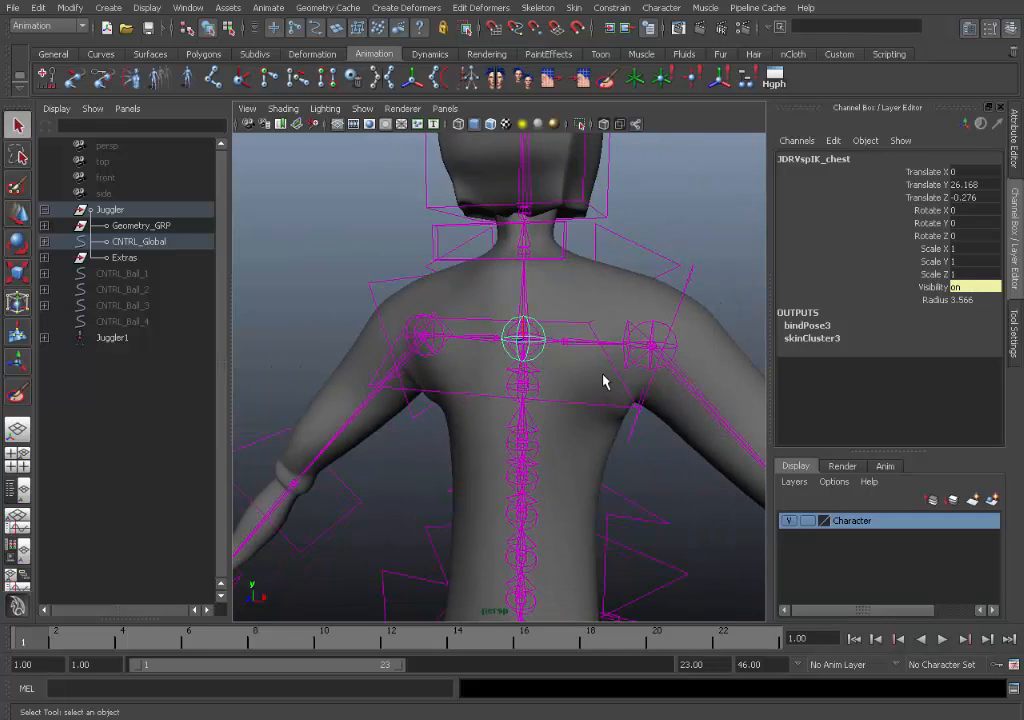
Toggle viewport Show options and pick JDRVspIK_Hips at the spine curve's base
{"action": "left_click_drag", "start_coordinate": [605, 380], "coordinate": [577, 400]}
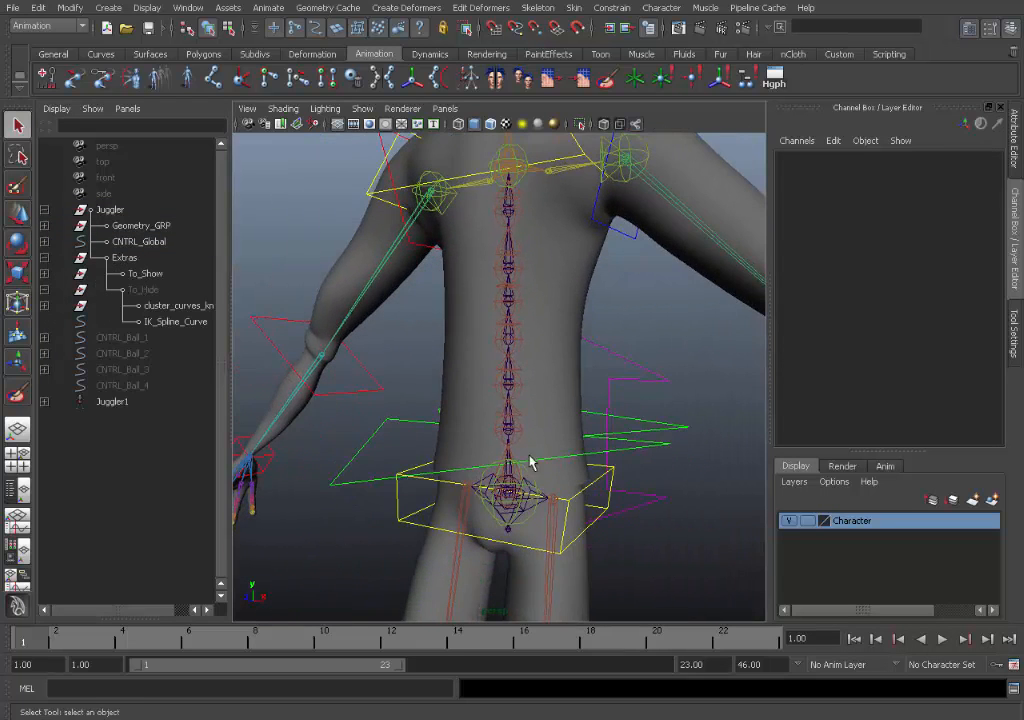
{"action": "mouse_move", "coordinate": [48, 310]}
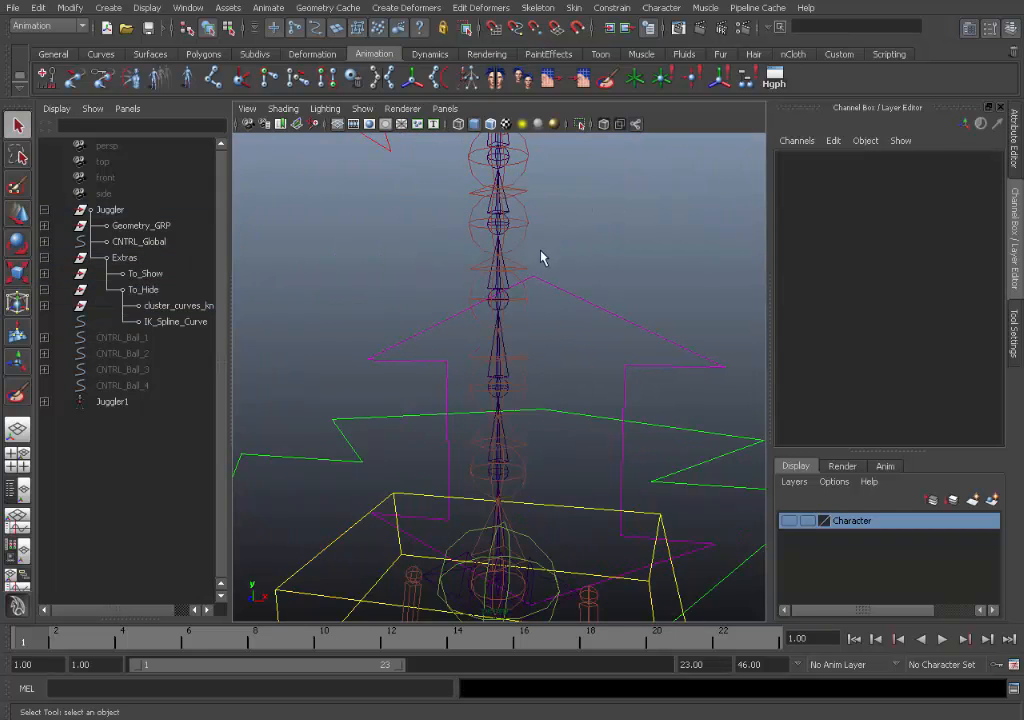
{"action": "left_click", "coordinate": [362, 108]}
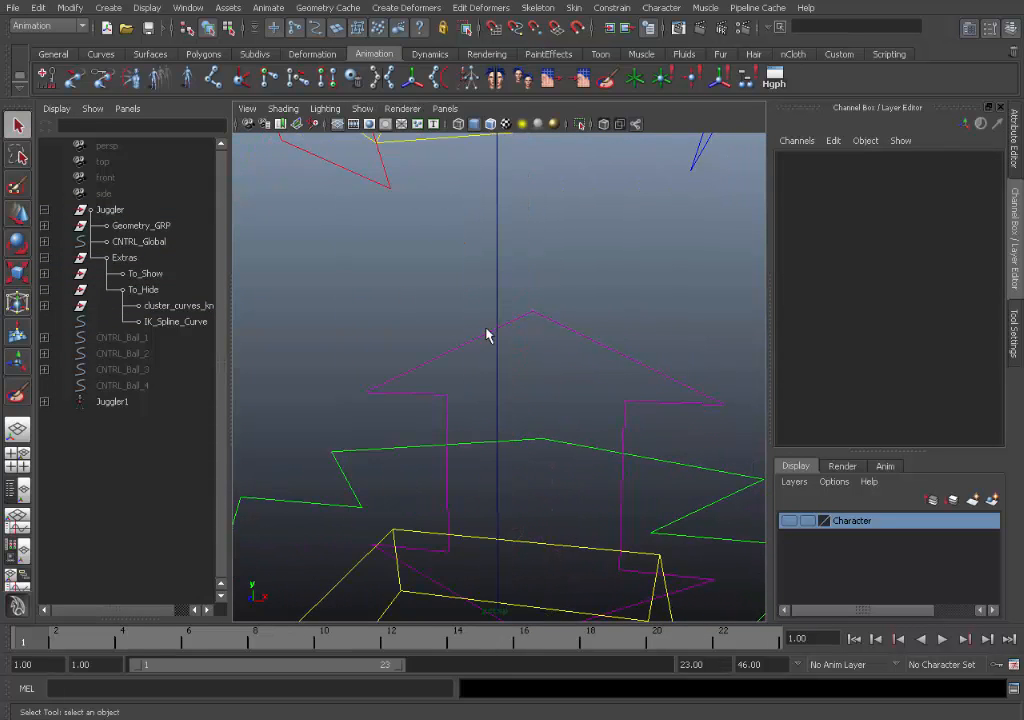
{"action": "left_click", "coordinate": [176, 321]}
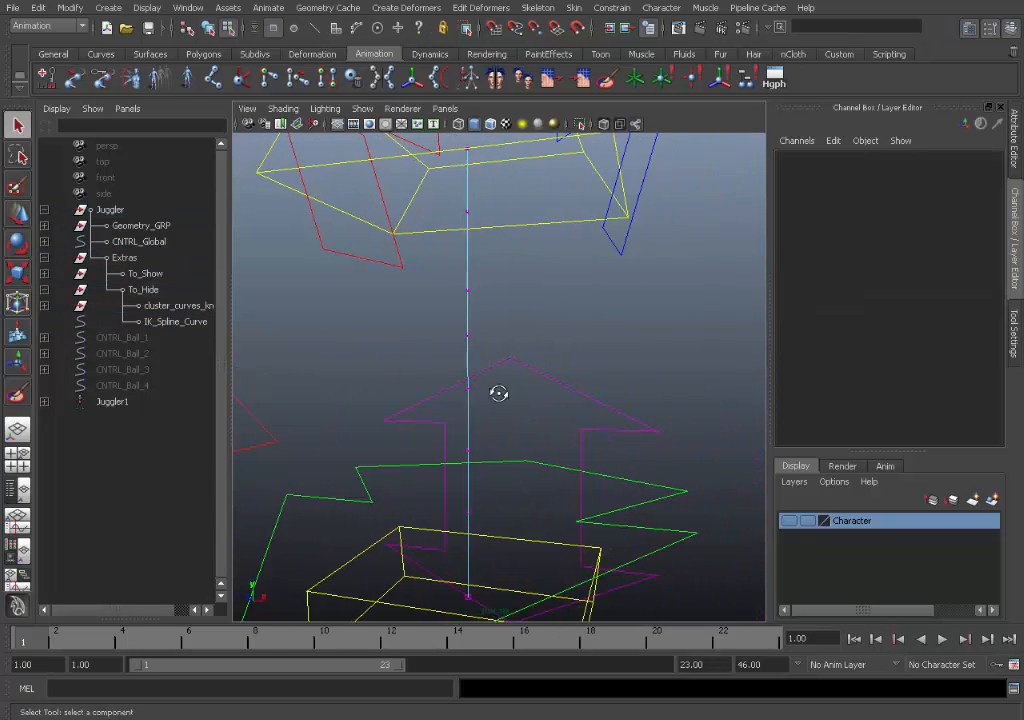
{"action": "mouse_move", "coordinate": [490, 352]}
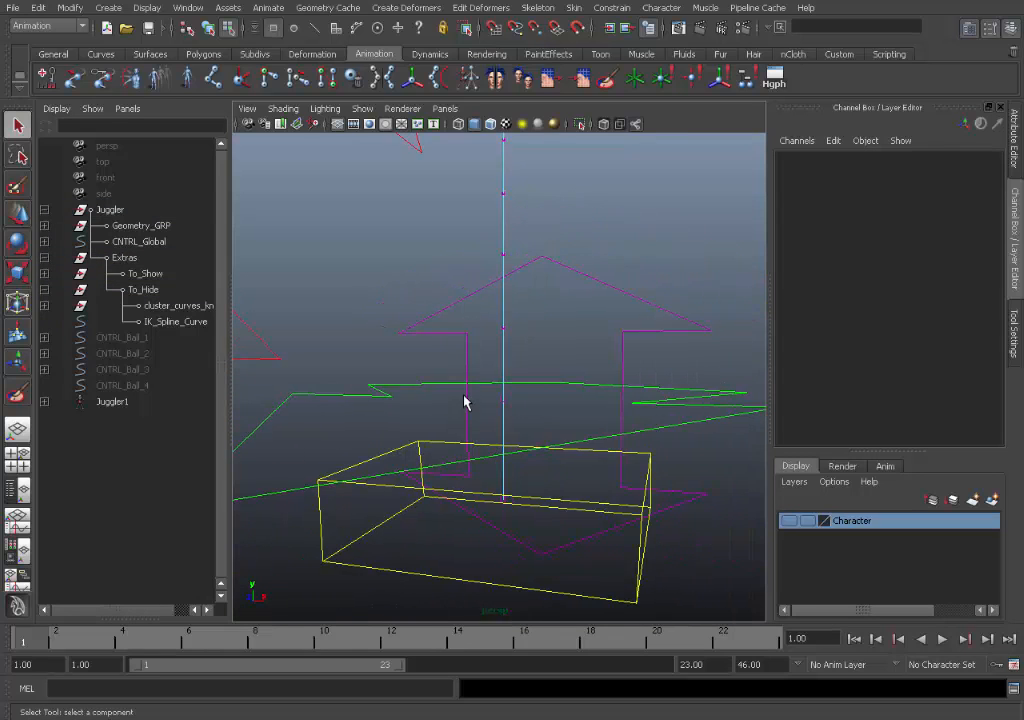
{"action": "left_click", "coordinate": [362, 108]}
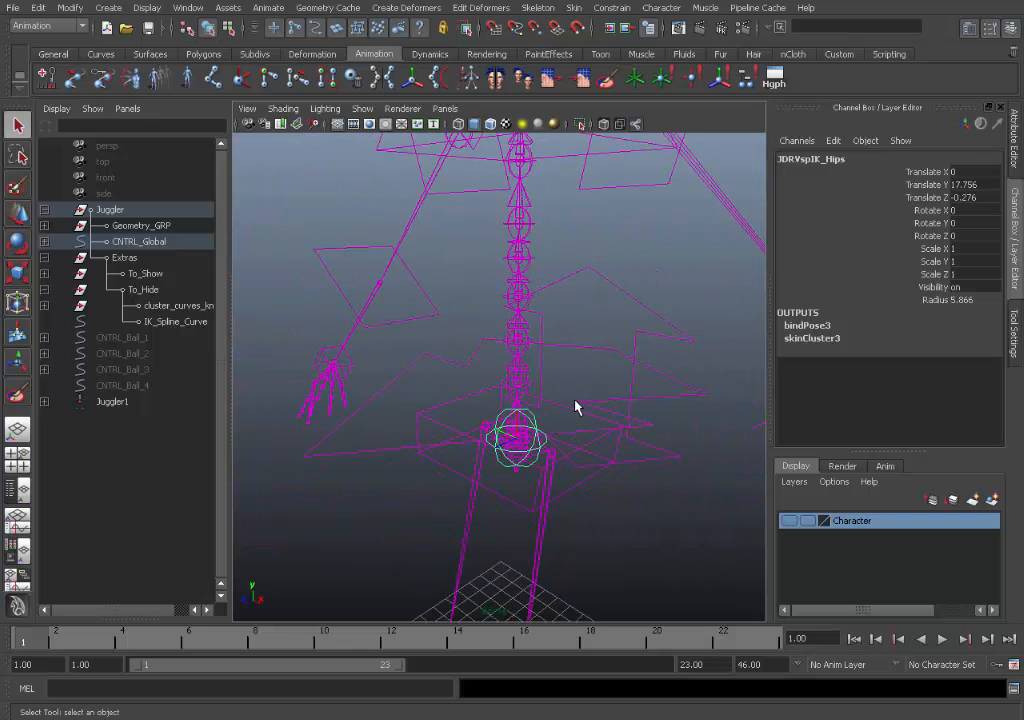
Drag JDRVspIK_Hips forward along Z, then start picking CVs on the spine curve
{"action": "left_click_drag", "start_coordinate": [517, 437], "coordinate": [471, 458]}
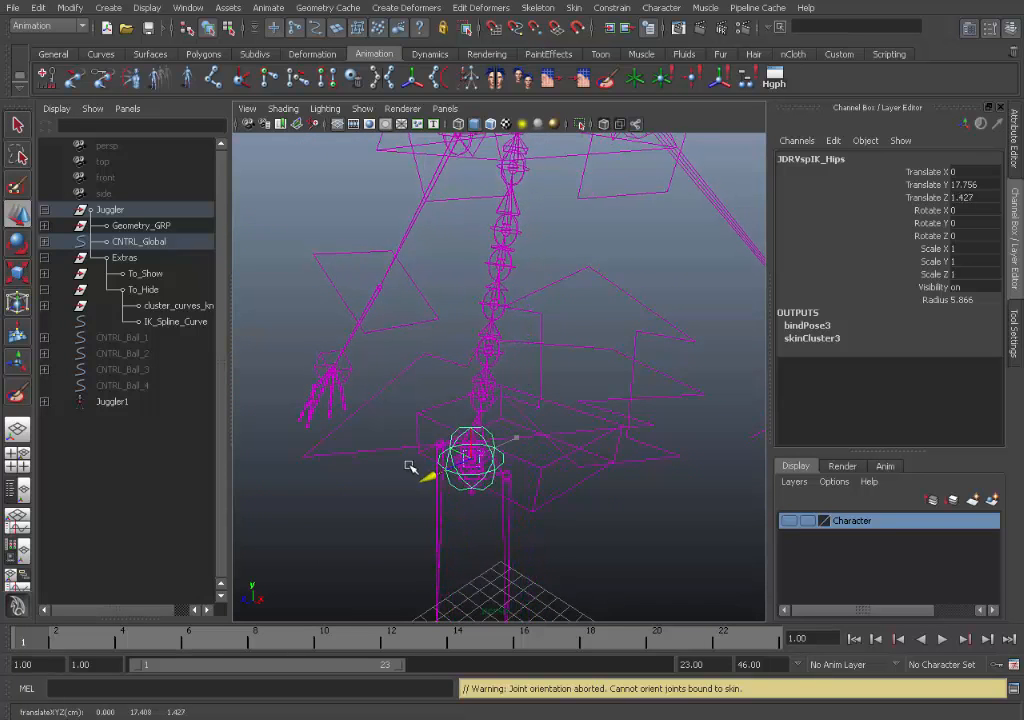
{"action": "left_click_drag", "start_coordinate": [470, 460], "coordinate": [490, 450]}
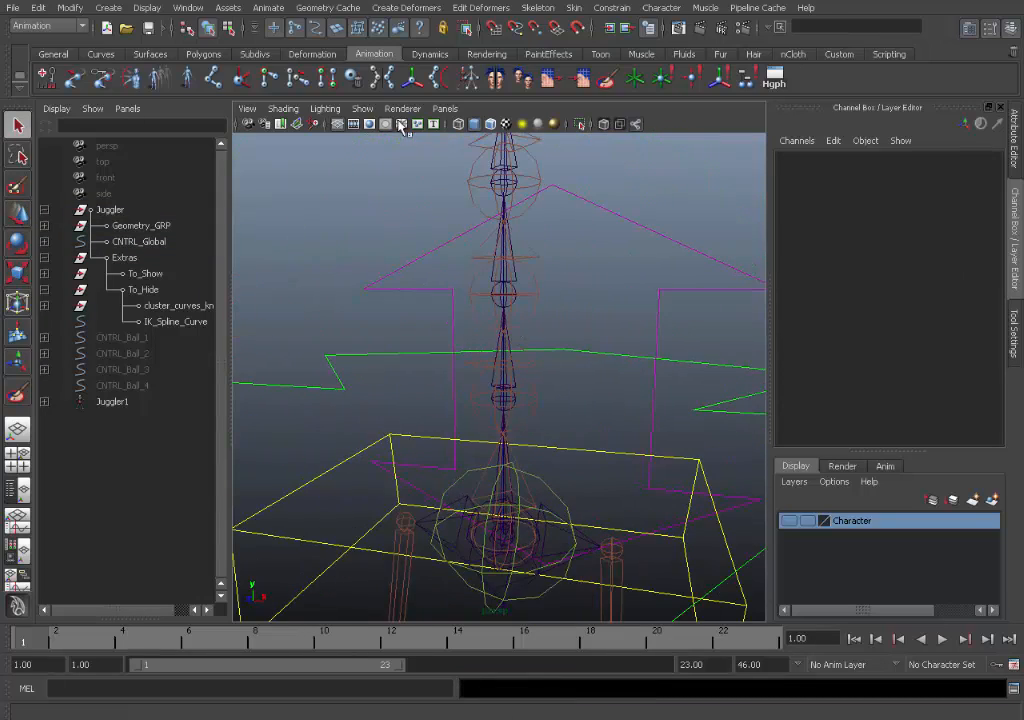
{"action": "left_click", "coordinate": [176, 321]}
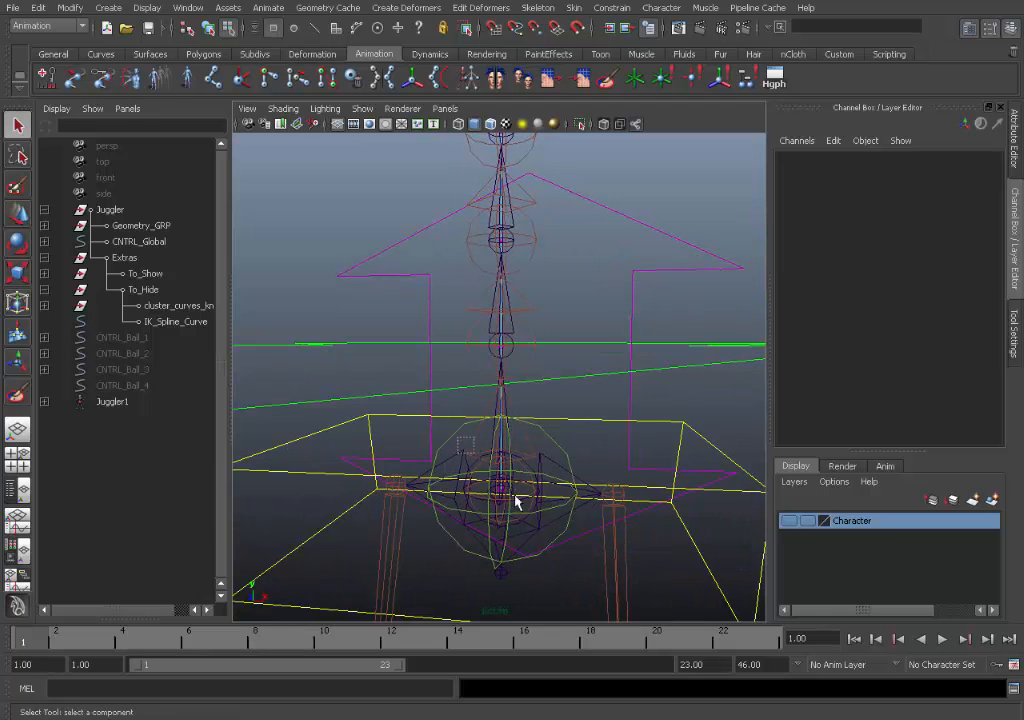
{"action": "left_click", "coordinate": [188, 8]}
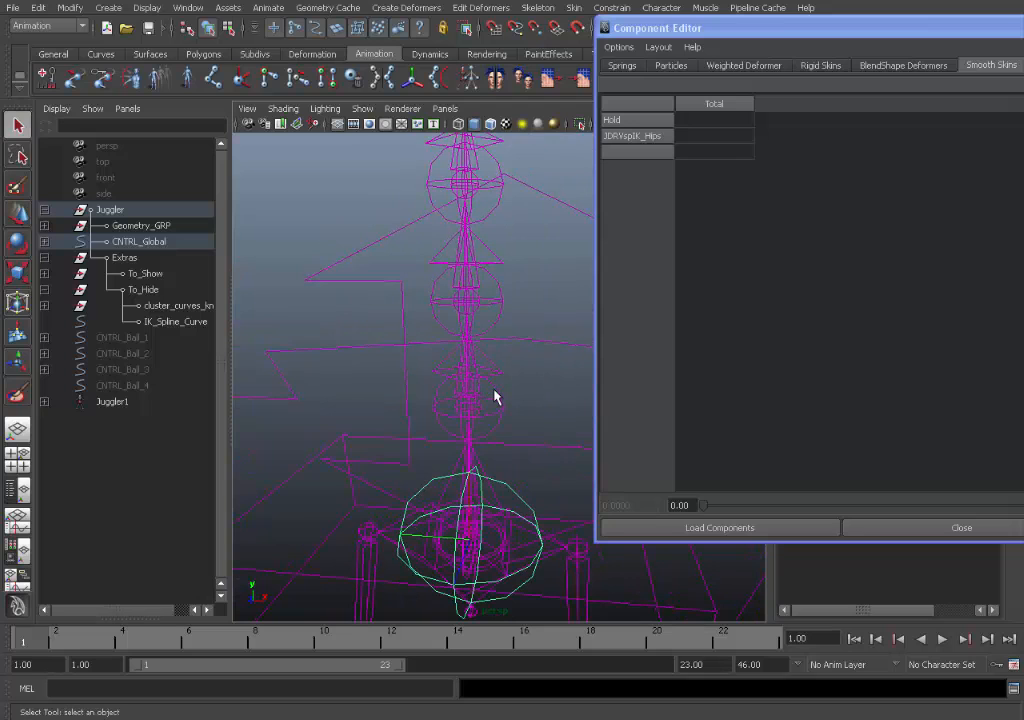
Select spine curve cv[1] to inspect its 0.75 hips / 0.25 chest skin weights
{"action": "left_click", "coordinate": [176, 321]}
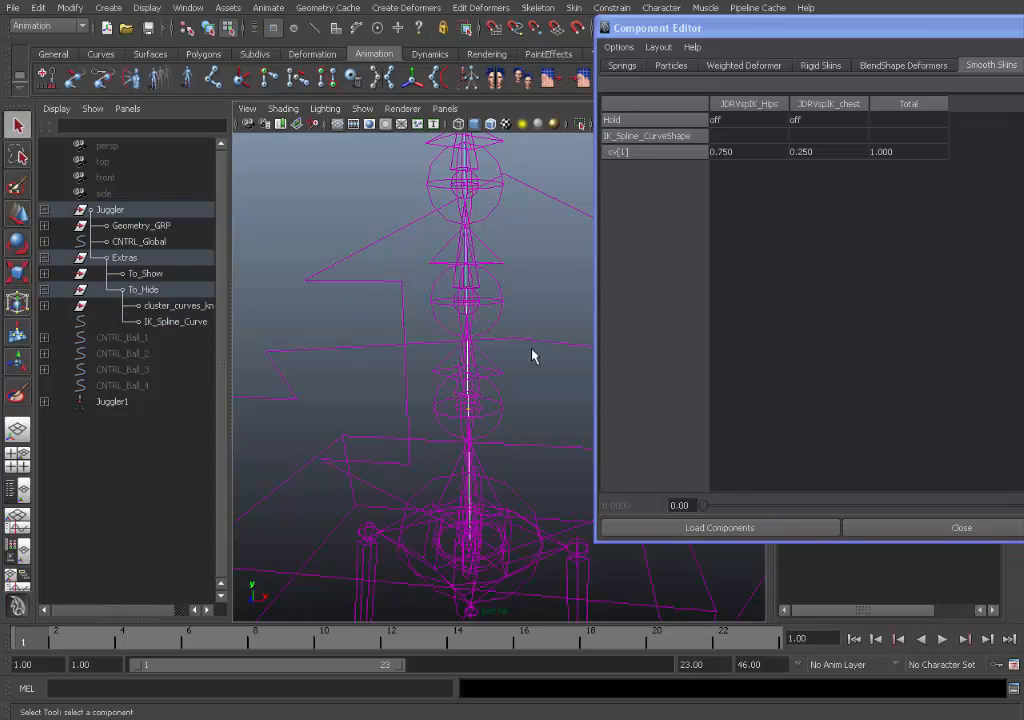
{"action": "mouse_move", "coordinate": [781, 150]}
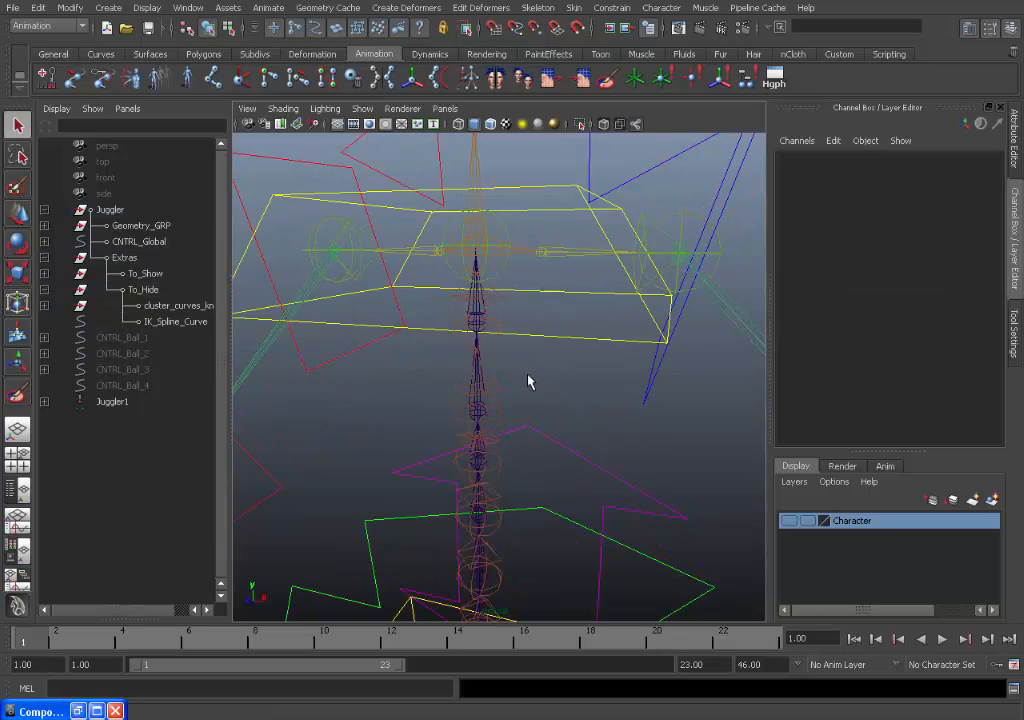
Orbit behind the juggler and move CNTRL_IK_Body_Twist and CNTRL_Chest to bend the torso
{"action": "left_click_drag", "start_coordinate": [530, 380], "coordinate": [556, 410]}
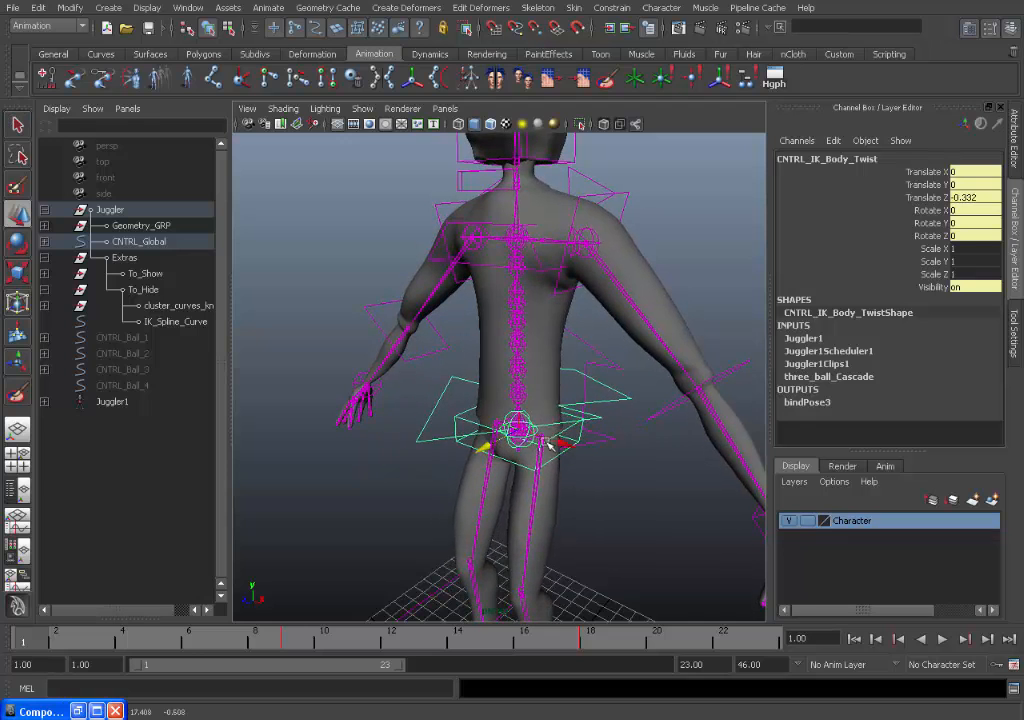
{"action": "left_click_drag", "start_coordinate": [515, 430], "coordinate": [550, 450]}
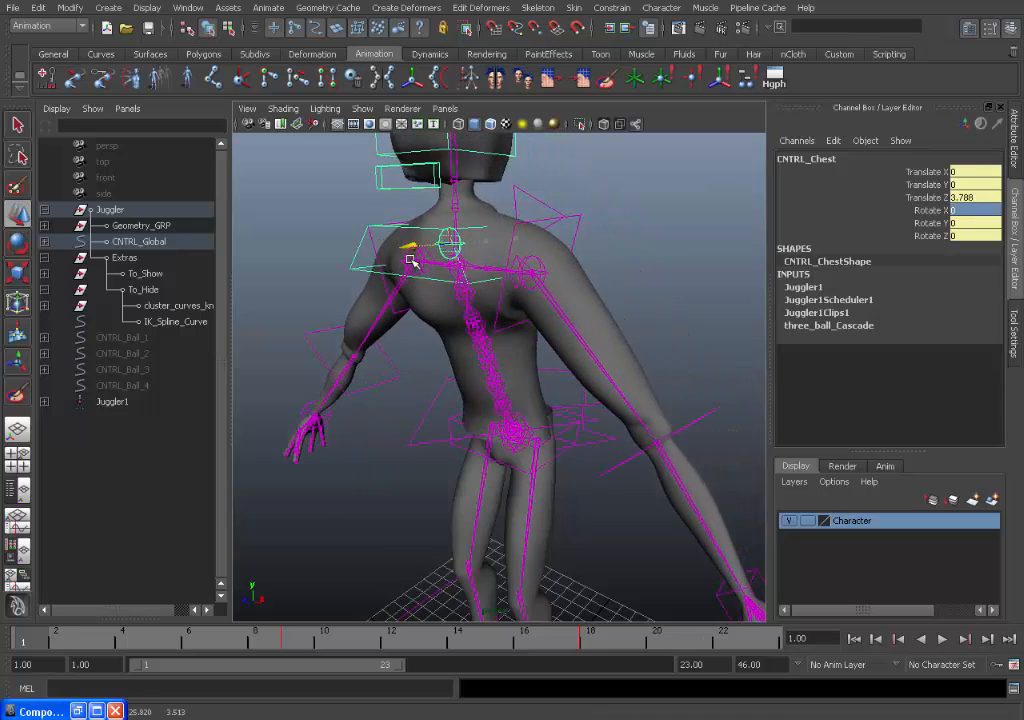
{"action": "left_click_drag", "start_coordinate": [415, 248], "coordinate": [478, 248]}
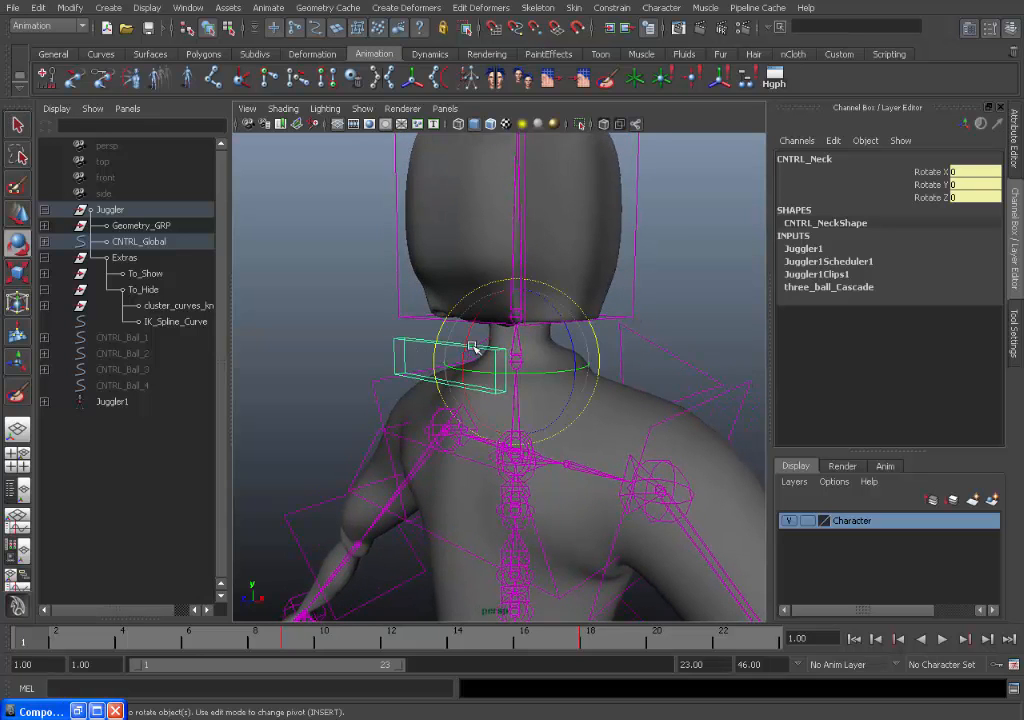
Rotate CNTRL_Neck with the Rotate manipulator to turn the juggler's head
{"action": "left_click_drag", "start_coordinate": [470, 345], "coordinate": [450, 365]}
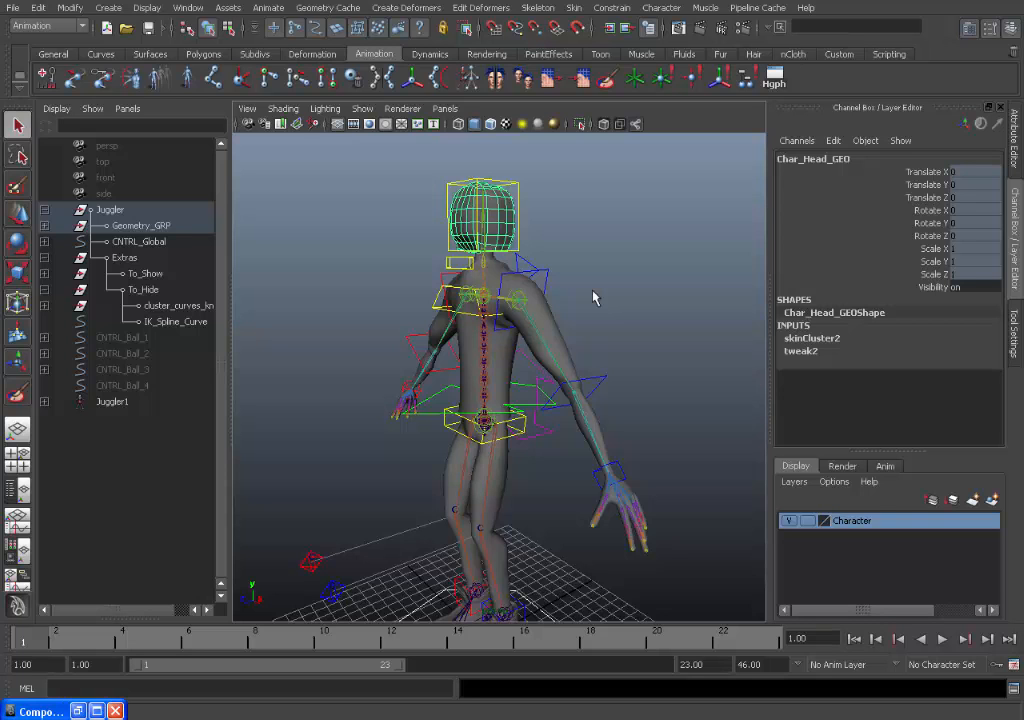
{"action": "mouse_move", "coordinate": [527, 275]}
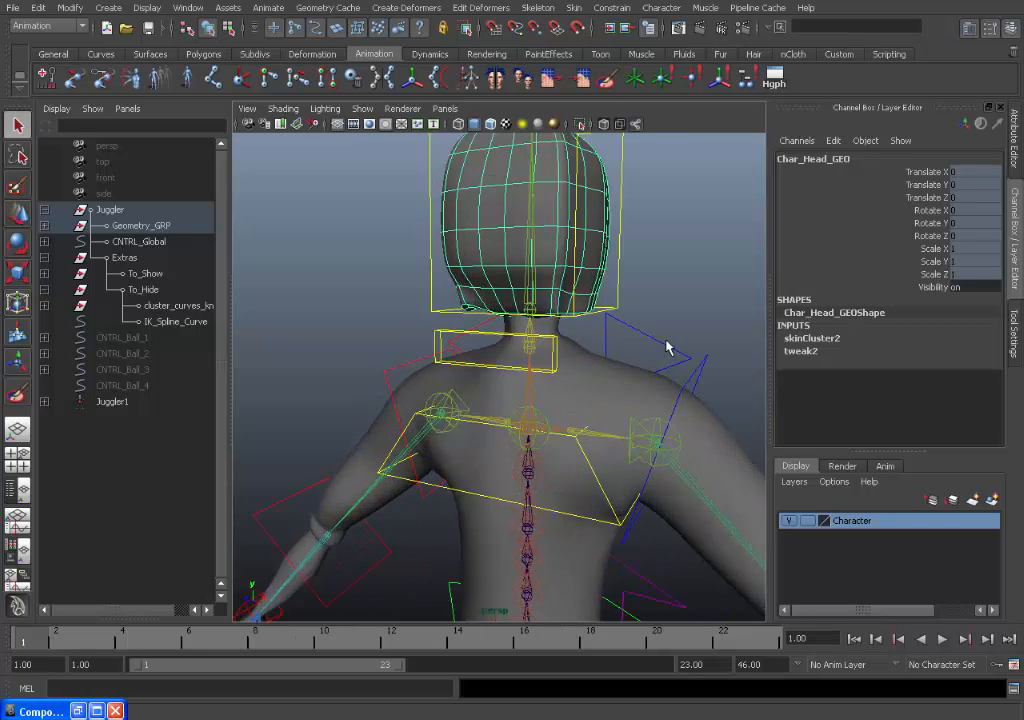
{"action": "mouse_move", "coordinate": [593, 375]}
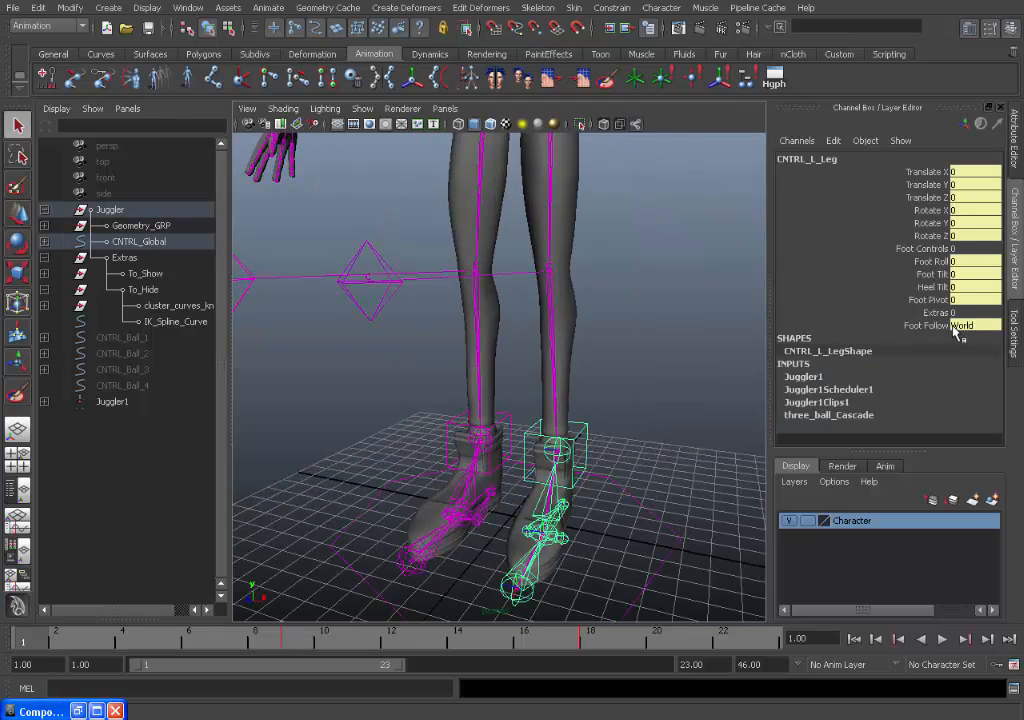
Set CNTRL_L_Leg's Foot Follow to COG, then rotate CNTRL_CoG around the hips
{"action": "left_click", "coordinate": [970, 325]}
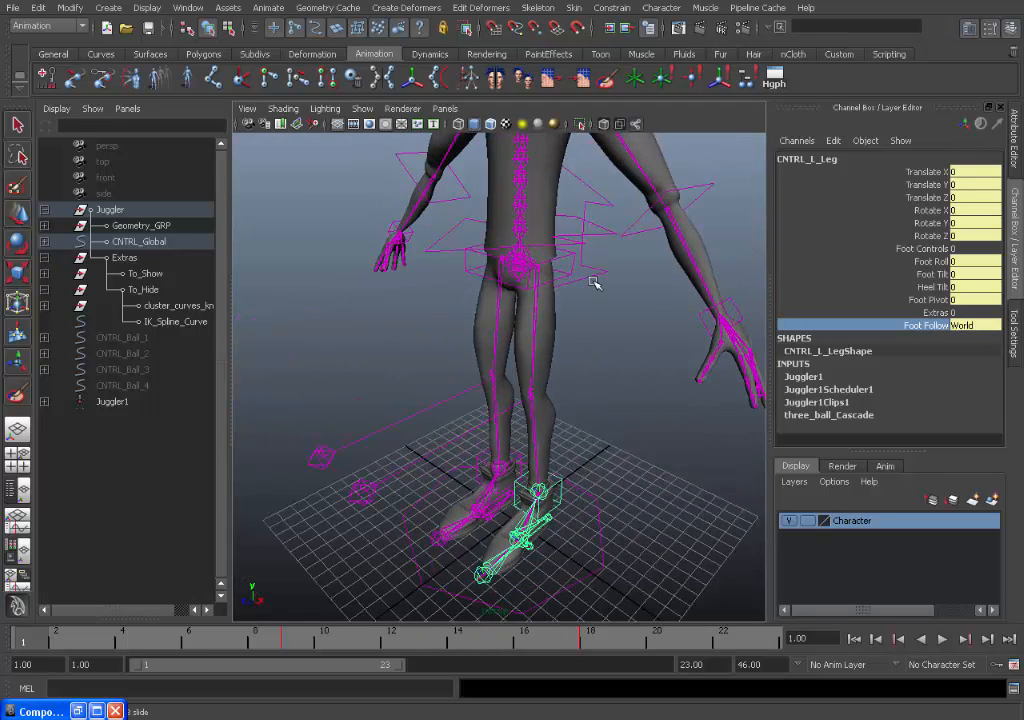
{"action": "left_click", "coordinate": [520, 260]}
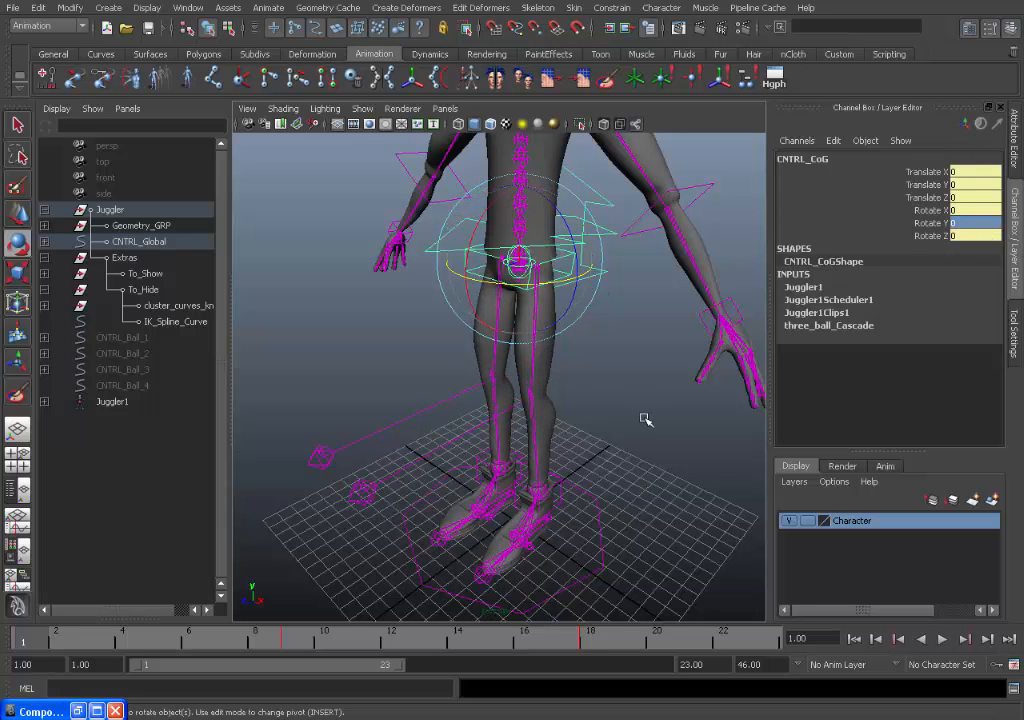
{"action": "left_click", "coordinate": [525, 495]}
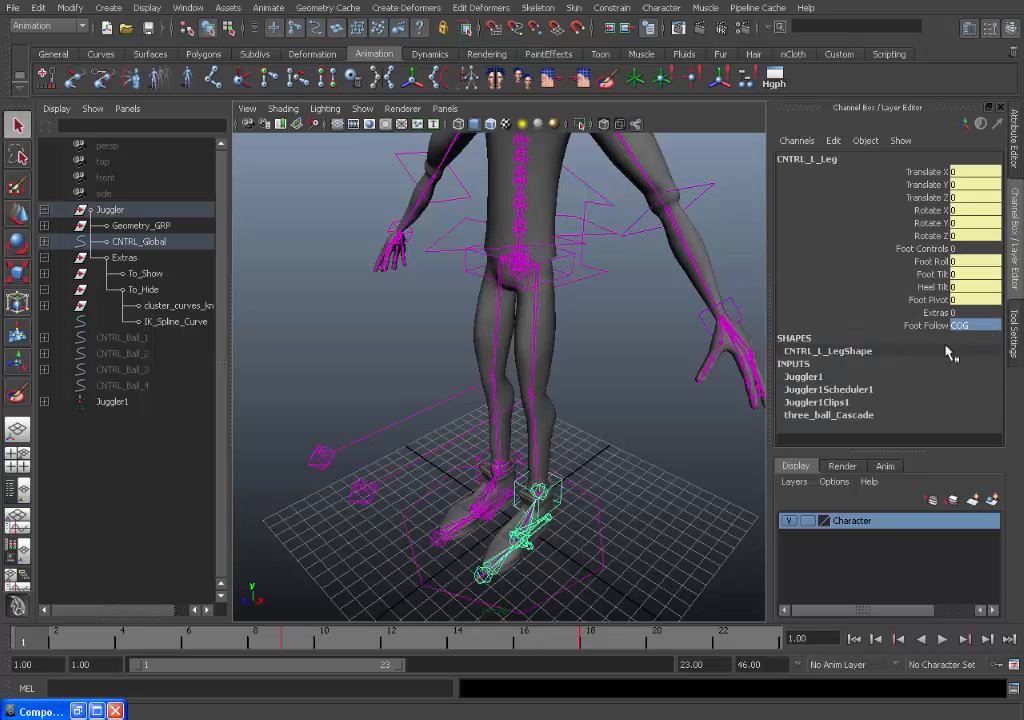
{"action": "left_click", "coordinate": [520, 260]}
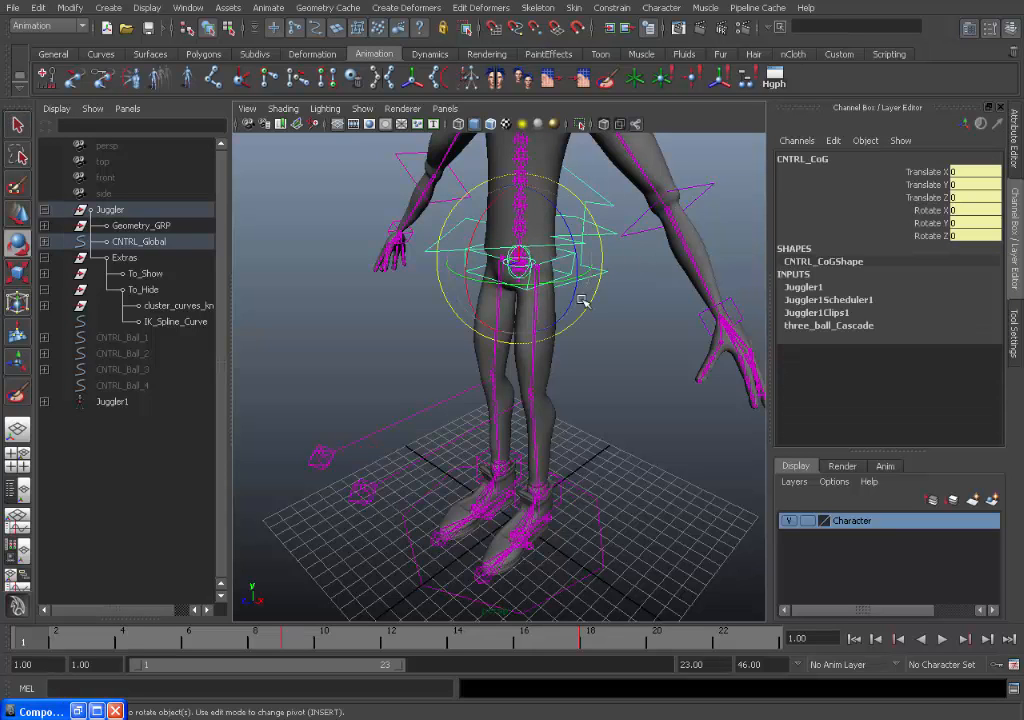
{"action": "left_click_drag", "start_coordinate": [520, 300], "coordinate": [595, 280]}
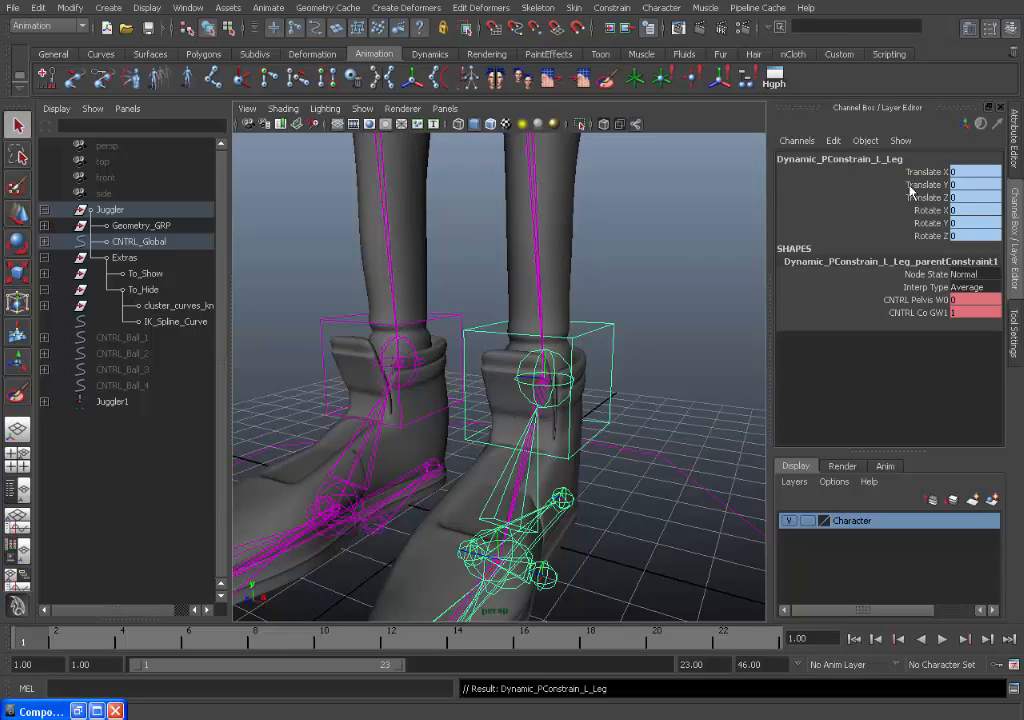
{"action": "mouse_move", "coordinate": [935, 185]}
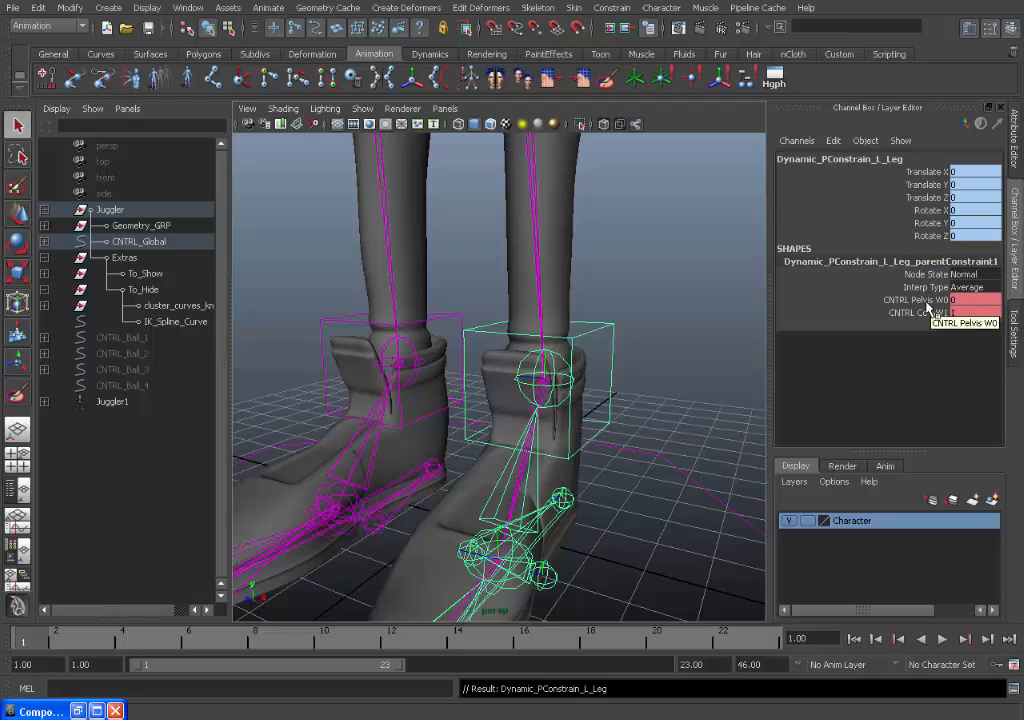
Inspect Dynamic_PConstrain_L_Leg's pelvis and CoG weights and set Foot Follow to Pelvis
{"action": "left_click", "coordinate": [915, 299]}
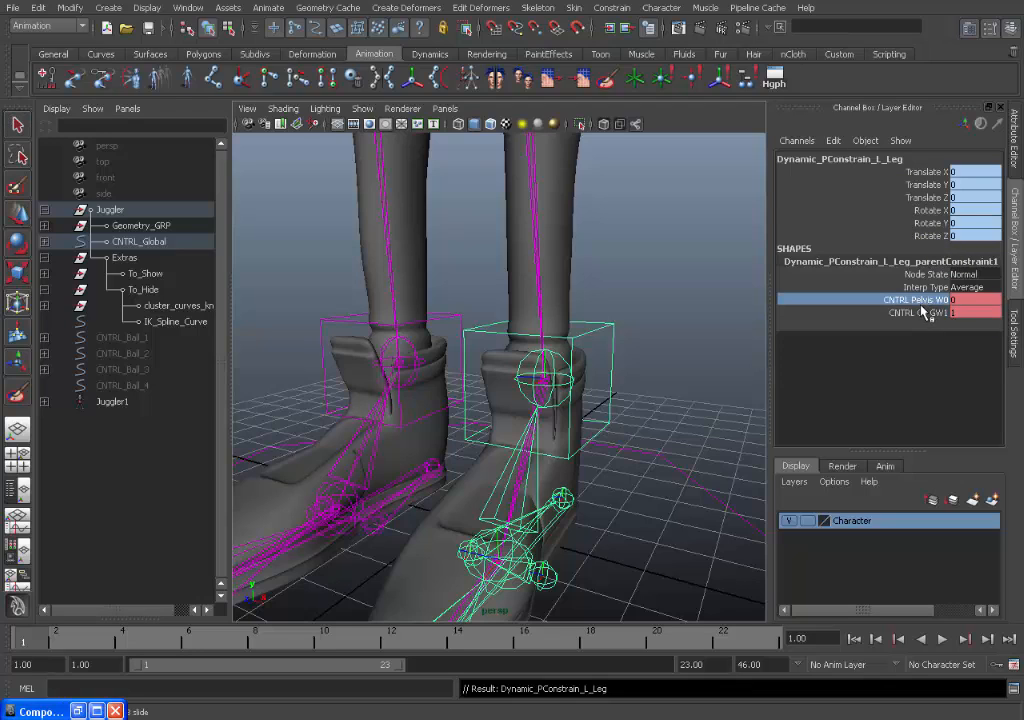
{"action": "left_click", "coordinate": [918, 312]}
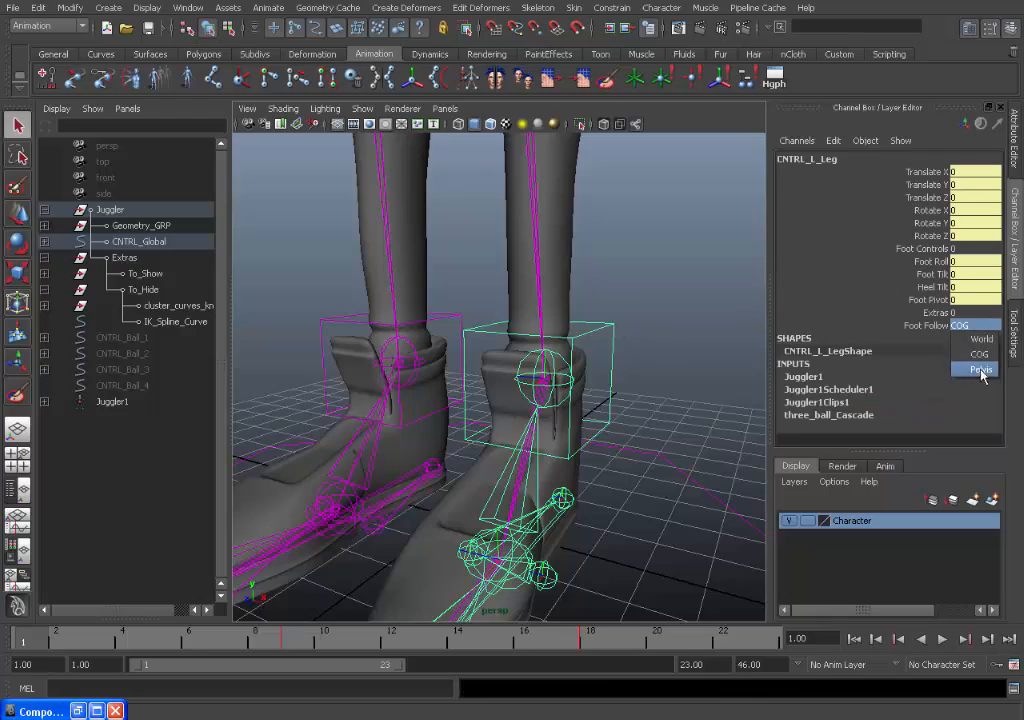
{"action": "left_click", "coordinate": [980, 370]}
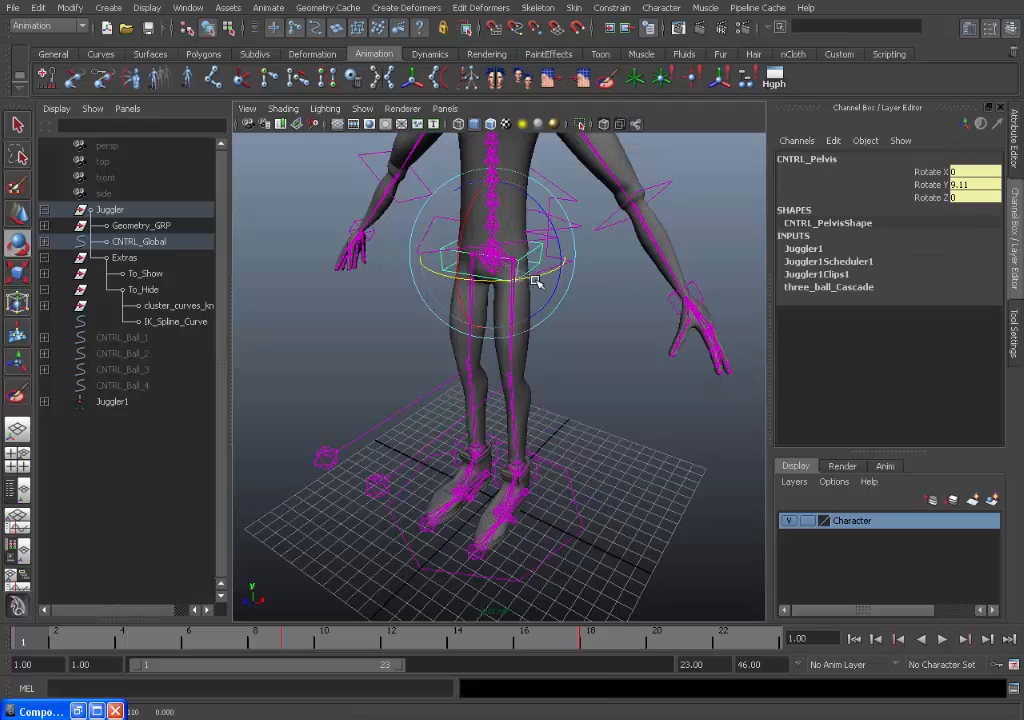
Undo the pelvis rotation and set the left leg's Foot Follow back to World
{"action": "key", "text": "Ctrl+Z"}
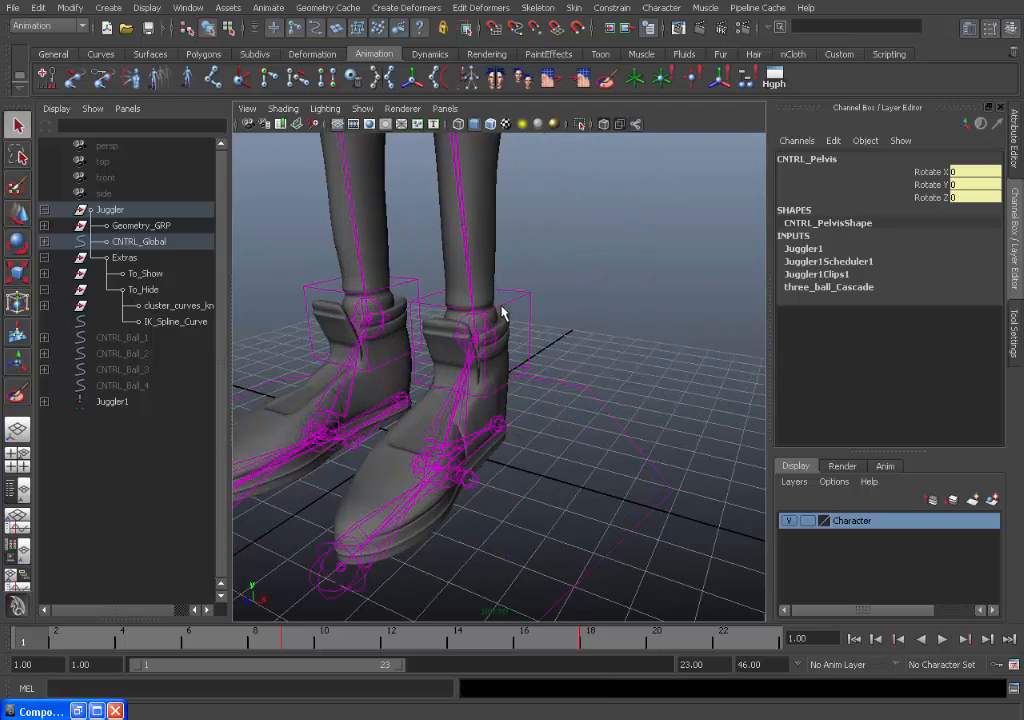
{"action": "left_click", "coordinate": [470, 335]}
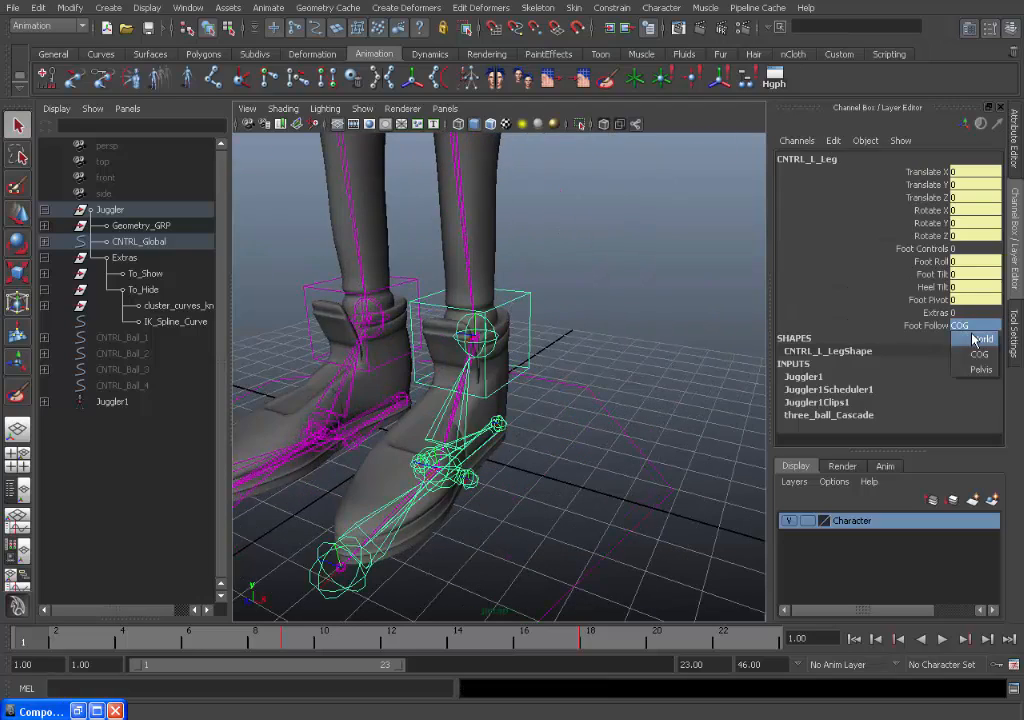
{"action": "left_click", "coordinate": [982, 338]}
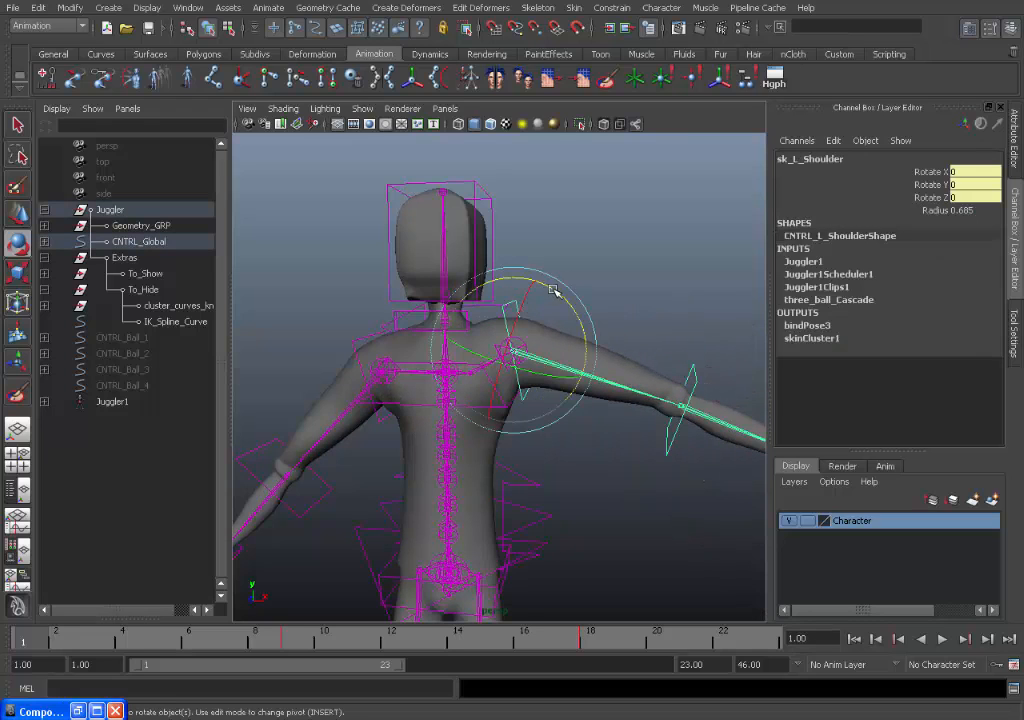
Rotate the left shoulder to swing the arm, then select the arm joint below it
{"action": "left_click_drag", "start_coordinate": [555, 290], "coordinate": [485, 265]}
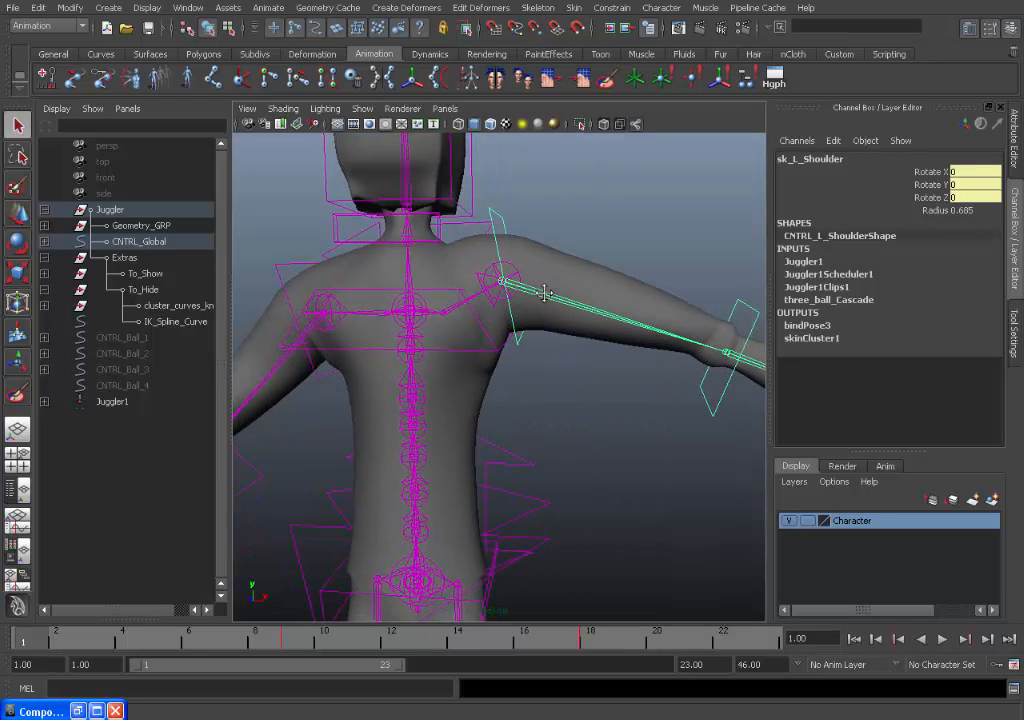
{"action": "left_click", "coordinate": [500, 282]}
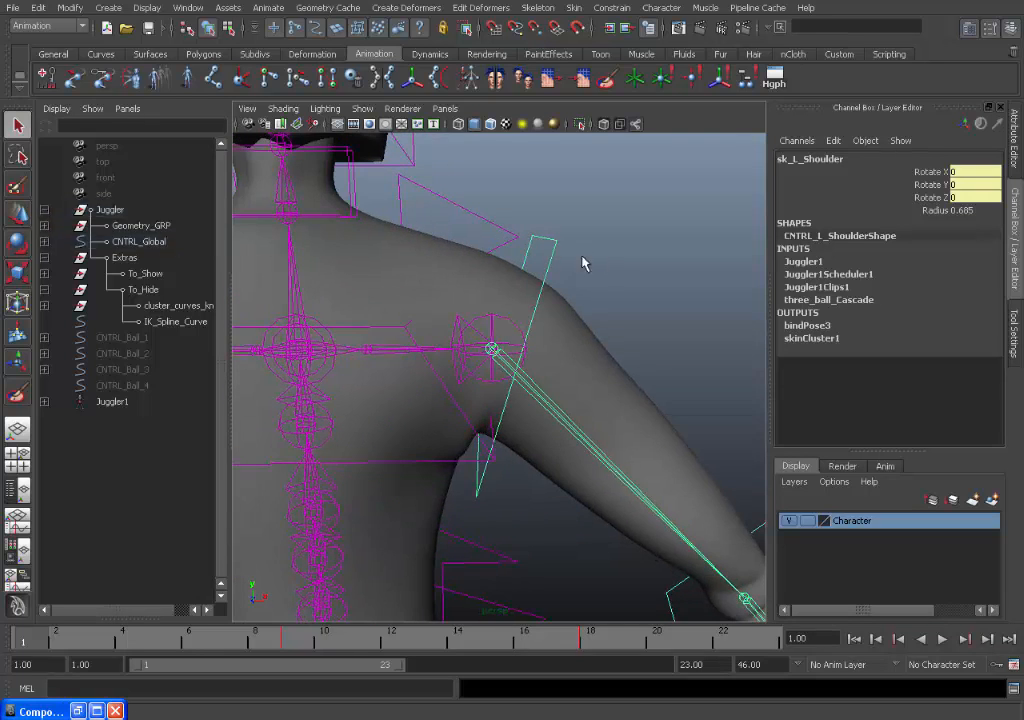
{"action": "left_click", "coordinate": [109, 209]}
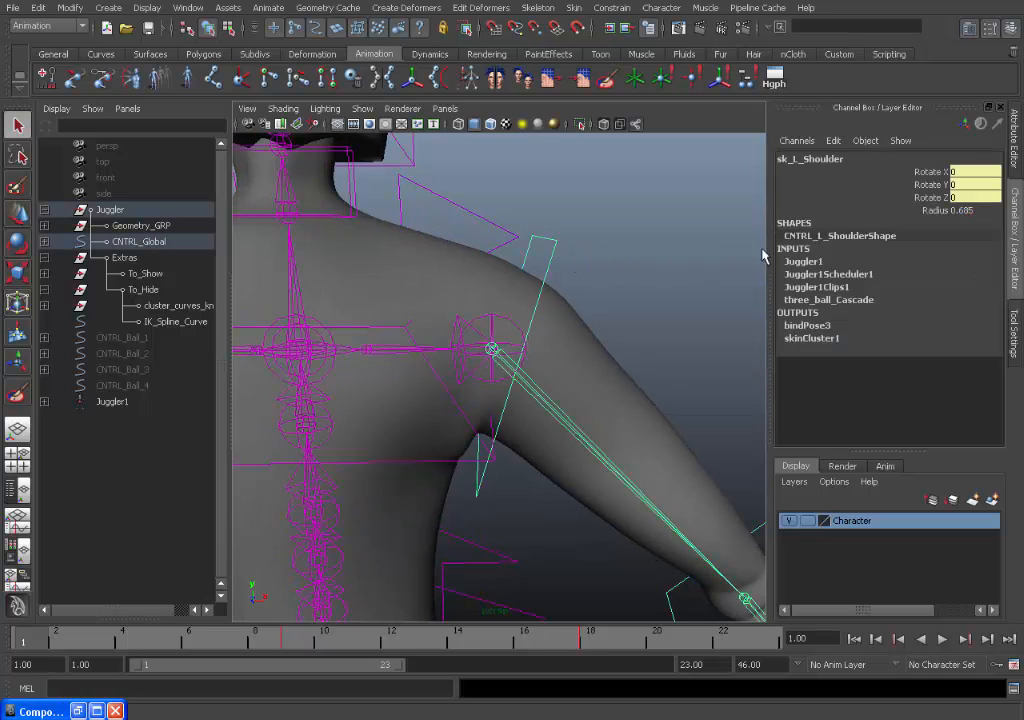
{"action": "mouse_move", "coordinate": [875, 210]}
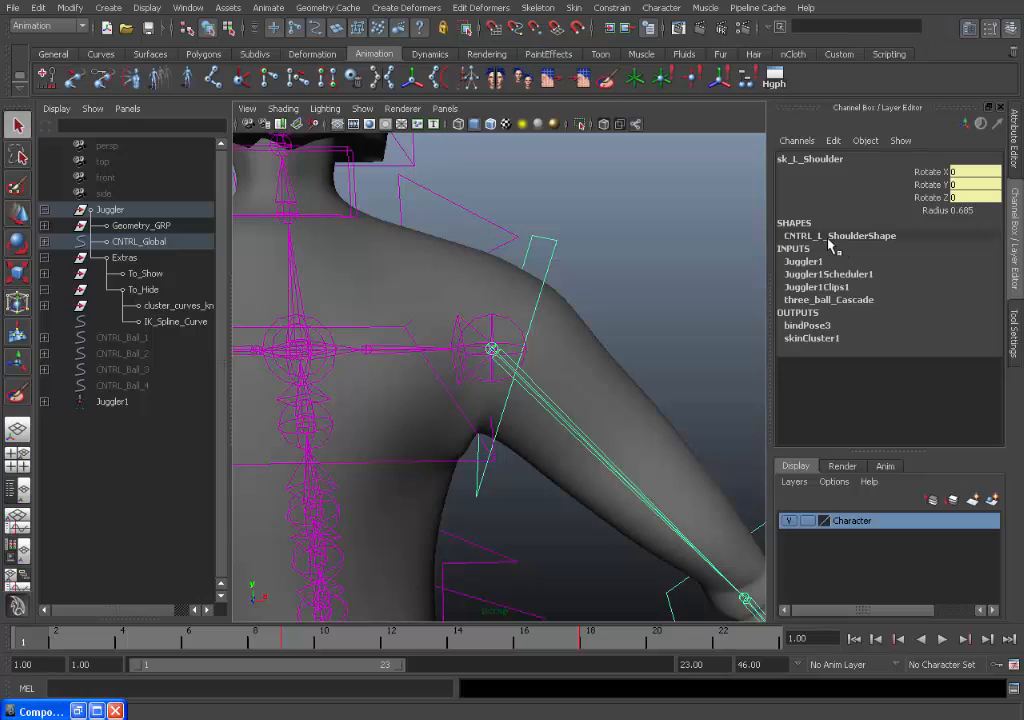
{"action": "left_click", "coordinate": [840, 235]}
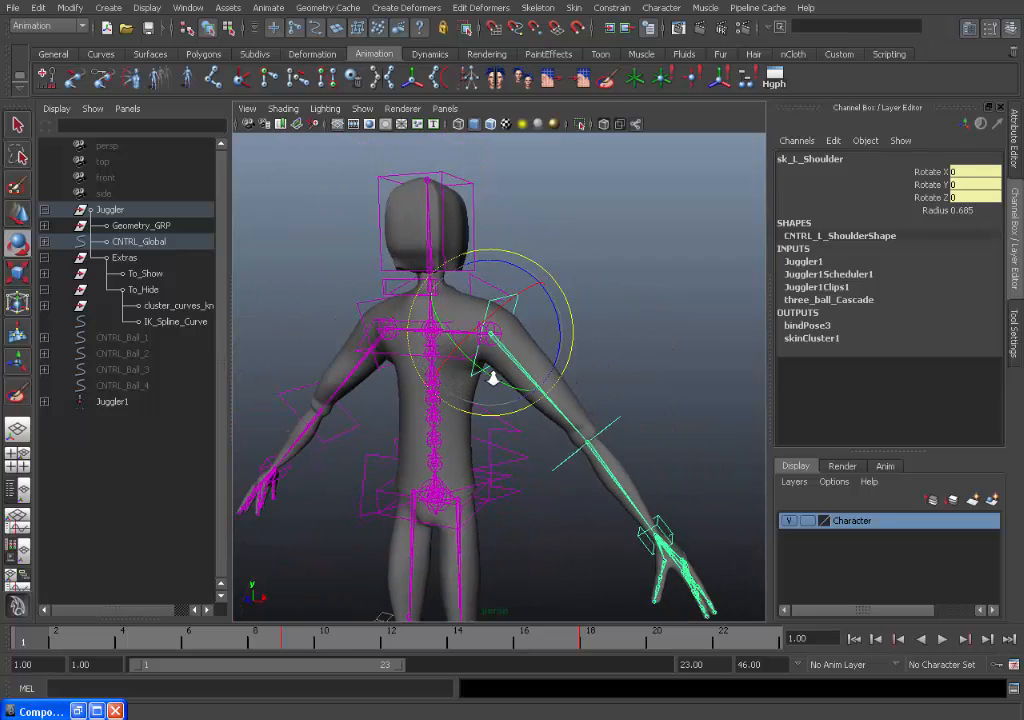
{"action": "left_click_drag", "start_coordinate": [490, 378], "coordinate": [465, 362]}
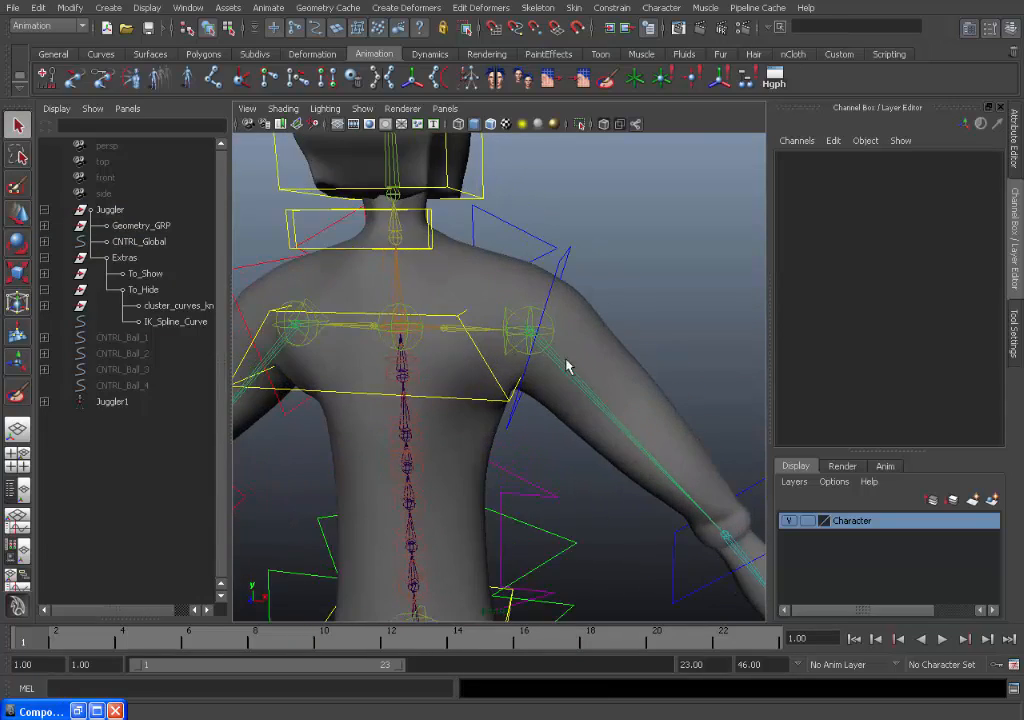
Expand Geometry_GRP and CNTRL_Global in the Outliner and select Skeleton_GRP
{"action": "left_click", "coordinate": [45, 225]}
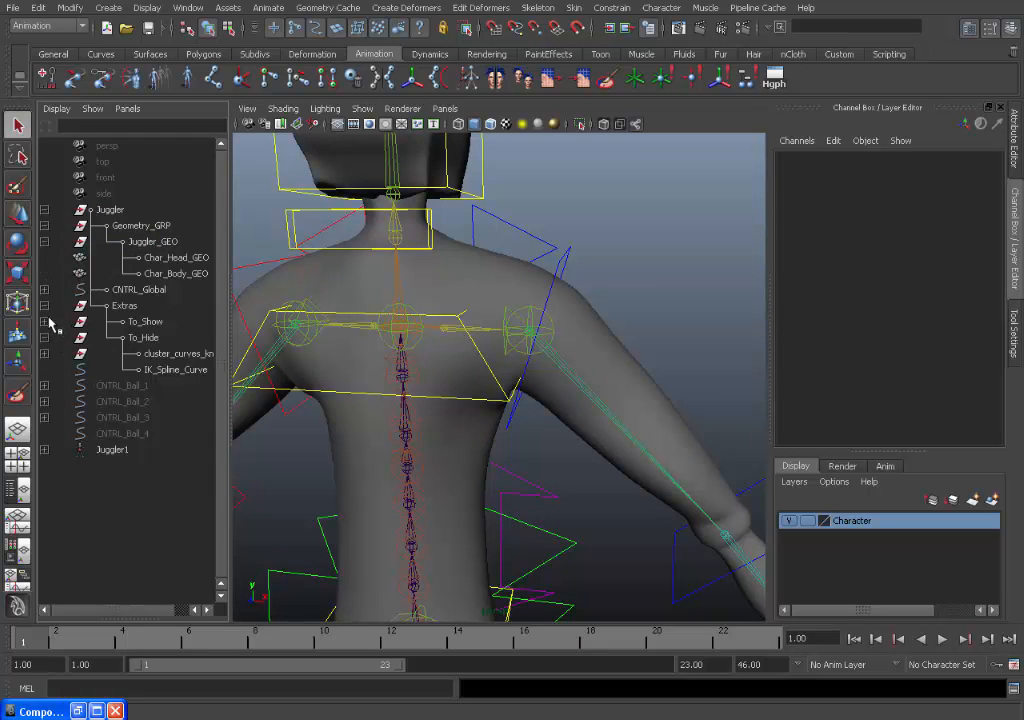
{"action": "left_click", "coordinate": [44, 289]}
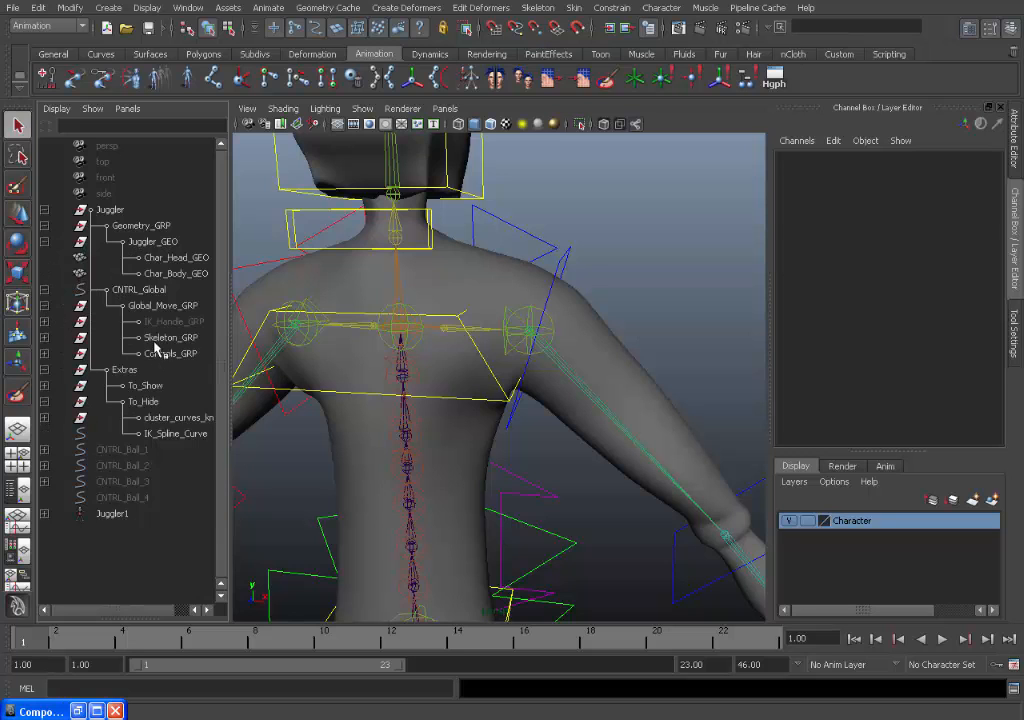
{"action": "left_click", "coordinate": [170, 337]}
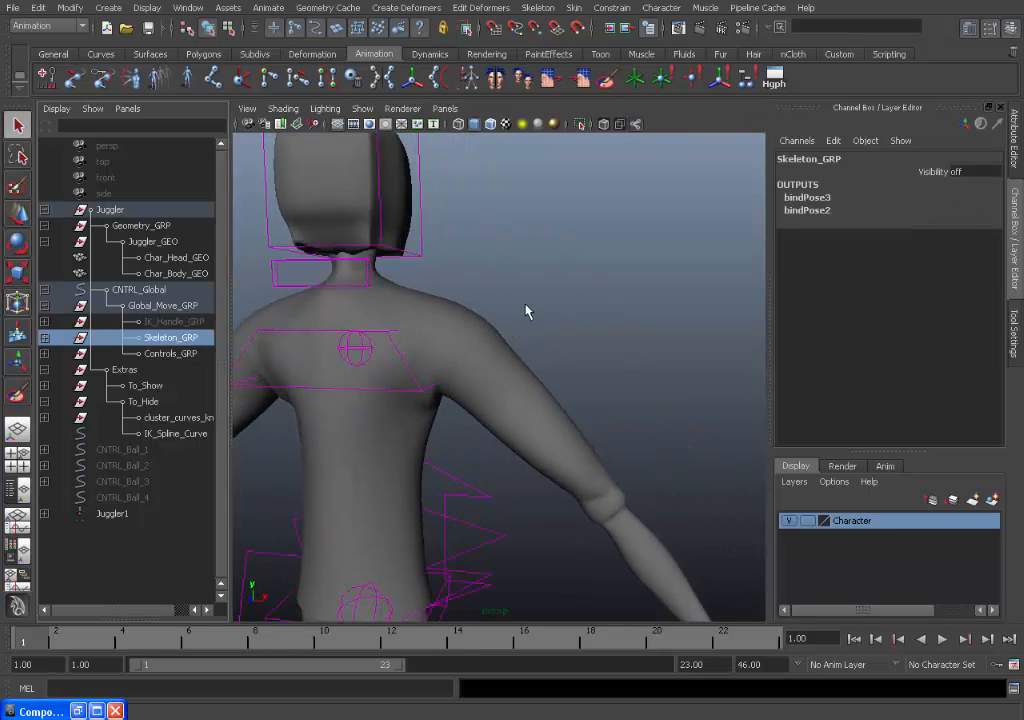
{"action": "mouse_move", "coordinate": [542, 279]}
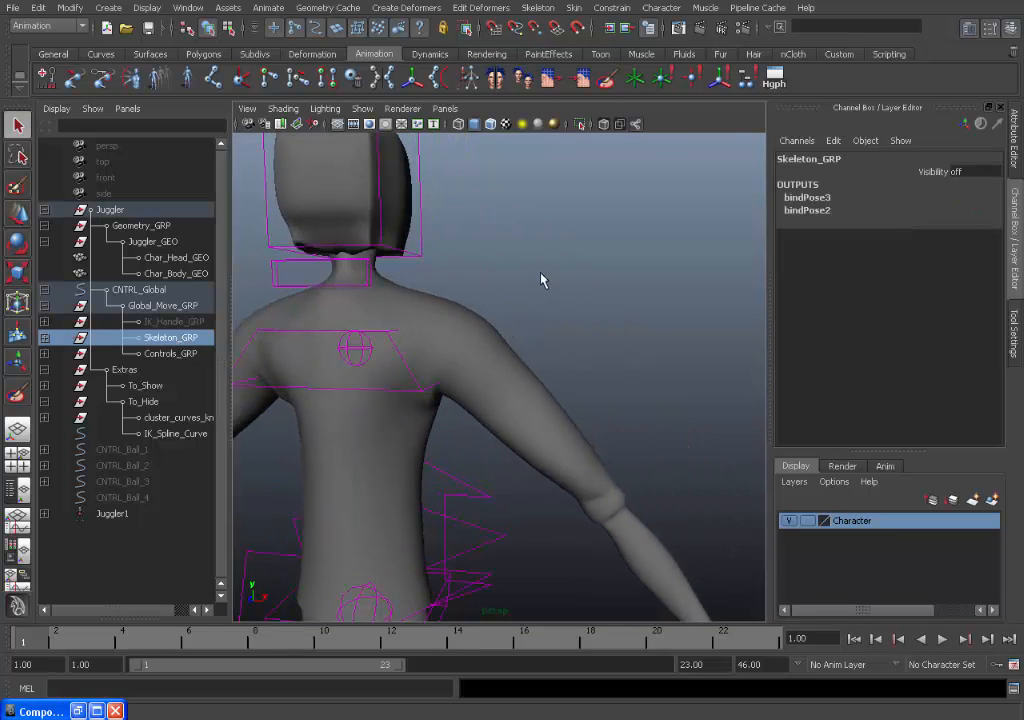
Deselect Skeleton_GRP, tumble around the character's back and side, and select the left forearm control
{"action": "left_click", "coordinate": [938, 171]}
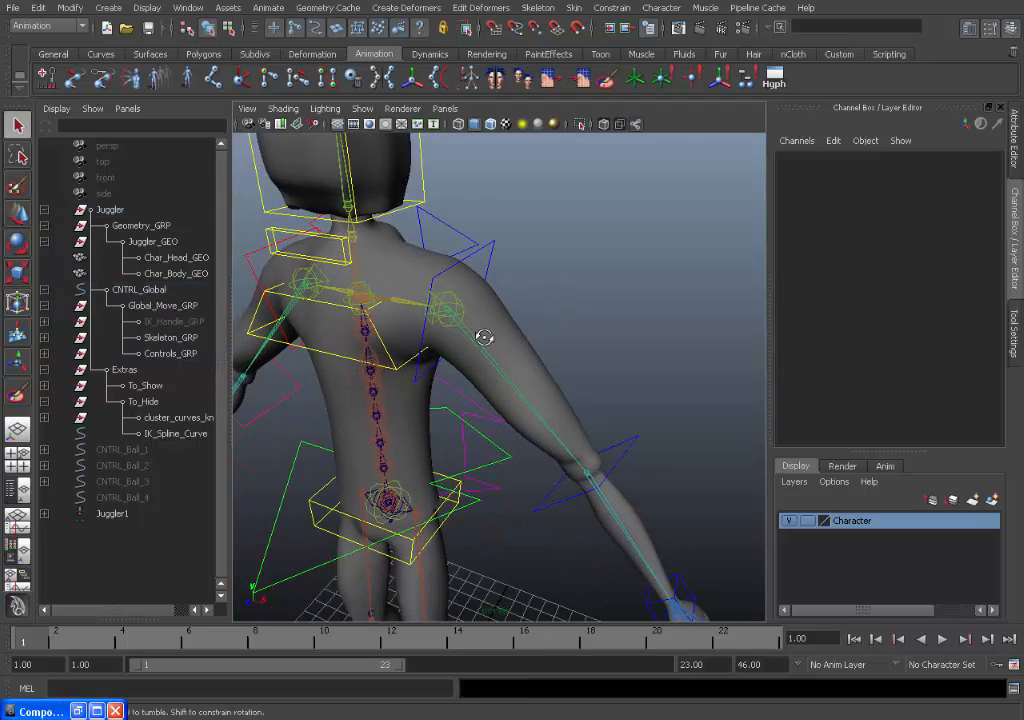
{"action": "left_click_drag", "start_coordinate": [485, 337], "coordinate": [437, 323]}
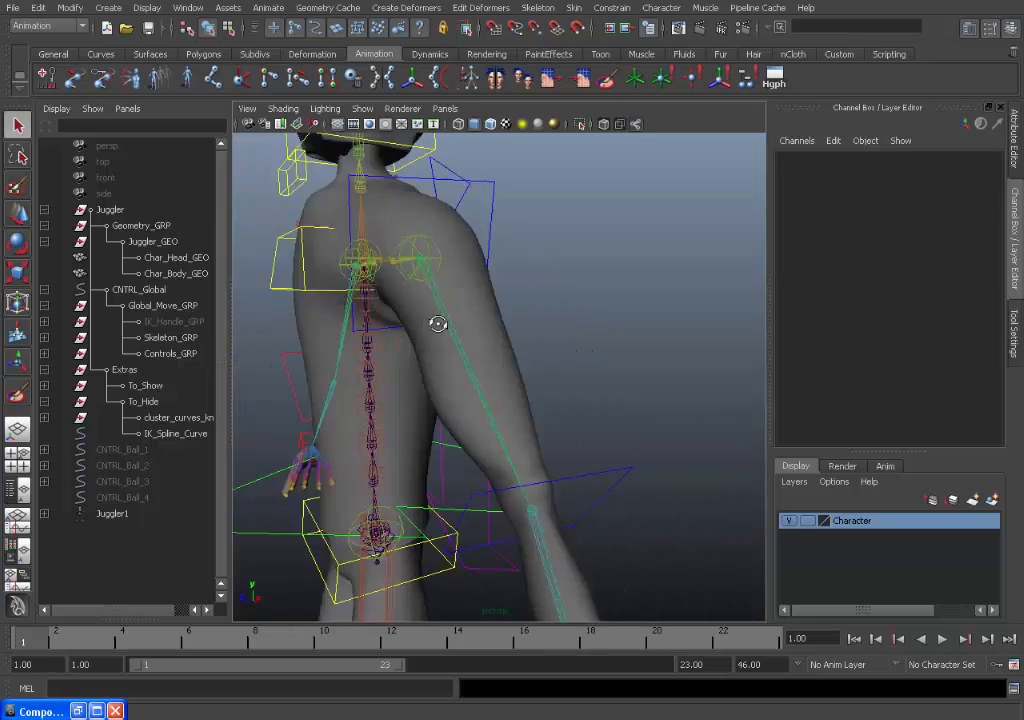
{"action": "left_click_drag", "start_coordinate": [438, 323], "coordinate": [518, 305]}
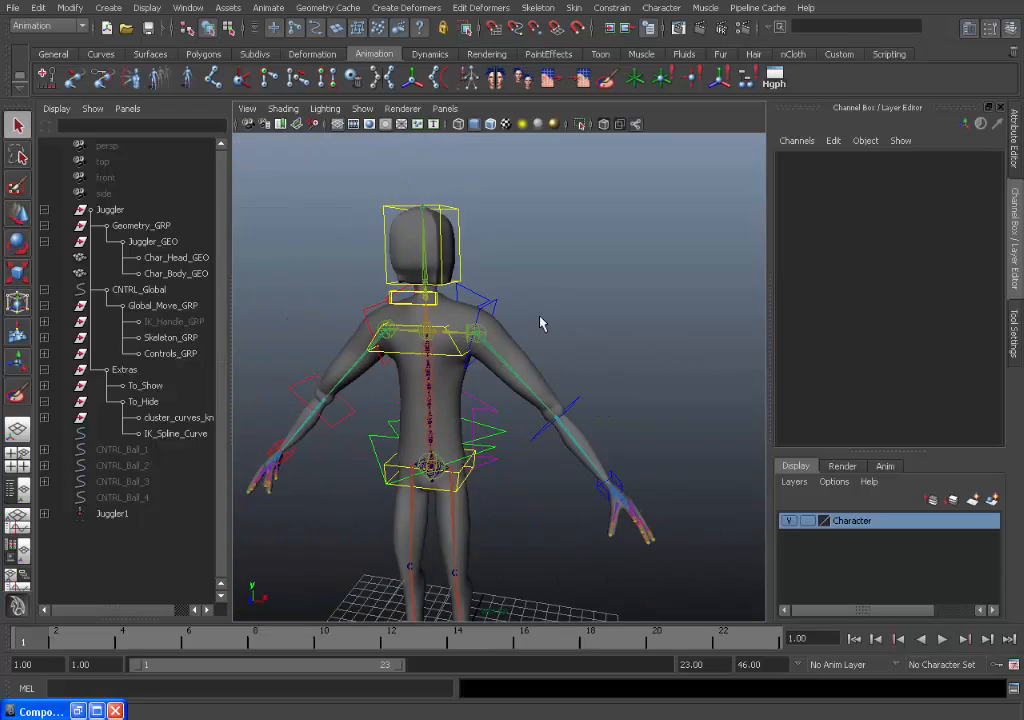
{"action": "left_click", "coordinate": [362, 108]}
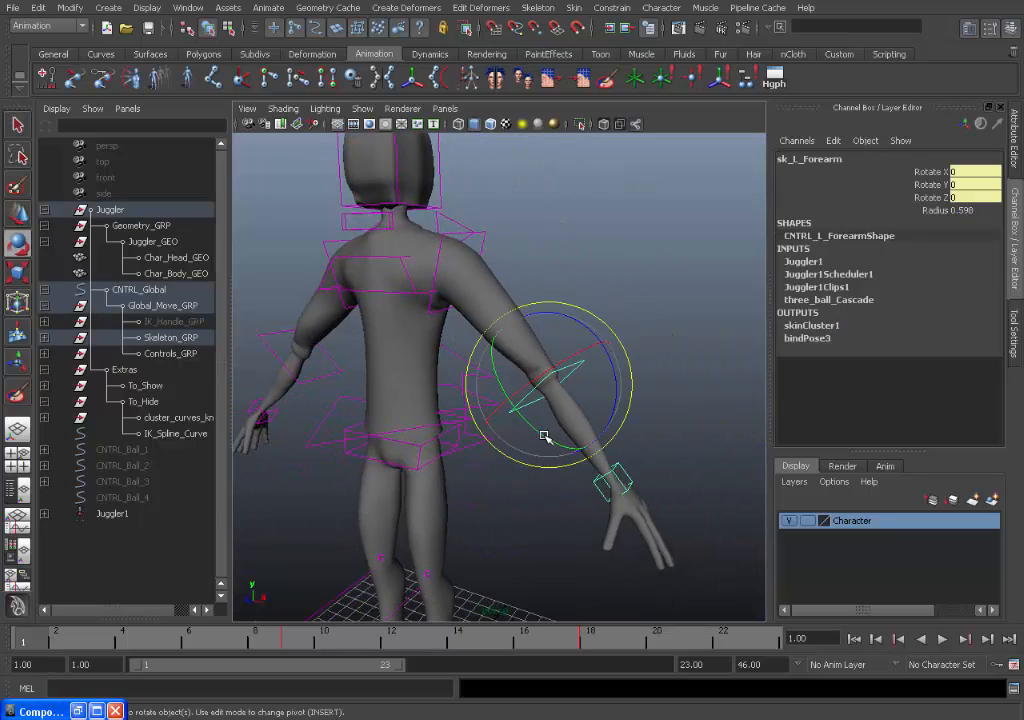
Zoom in on the left hand and rotate the wrist control to bend the hand down
{"action": "left_click_drag", "start_coordinate": [545, 438], "coordinate": [357, 378]}
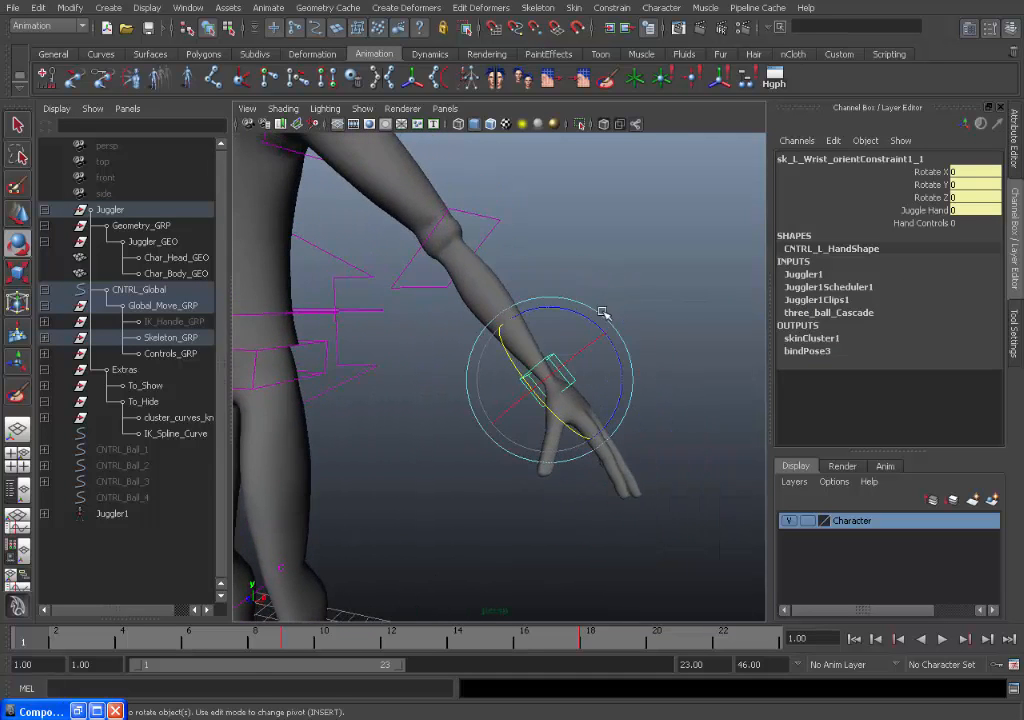
{"action": "left_click_drag", "start_coordinate": [600, 310], "coordinate": [597, 352]}
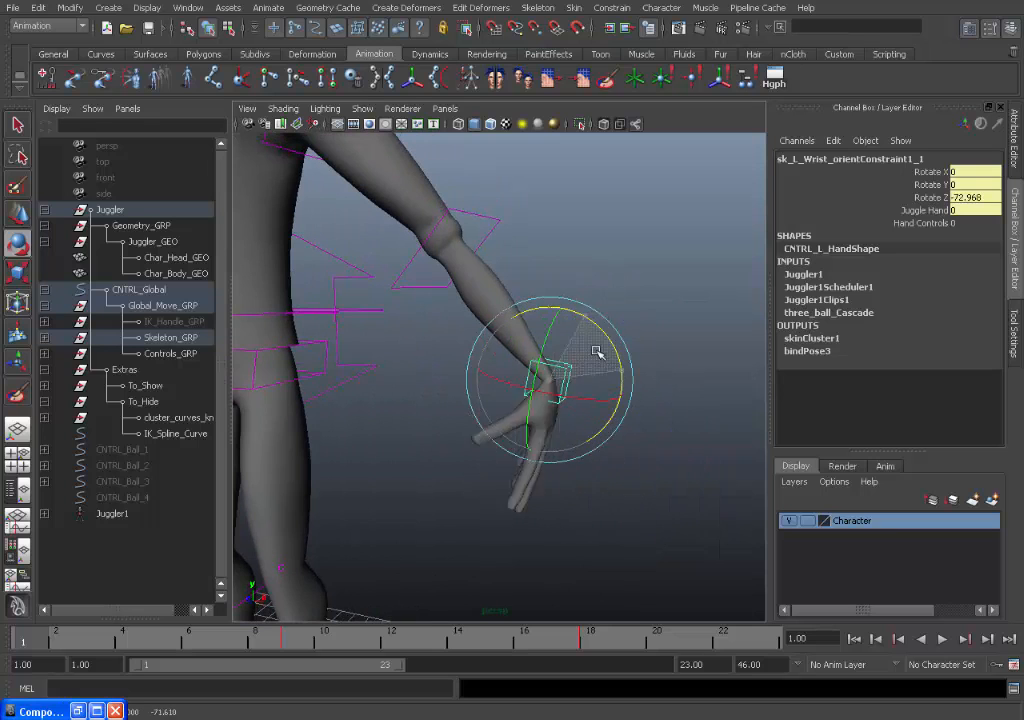
{"action": "left_click_drag", "start_coordinate": [598, 350], "coordinate": [601, 276]}
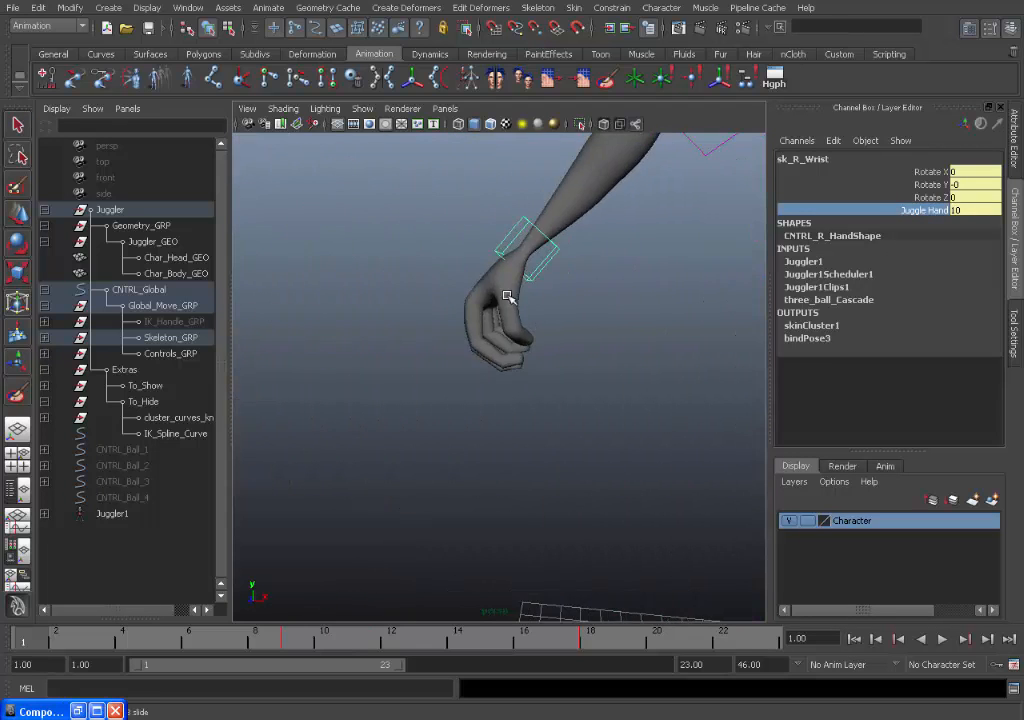
Lower sk_R_Wrist's Juggle Hand to 0 to uncurl the fingers, then dolly out
{"action": "left_click_drag", "start_coordinate": [510, 300], "coordinate": [525, 270]}
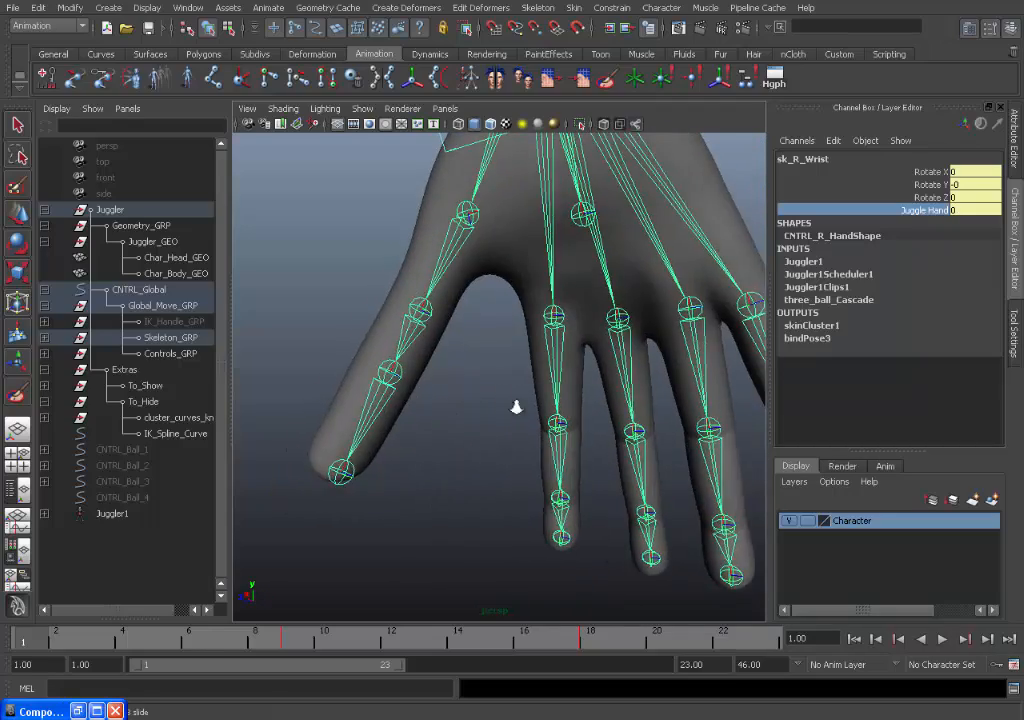
{"action": "left_click_drag", "start_coordinate": [517, 407], "coordinate": [548, 393]}
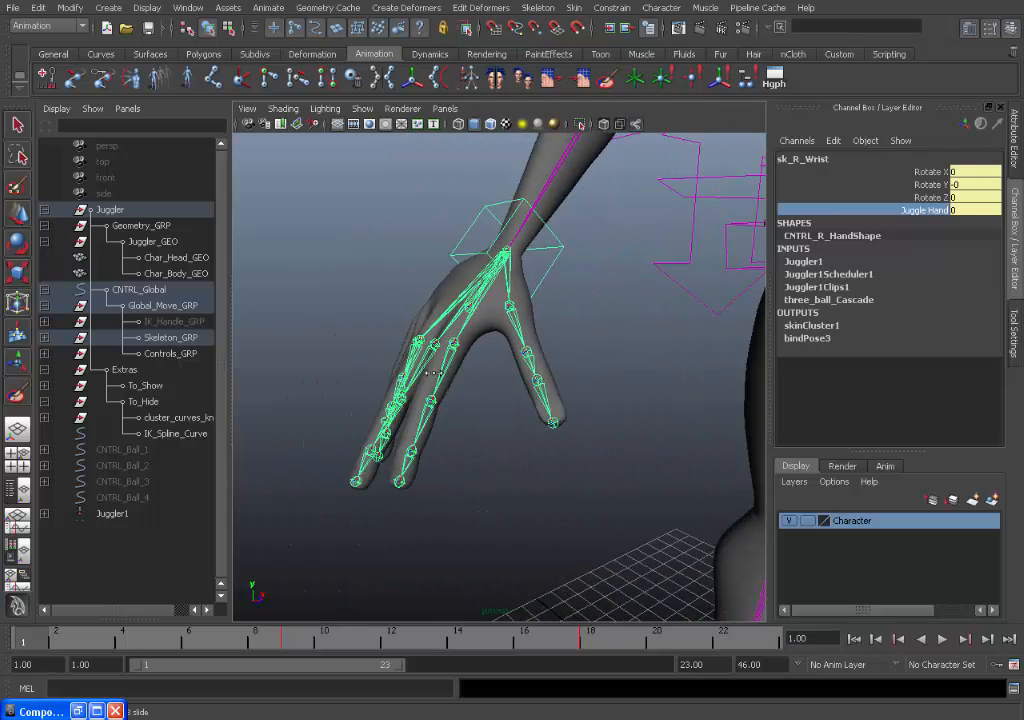
{"action": "mouse_move", "coordinate": [606, 324]}
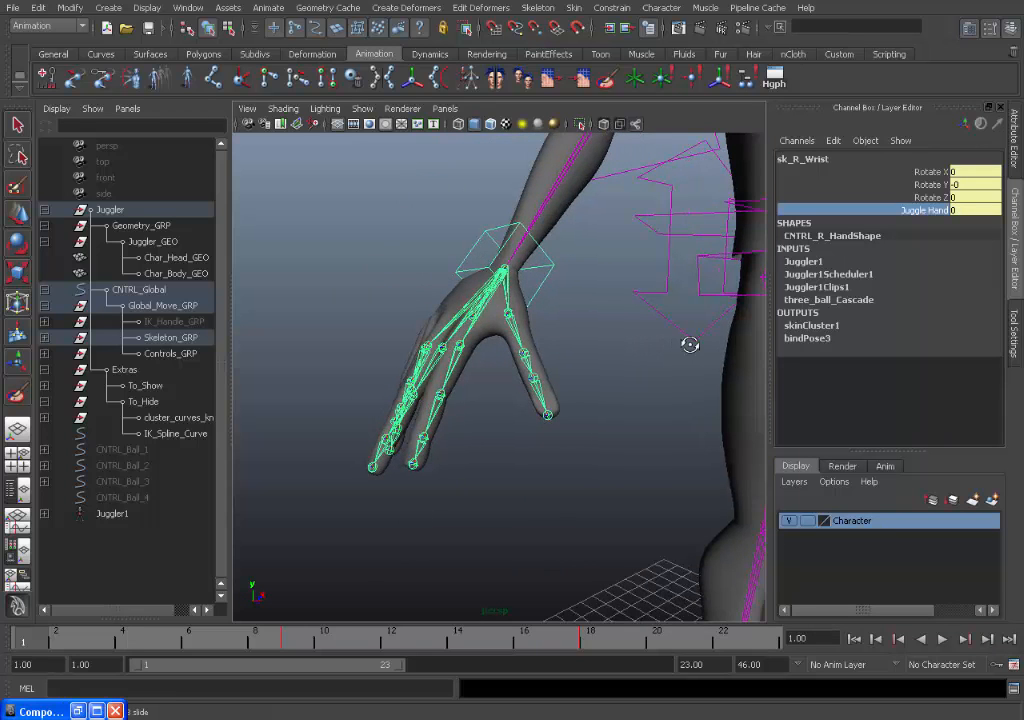
{"action": "mouse_move", "coordinate": [180, 456]}
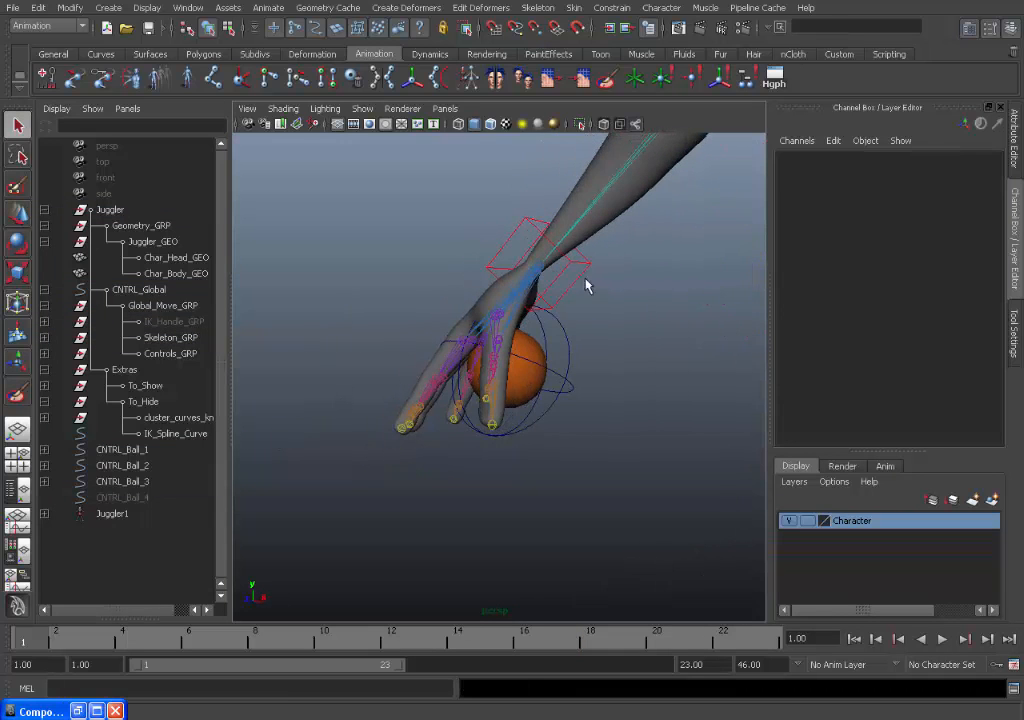
Take sk_R_Wrist's Juggle Hand to 10 and back to 0, then orbit to the full character
{"action": "left_click", "coordinate": [362, 108]}
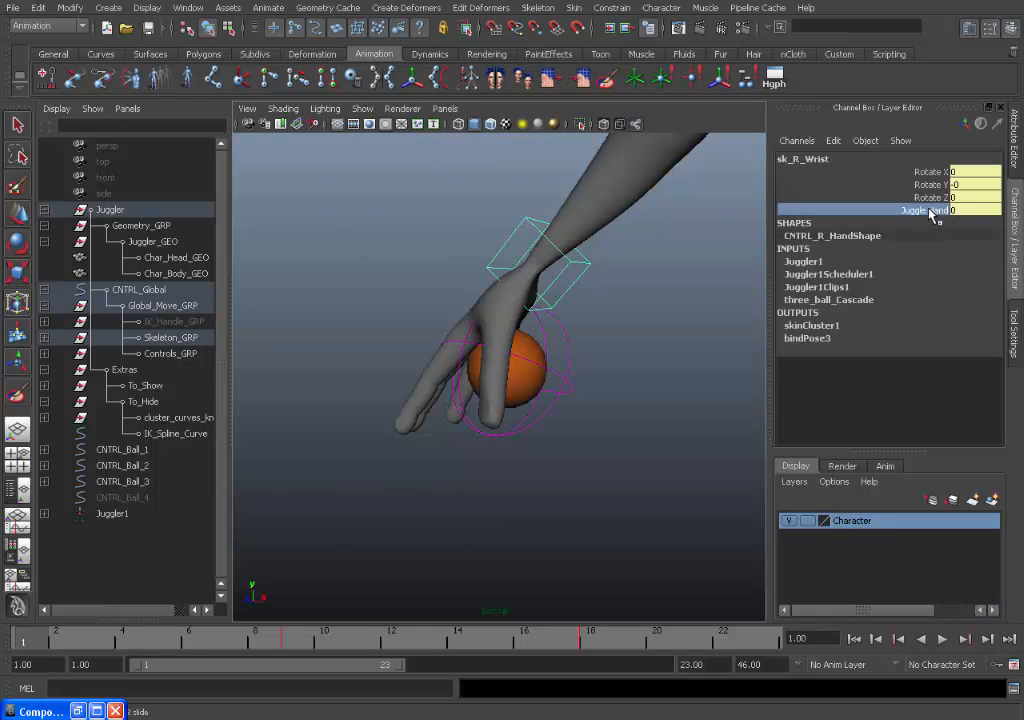
{"action": "left_click_drag", "start_coordinate": [955, 210], "coordinate": [960, 210]}
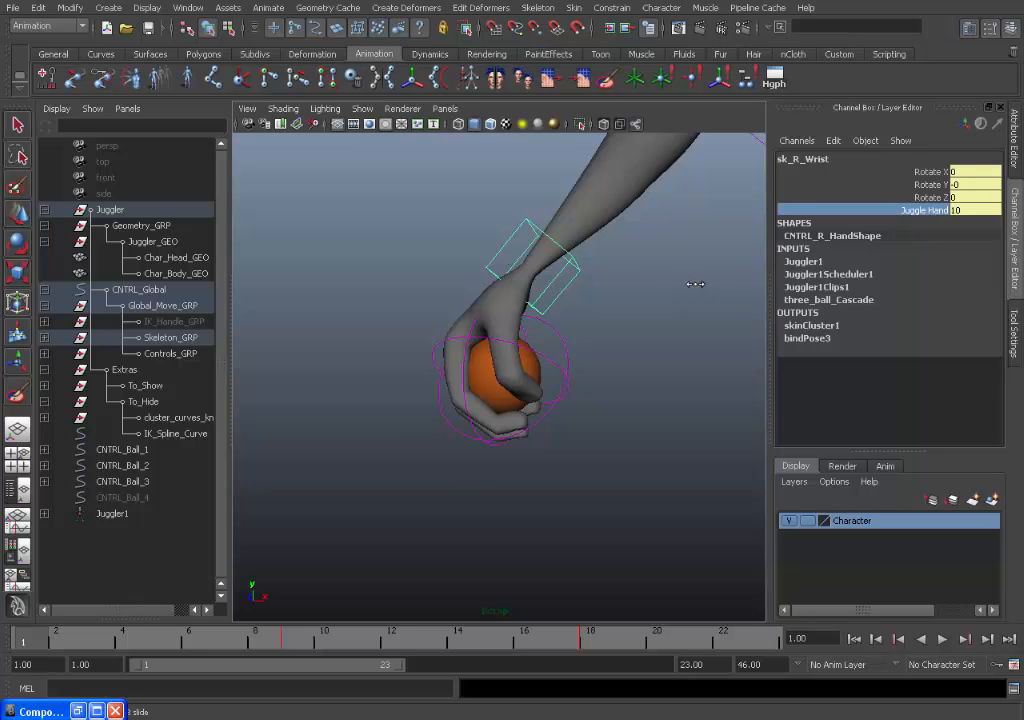
{"action": "mouse_move", "coordinate": [684, 277]}
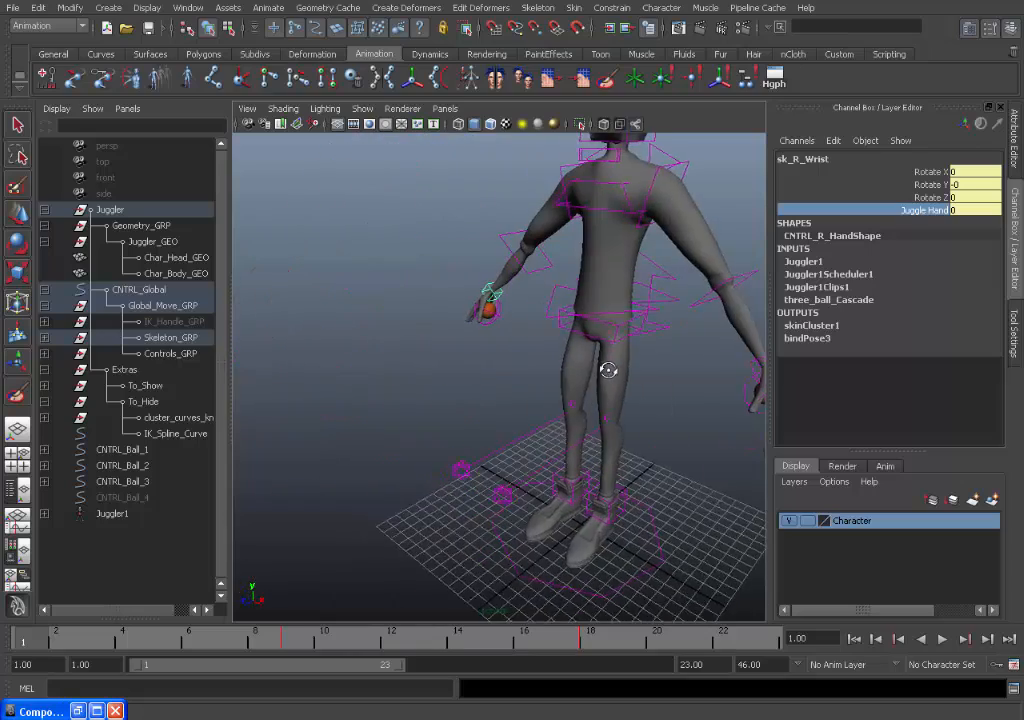
{"action": "left_click_drag", "start_coordinate": [600, 370], "coordinate": [565, 465]}
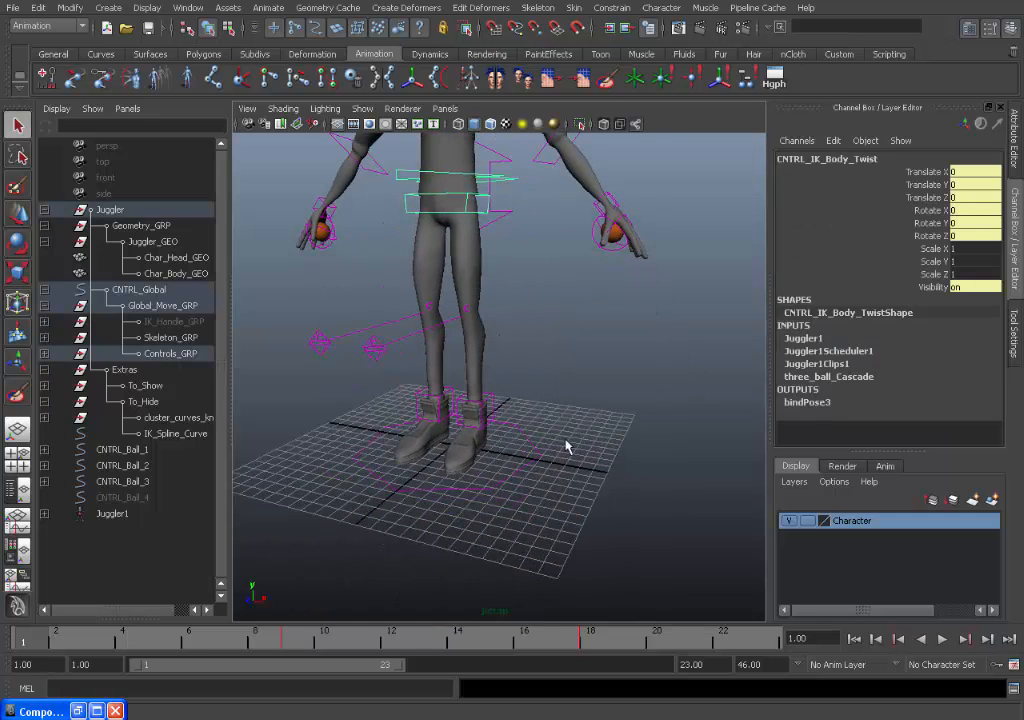
{"action": "left_click", "coordinate": [138, 289]}
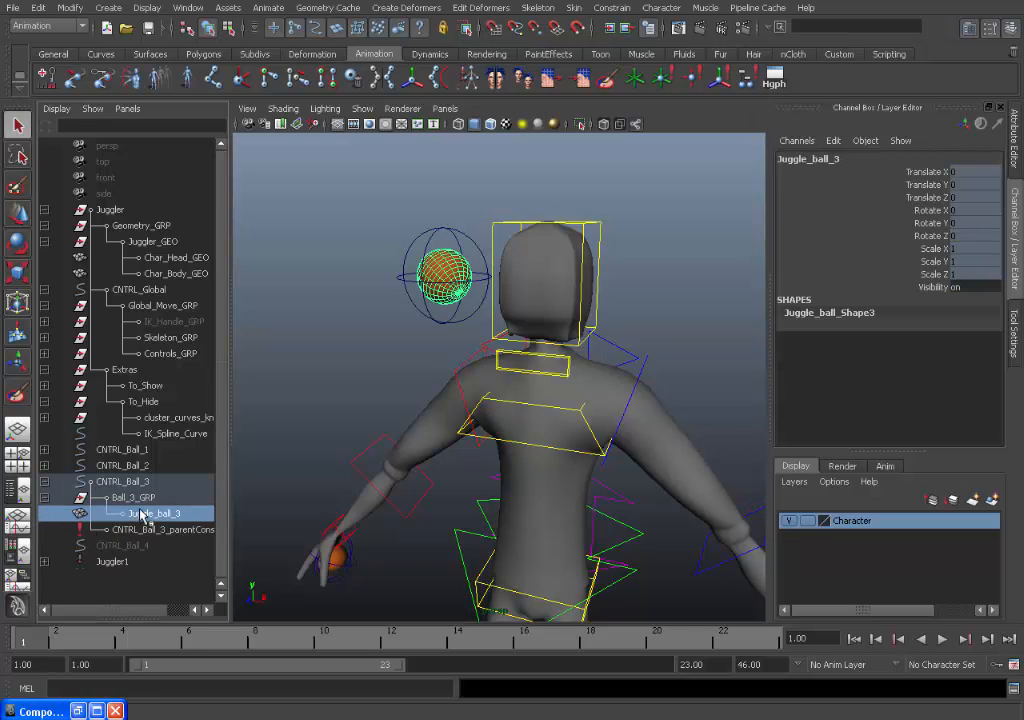
{"action": "left_click", "coordinate": [135, 497]}
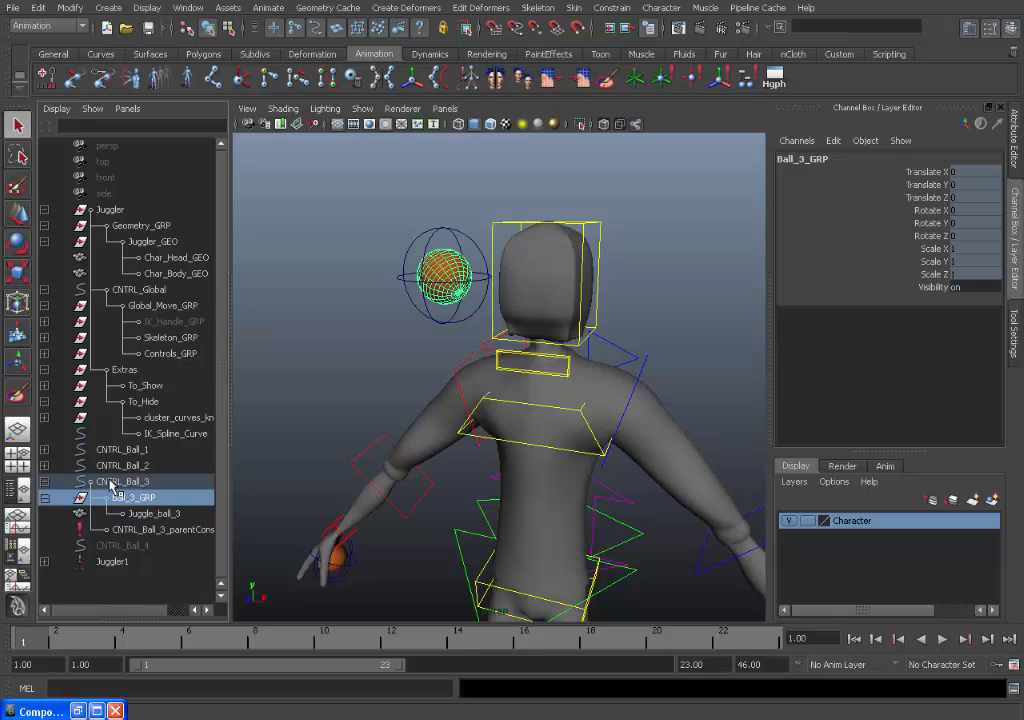
{"action": "left_click", "coordinate": [154, 513]}
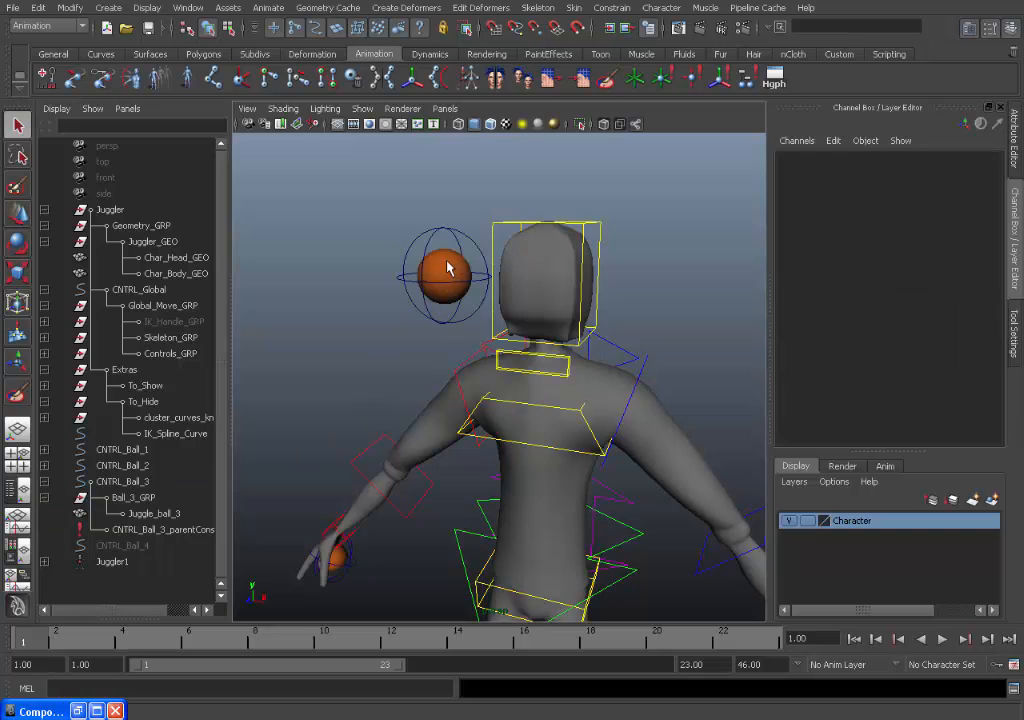
{"action": "left_click", "coordinate": [122, 481]}
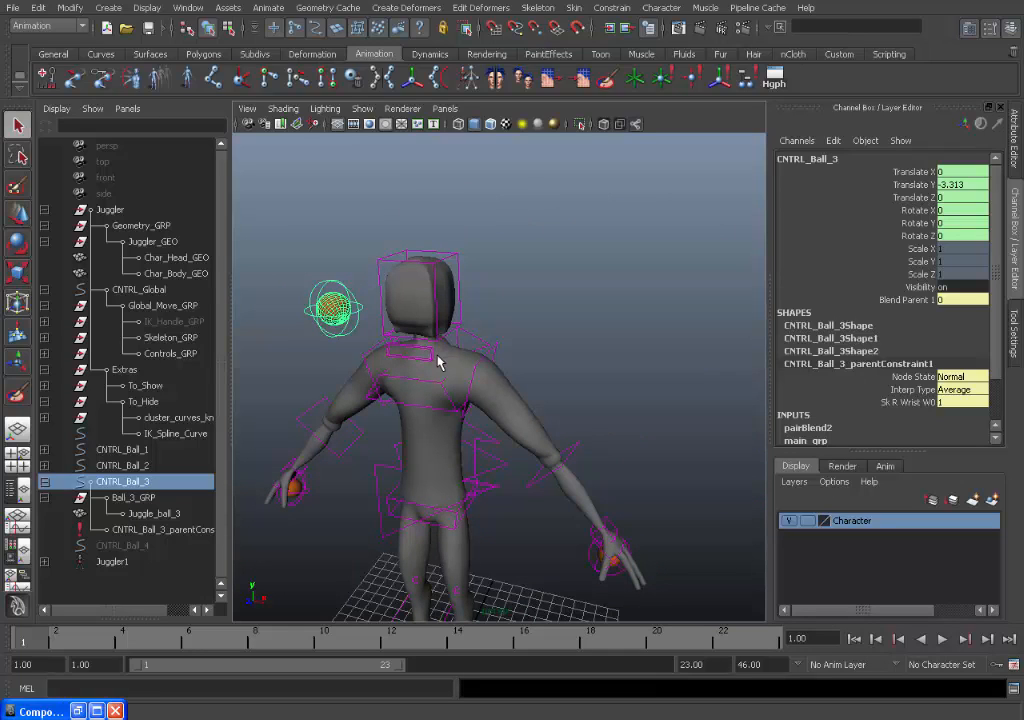
{"action": "left_click", "coordinate": [121, 449]}
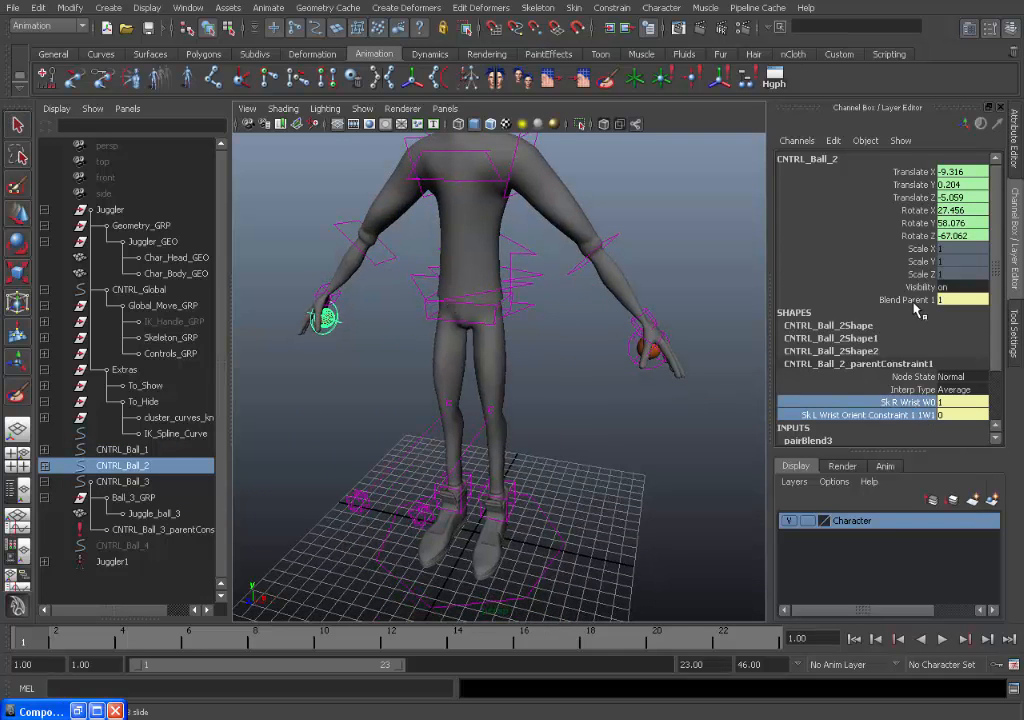
{"action": "left_click", "coordinate": [905, 300]}
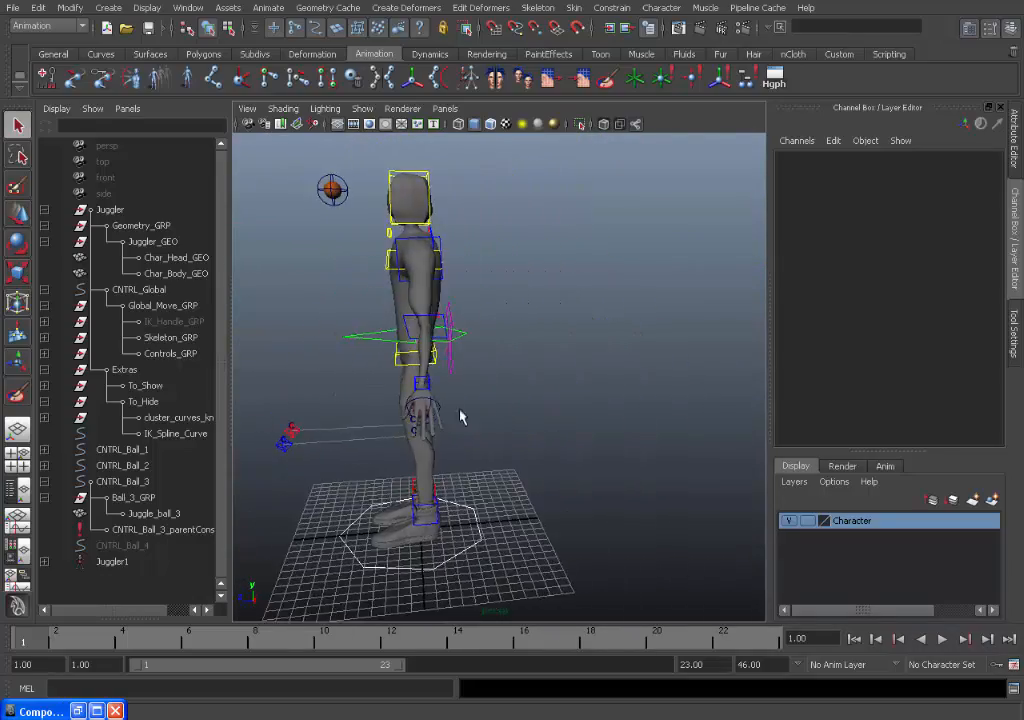
{"action": "left_click_drag", "start_coordinate": [460, 415], "coordinate": [360, 400]}
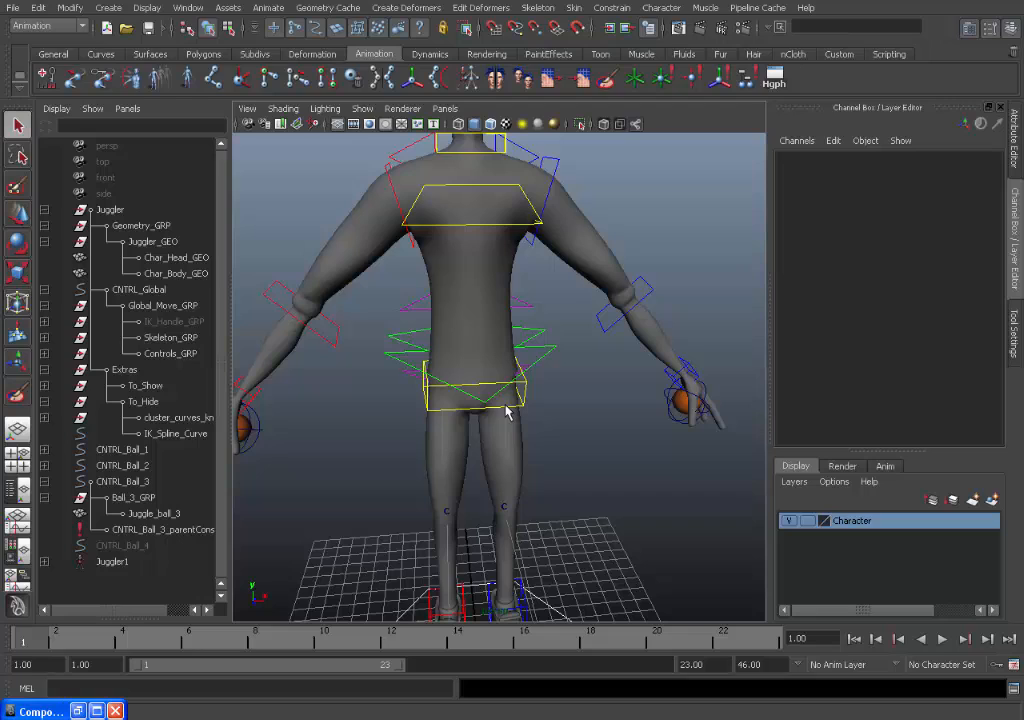
{"action": "mouse_move", "coordinate": [612, 392]}
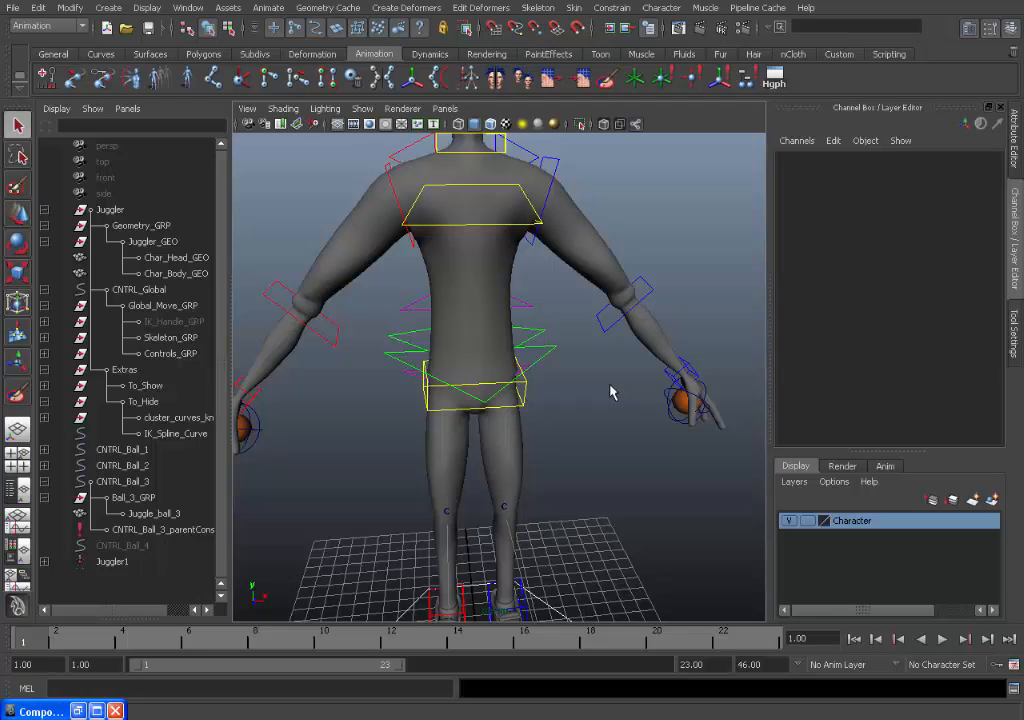
{"action": "mouse_move", "coordinate": [588, 378]}
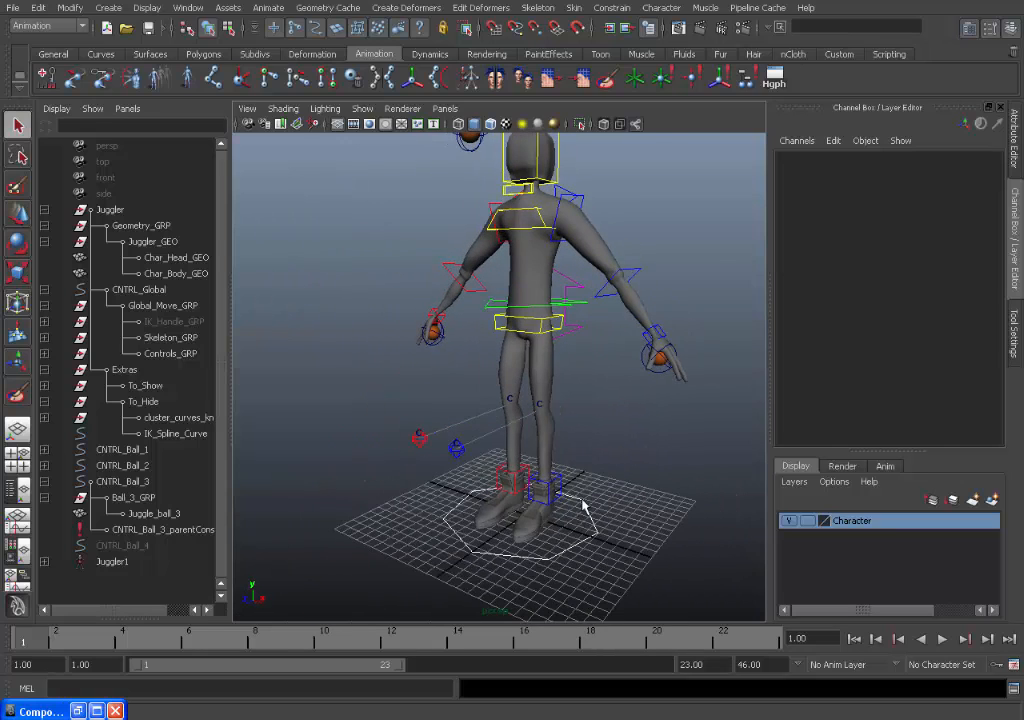
{"action": "left_click", "coordinate": [139, 289]}
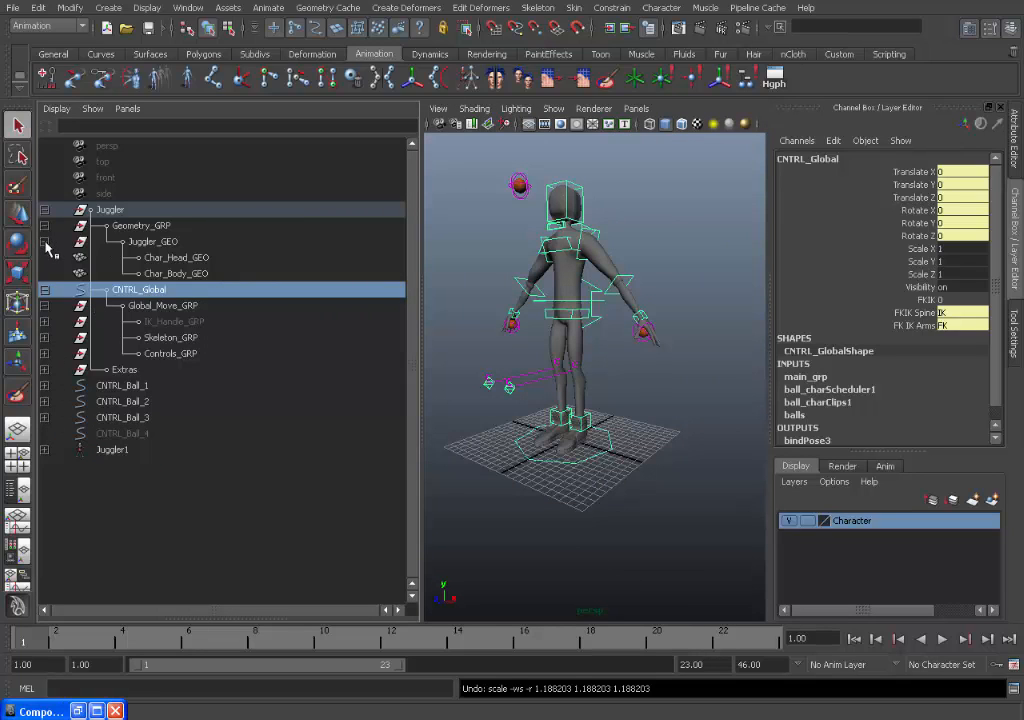
Collapse the Juggler hierarchy, select the three ball controls, then select the Juggler1 character set
{"action": "left_click", "coordinate": [44, 225]}
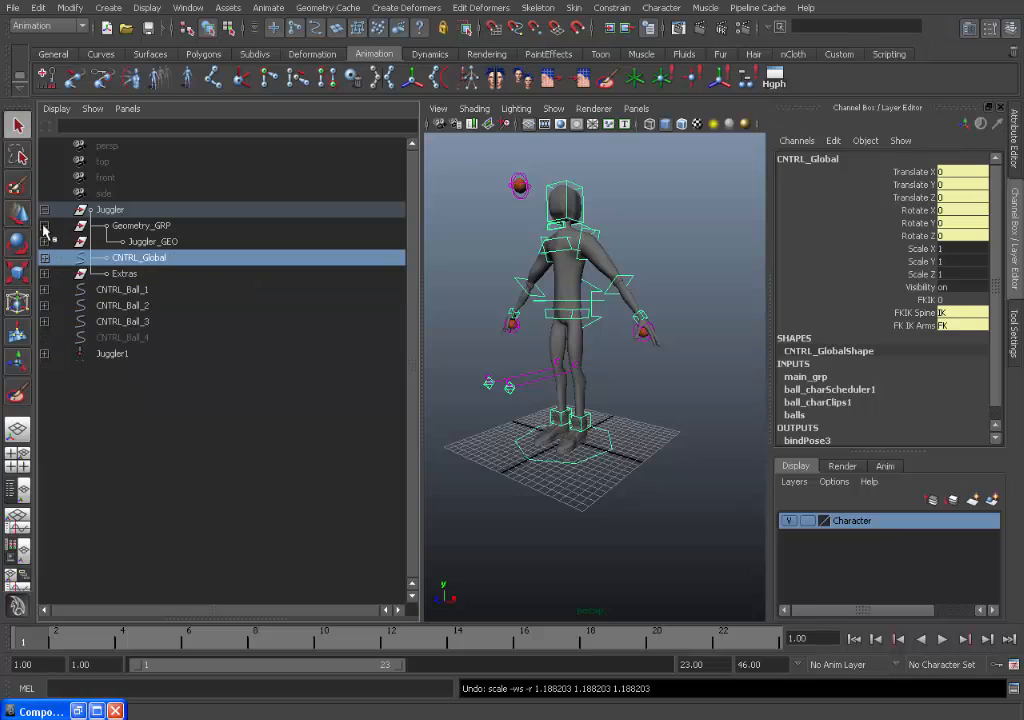
{"action": "left_click", "coordinate": [110, 209]}
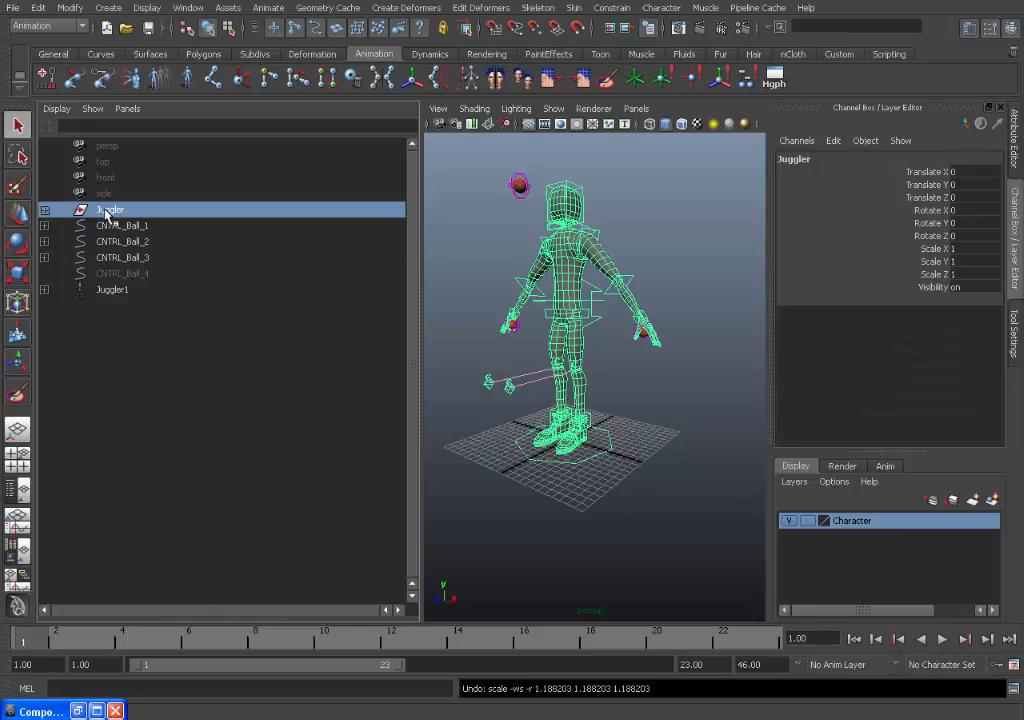
{"action": "left_click", "coordinate": [45, 209]}
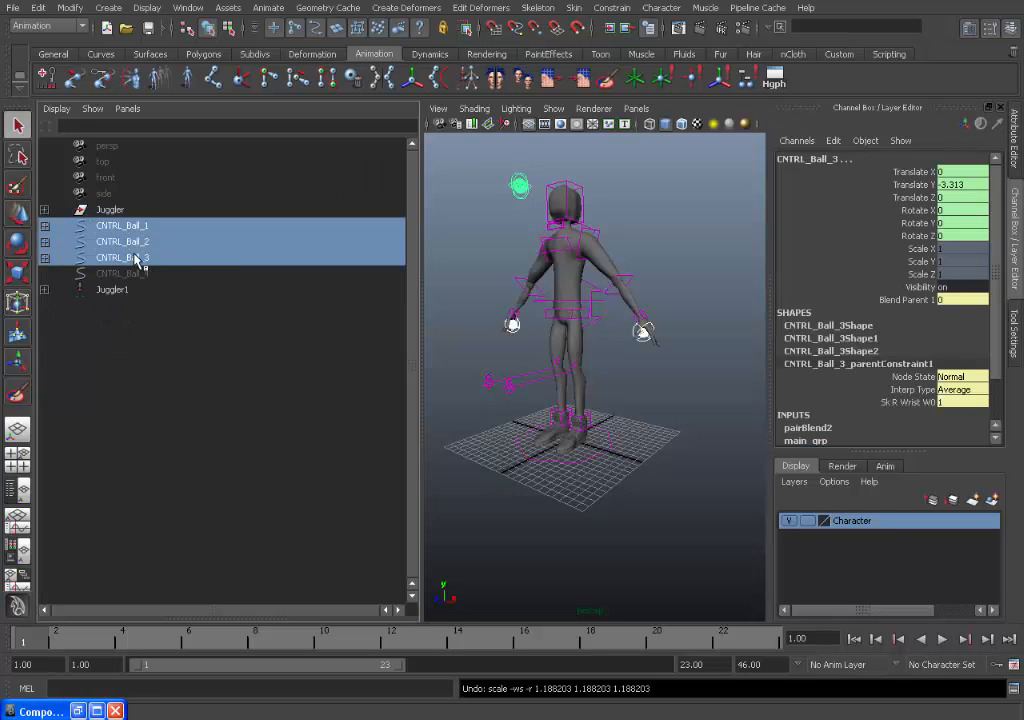
{"action": "left_click", "coordinate": [110, 209]}
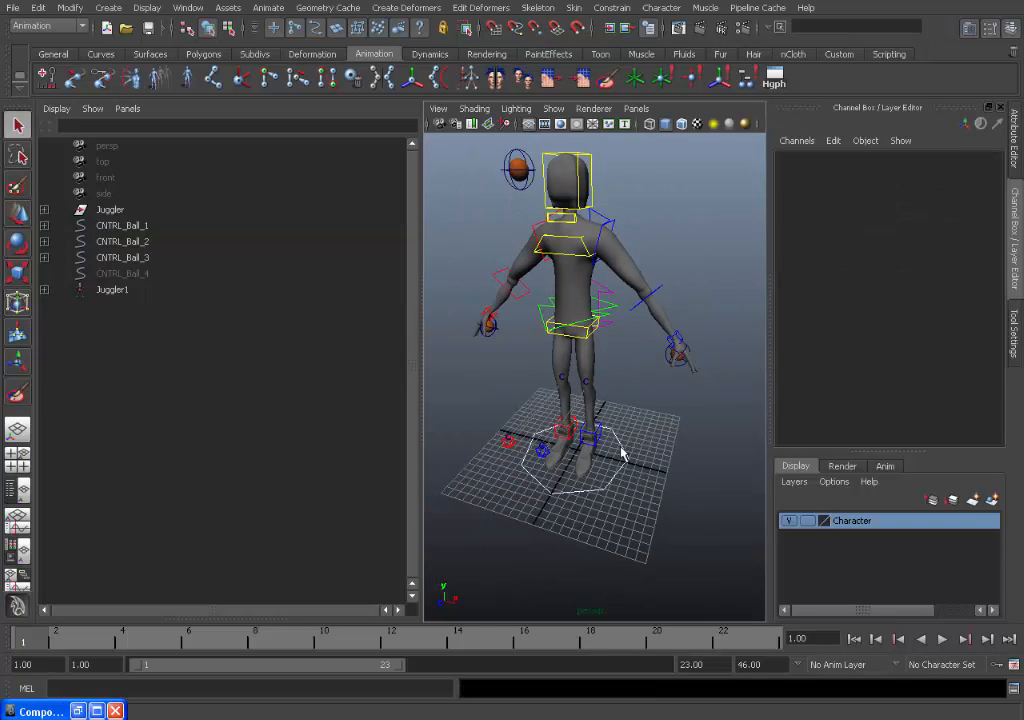
{"action": "left_click", "coordinate": [109, 209]}
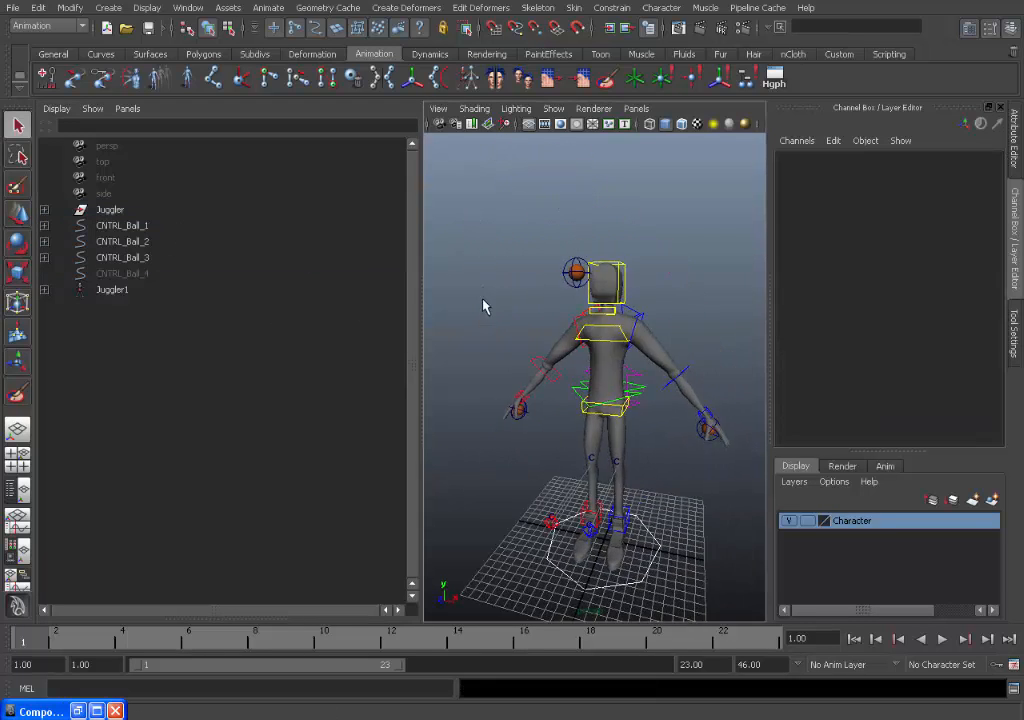
{"action": "left_click", "coordinate": [110, 209]}
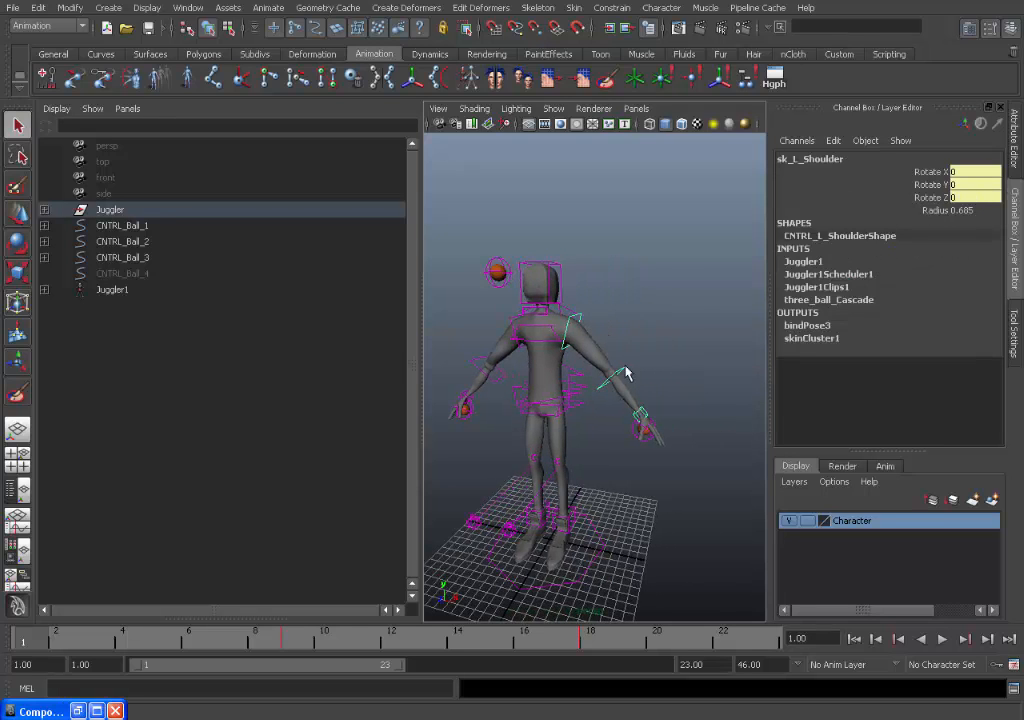
{"action": "left_click", "coordinate": [112, 289]}
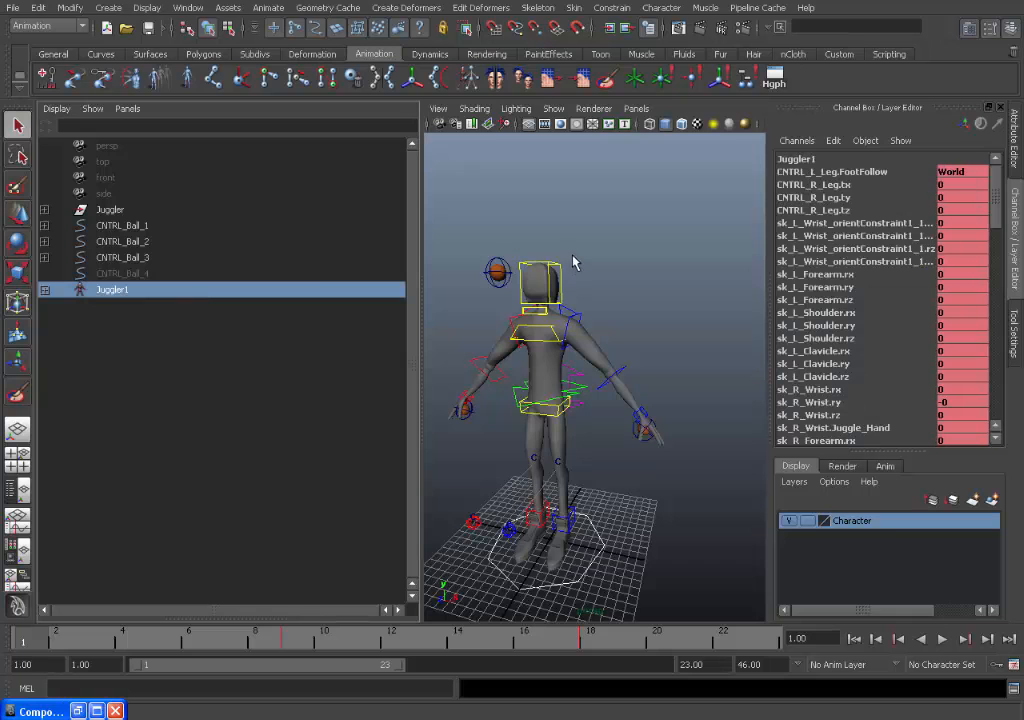
{"action": "scroll", "scroll_direction": "down", "scroll_amount": 3}
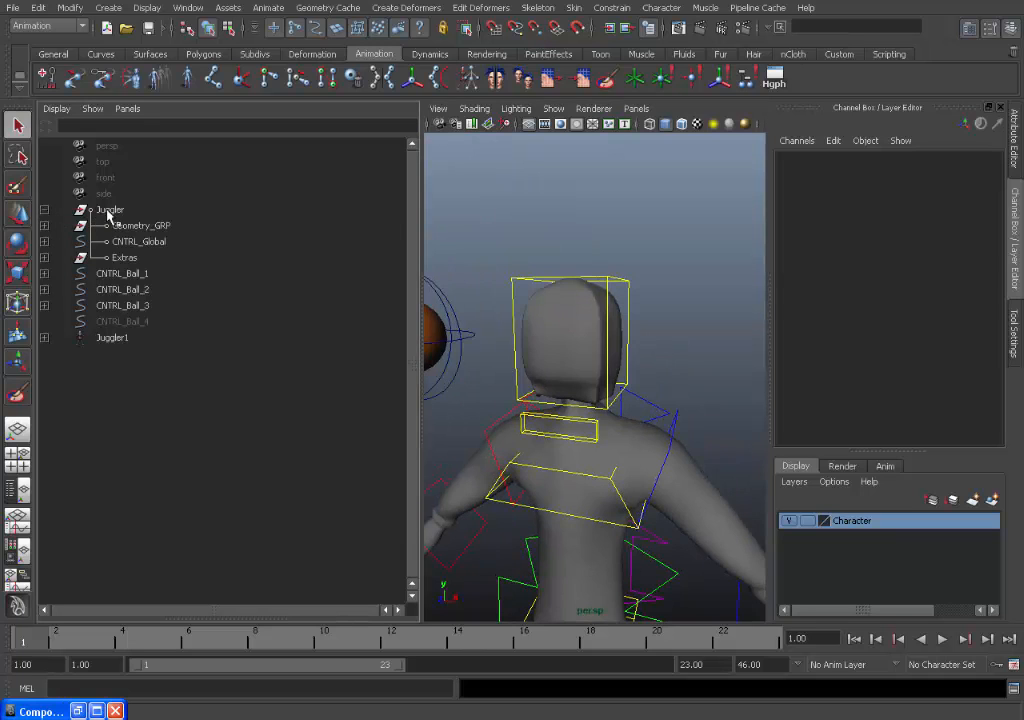
{"action": "left_click", "coordinate": [141, 225]}
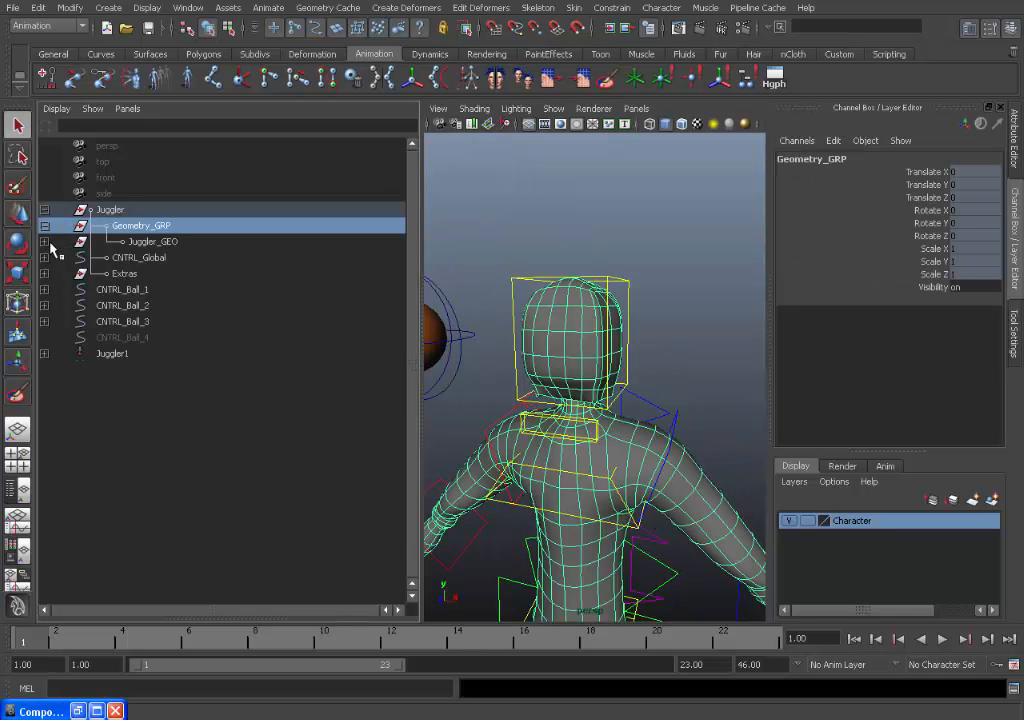
{"action": "left_click", "coordinate": [98, 241]}
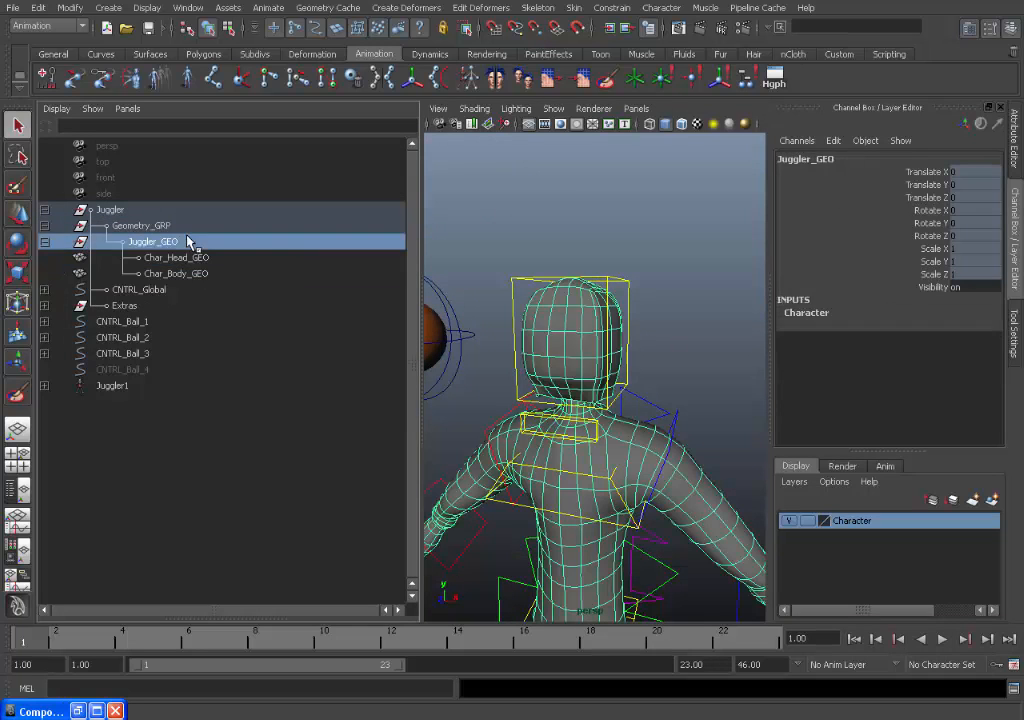
{"action": "left_click", "coordinate": [141, 225]}
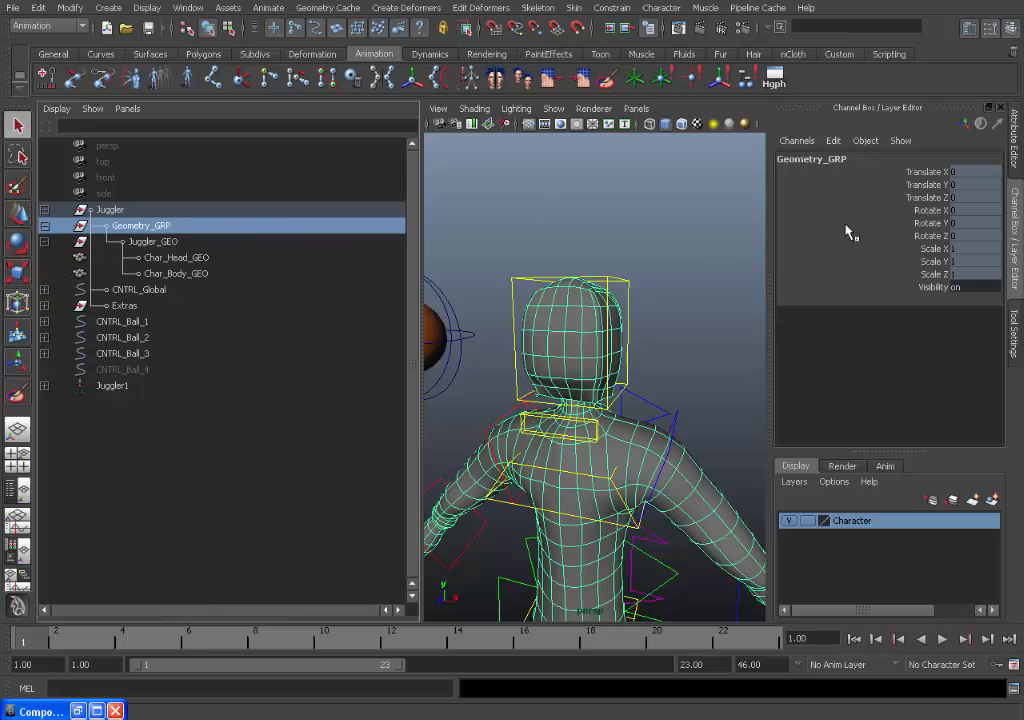
{"action": "left_click", "coordinate": [45, 241]}
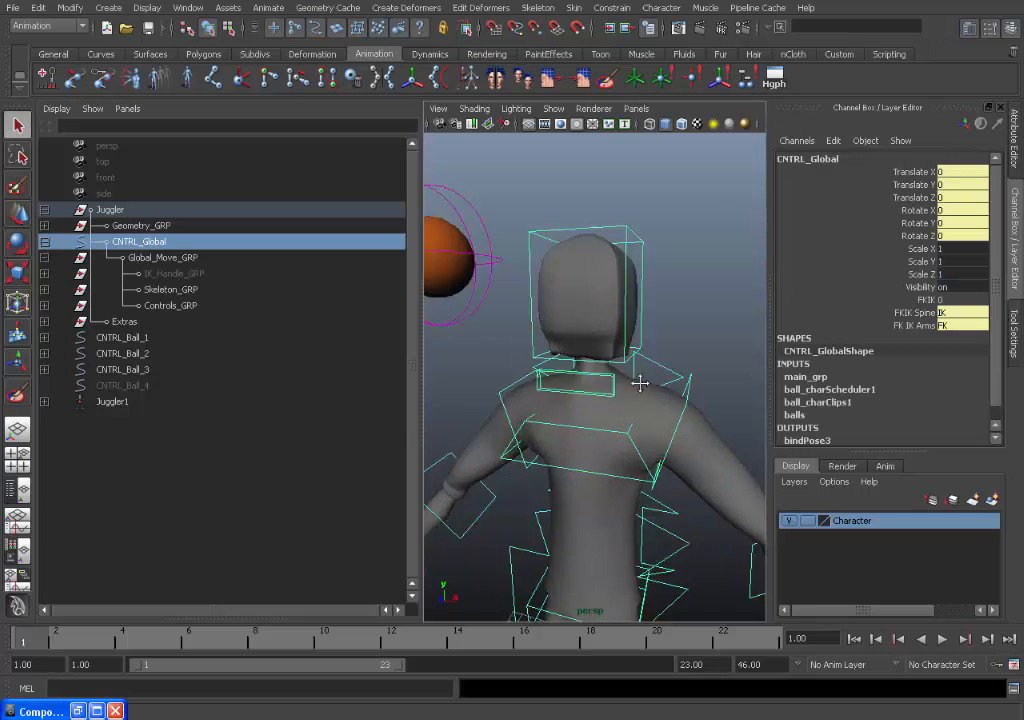
{"action": "left_click", "coordinate": [162, 257]}
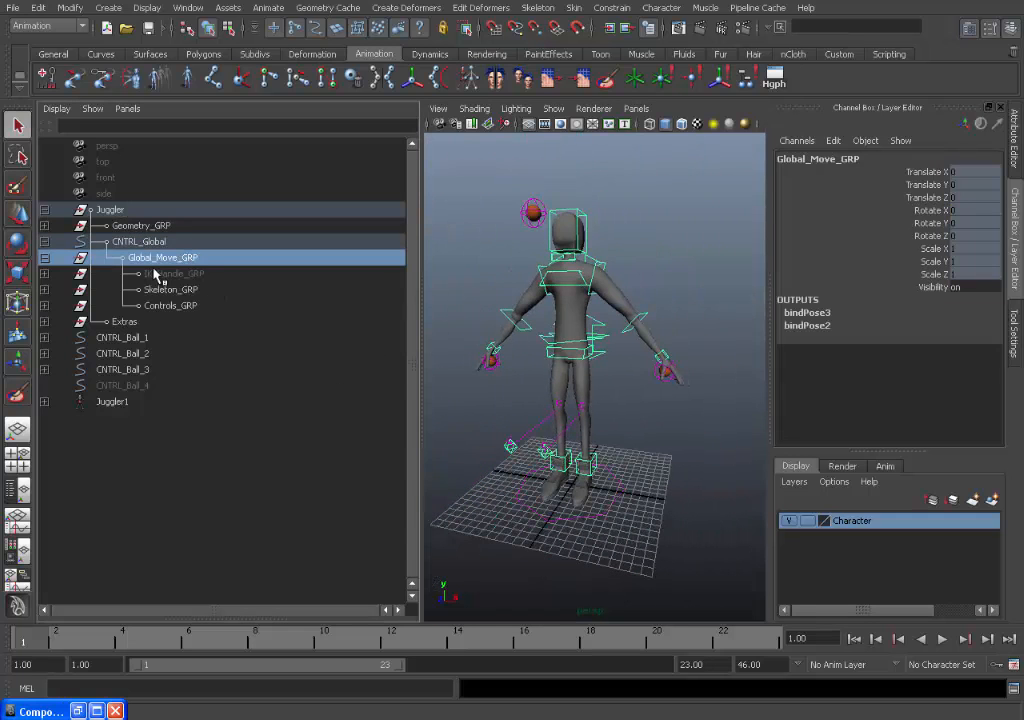
{"action": "left_click", "coordinate": [170, 289]}
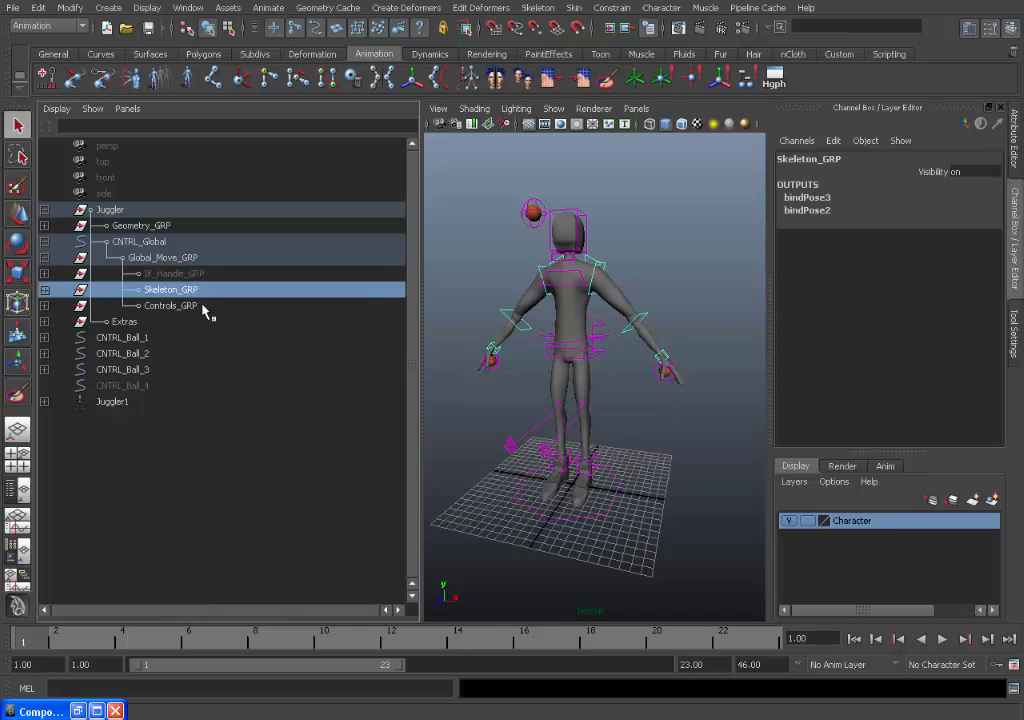
{"action": "left_click", "coordinate": [170, 305]}
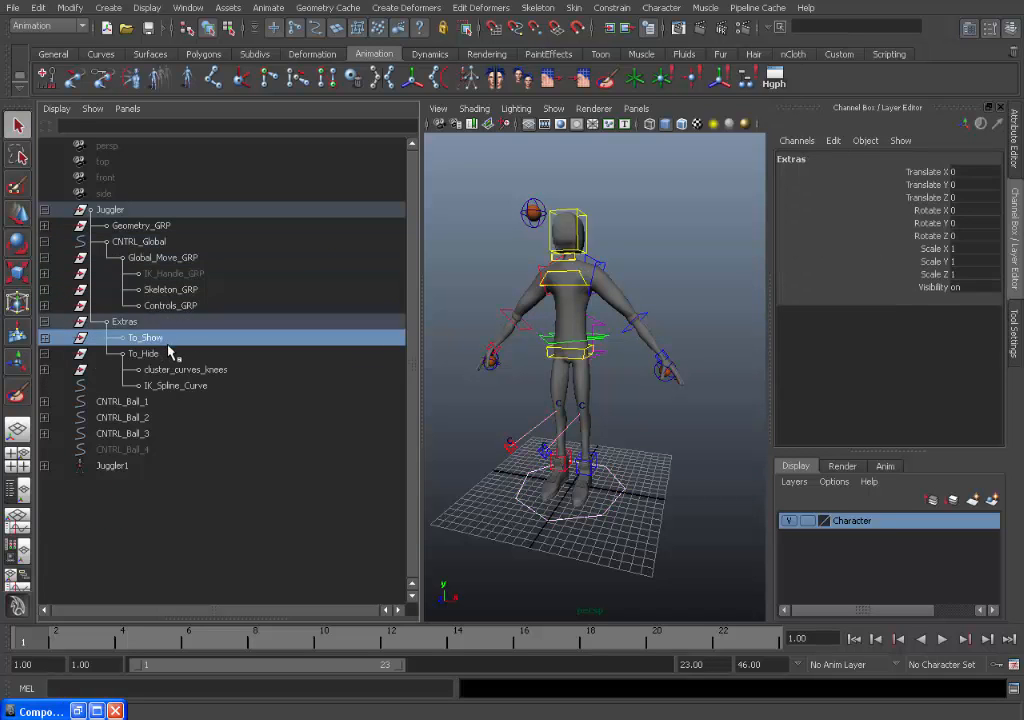
{"action": "left_click", "coordinate": [145, 353]}
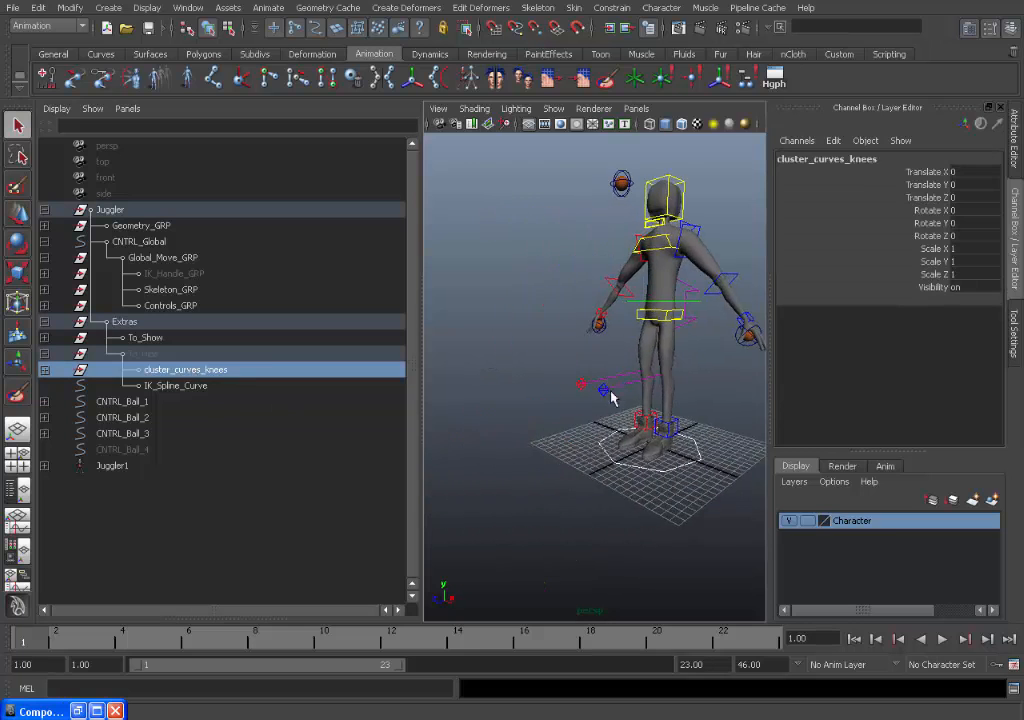
{"action": "left_click", "coordinate": [175, 385]}
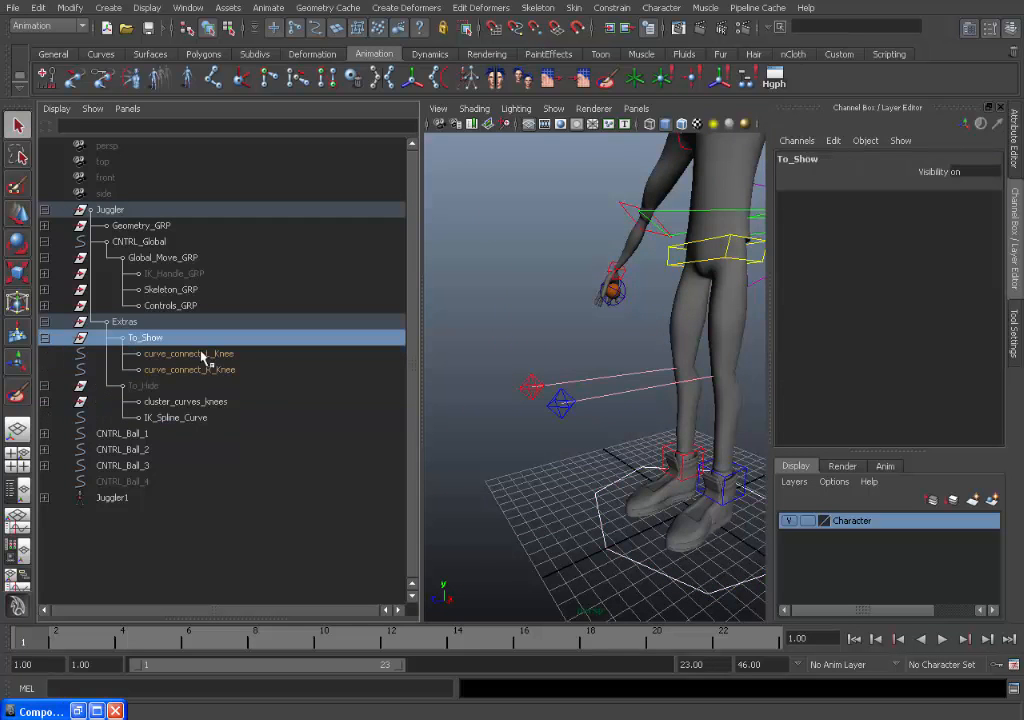
{"action": "left_click", "coordinate": [190, 369]}
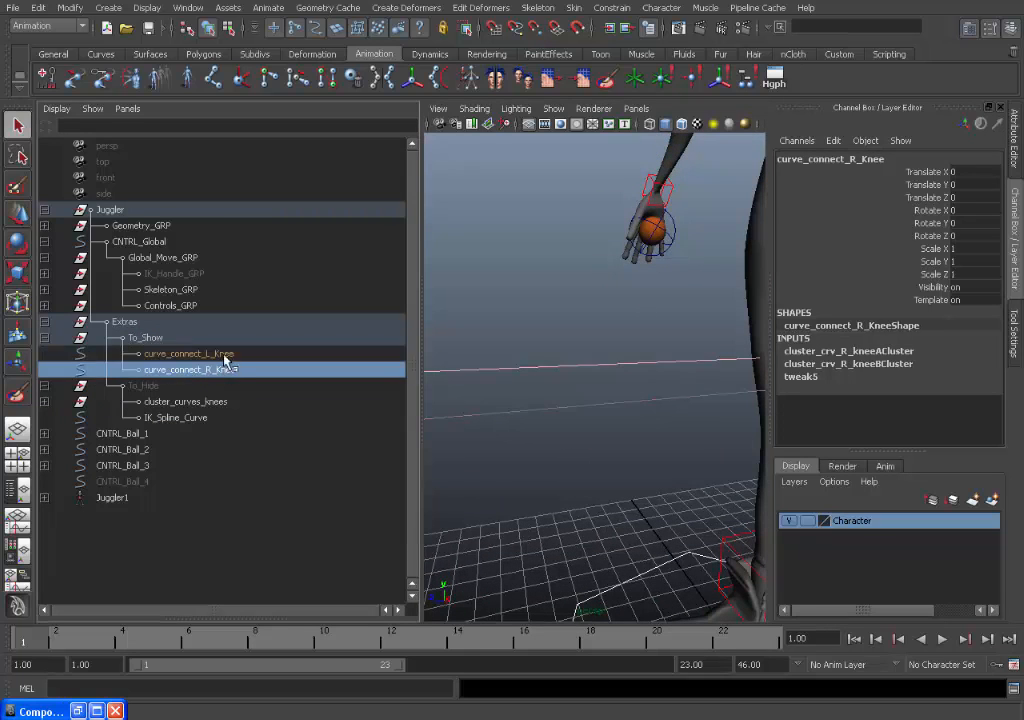
{"action": "left_click", "coordinate": [44, 321]}
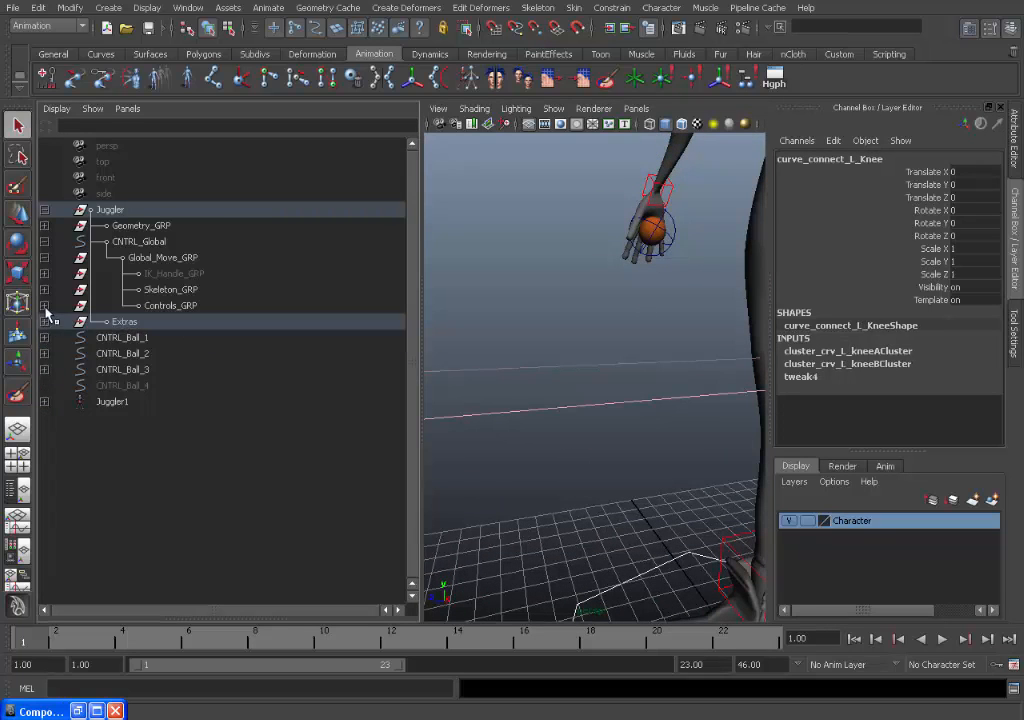
{"action": "mouse_move", "coordinate": [47, 225]}
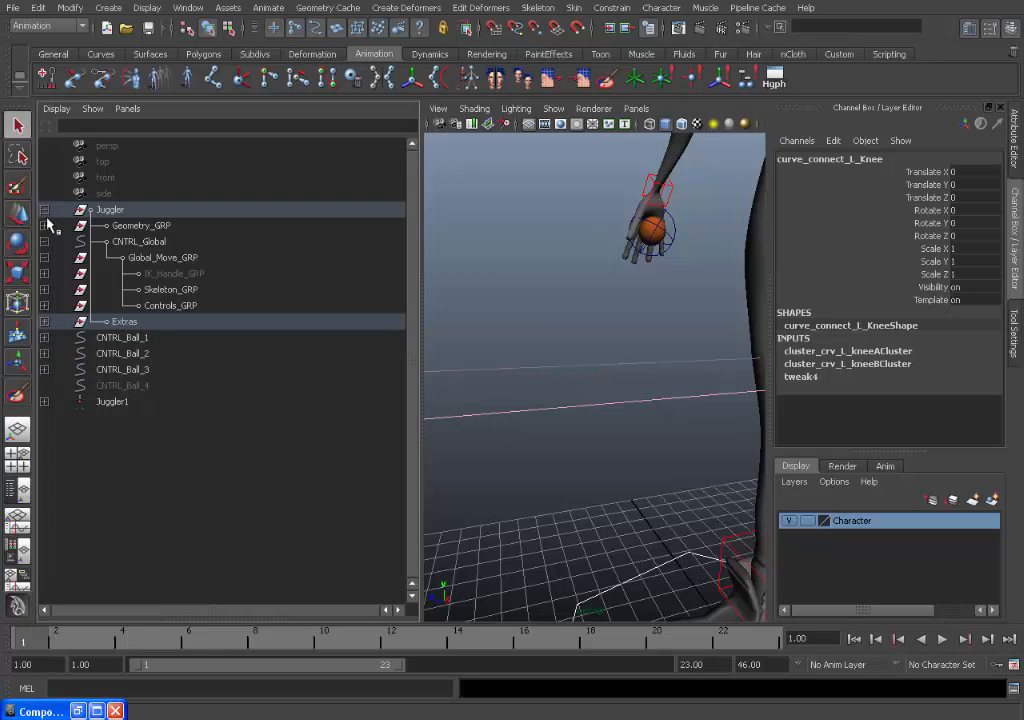
{"action": "left_click", "coordinate": [44, 209]}
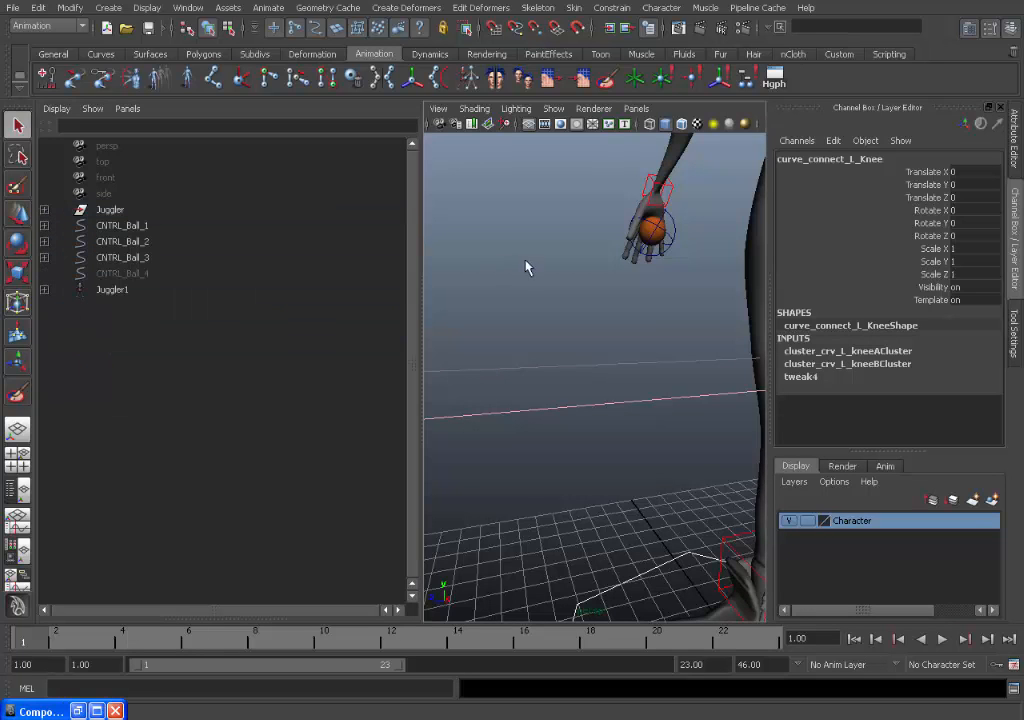